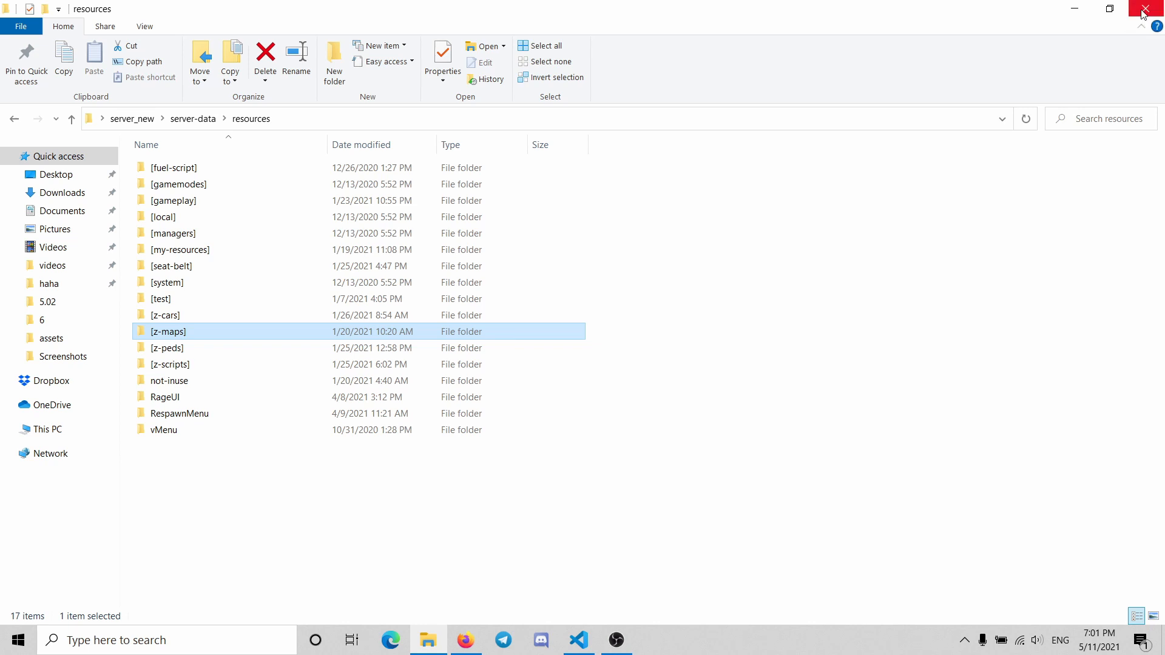
# Browse the_server's txData > CFXDefault_71613E.base > resources > [z-maps], find it empty, and open server_new.
pyautogui.click(1155, 11)
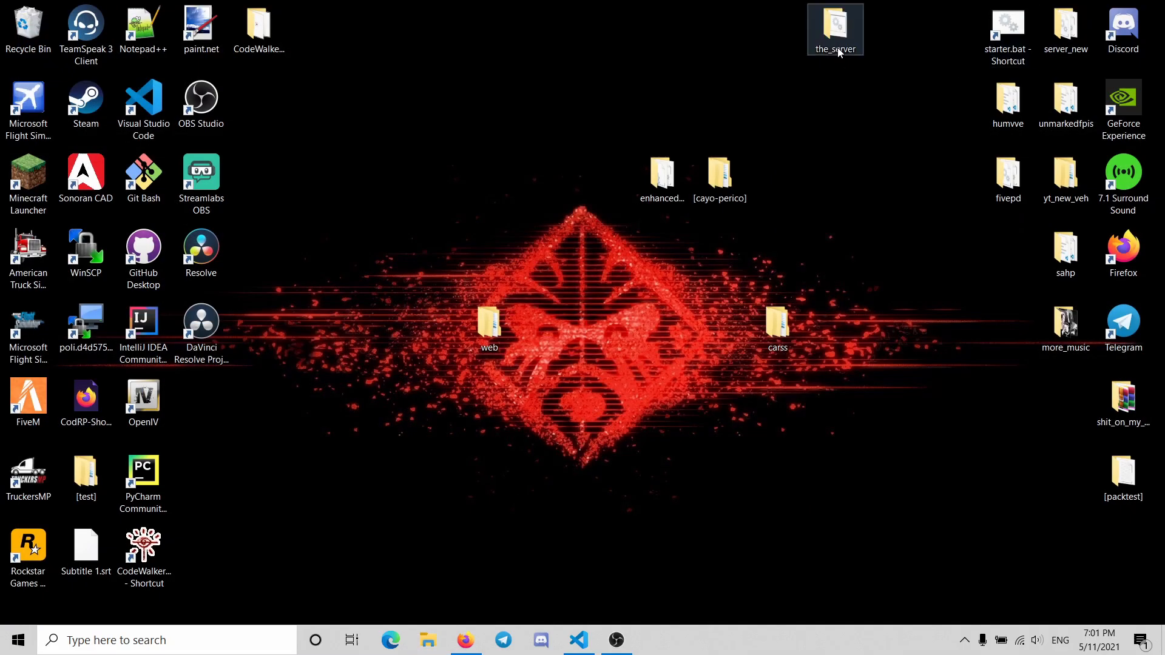
pyautogui.doubleClick(835, 30)
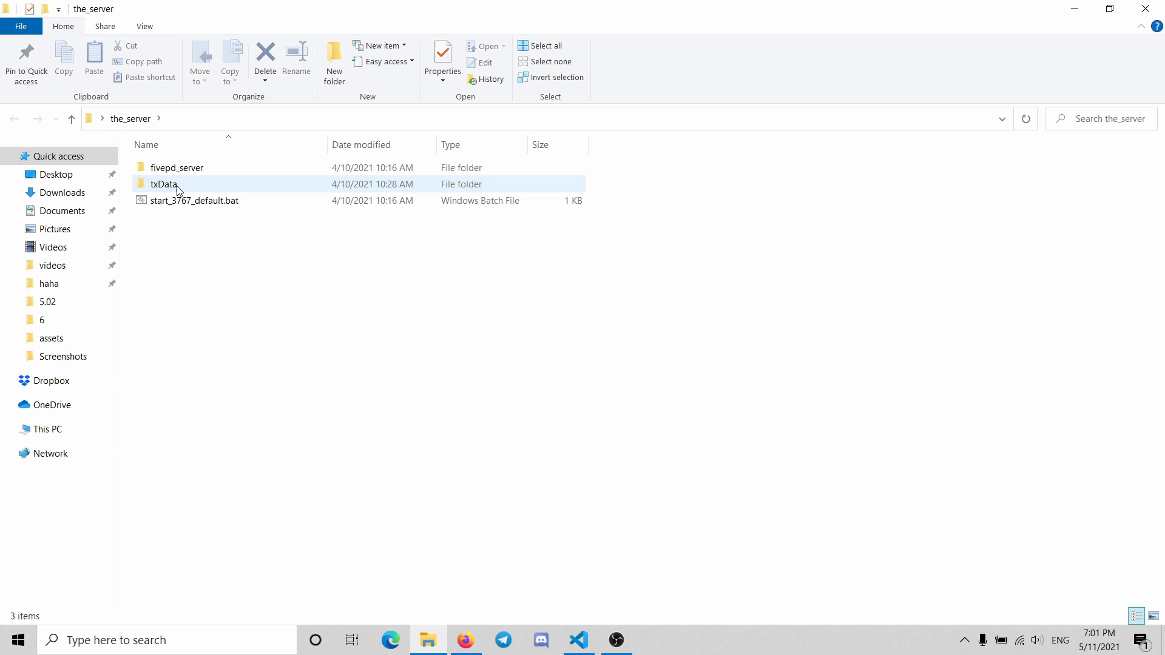
pyautogui.doubleClick(163, 184)
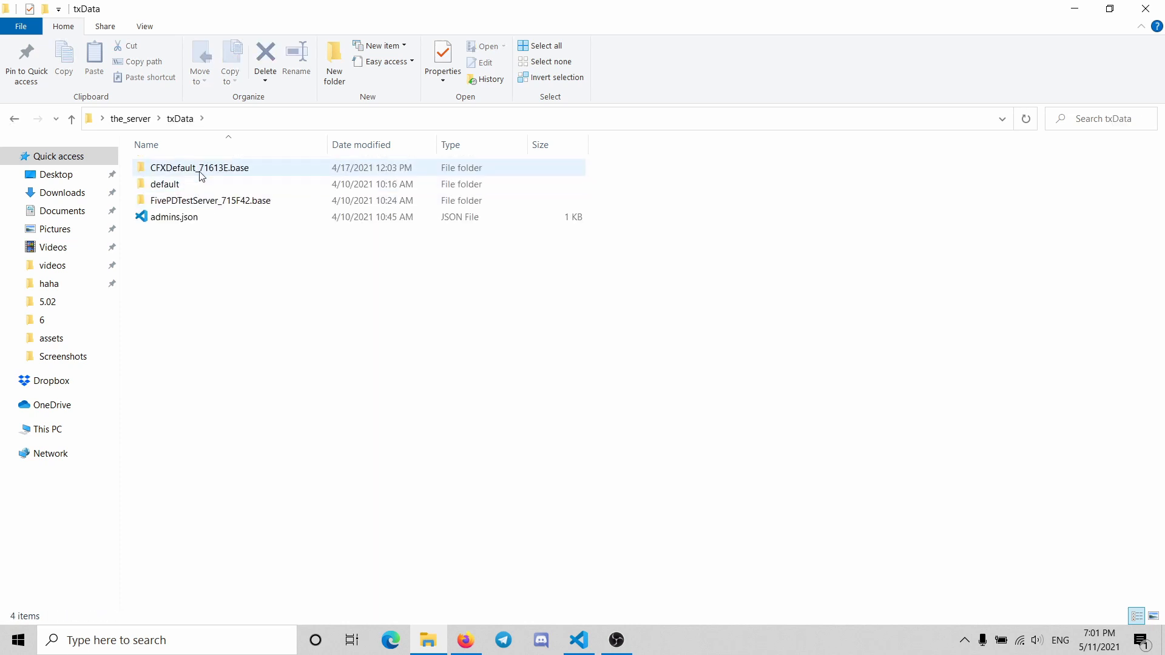
pyautogui.doubleClick(199, 167)
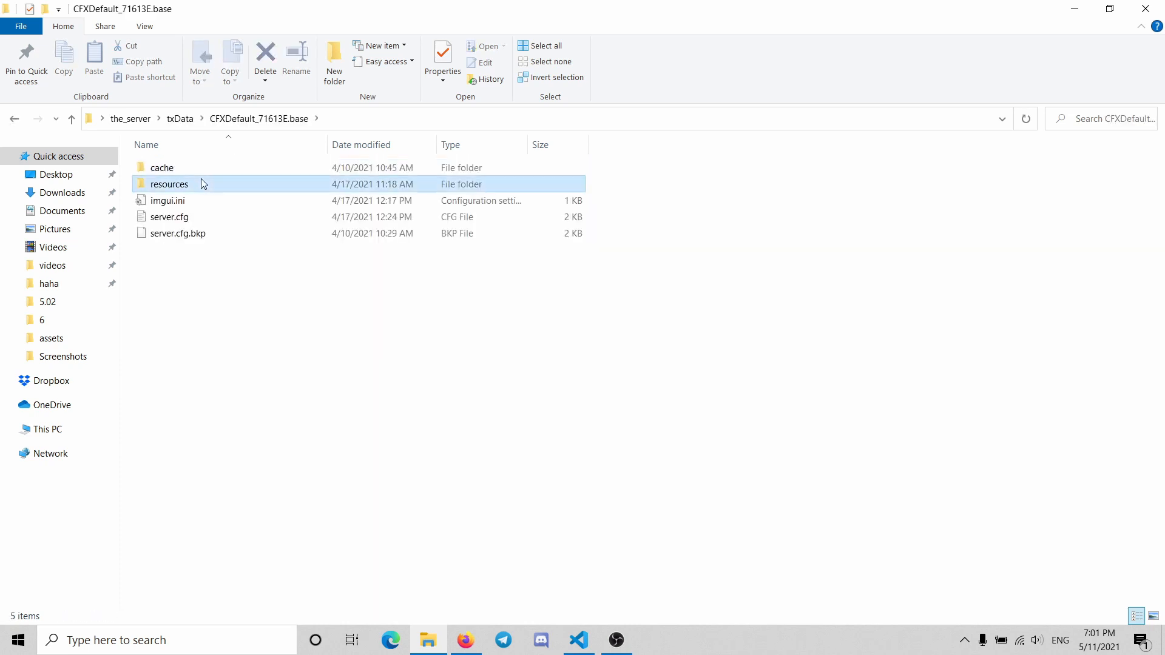
pyautogui.doubleClick(169, 183)
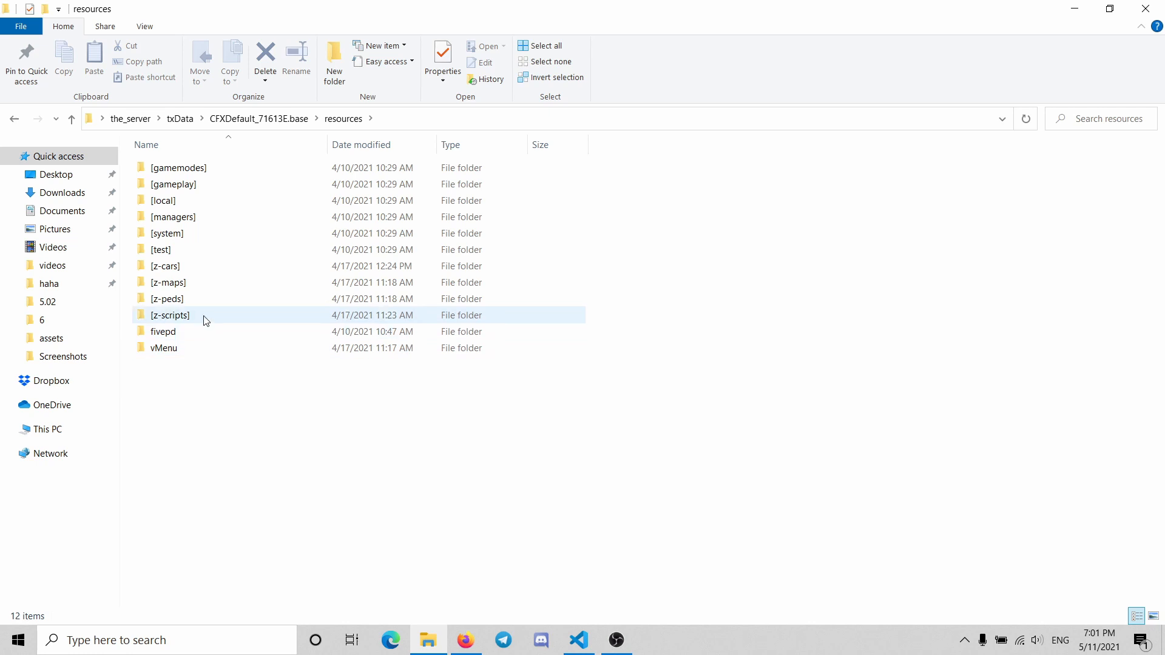
pyautogui.doubleClick(168, 282)
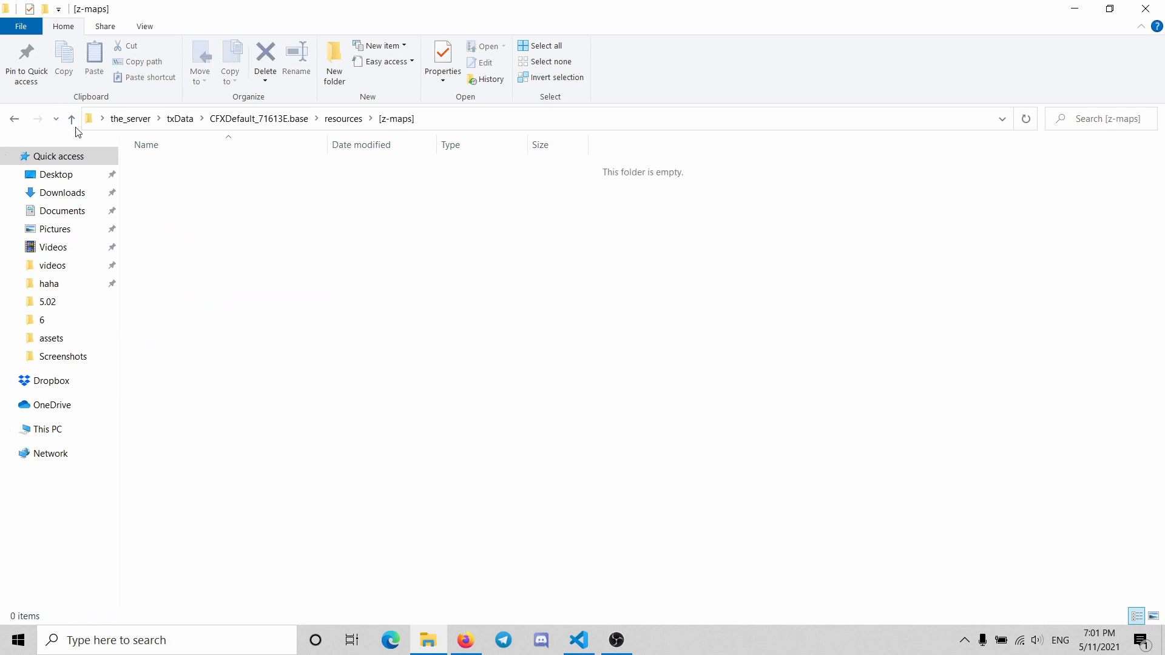
pyautogui.click(72, 119)
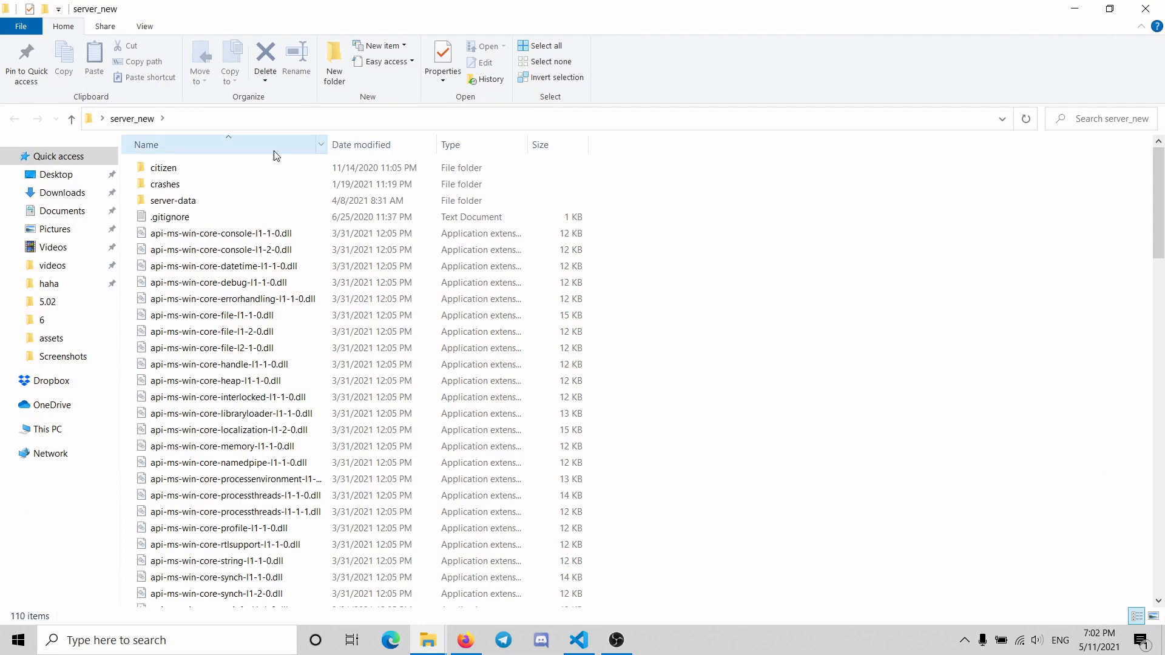
# Open client.lua from server-data > resources > [z-maps] > mappostal in Visual Studio Code.
pyautogui.doubleClick(172, 199)
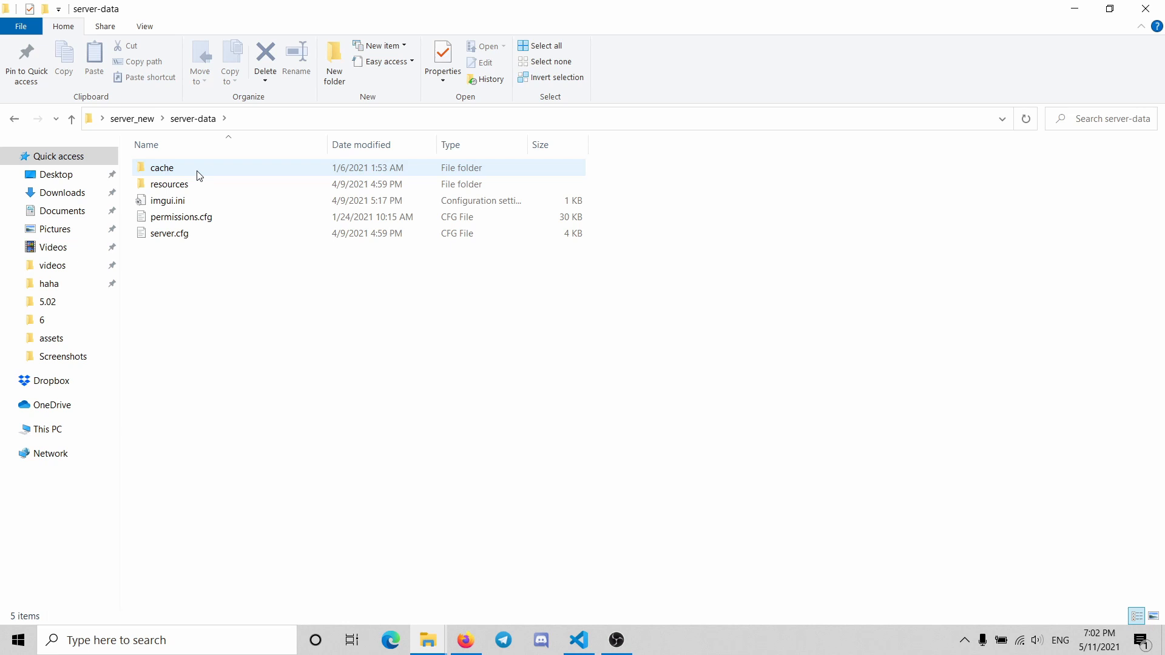
pyautogui.doubleClick(169, 183)
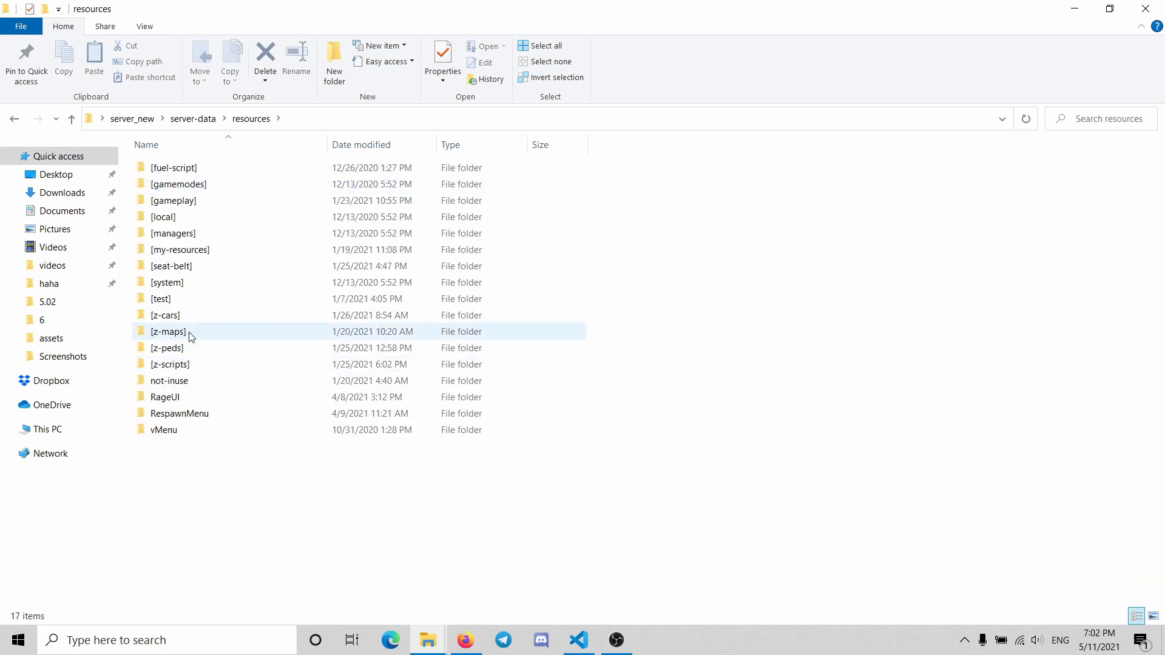
pyautogui.doubleClick(168, 331)
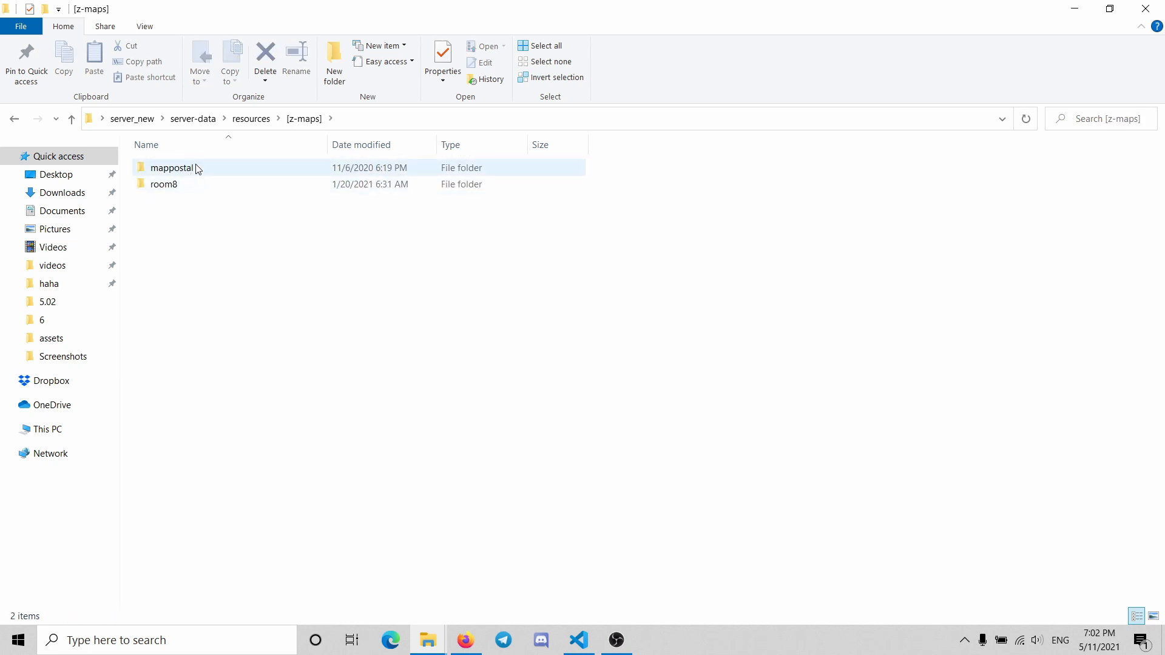
pyautogui.doubleClick(171, 168)
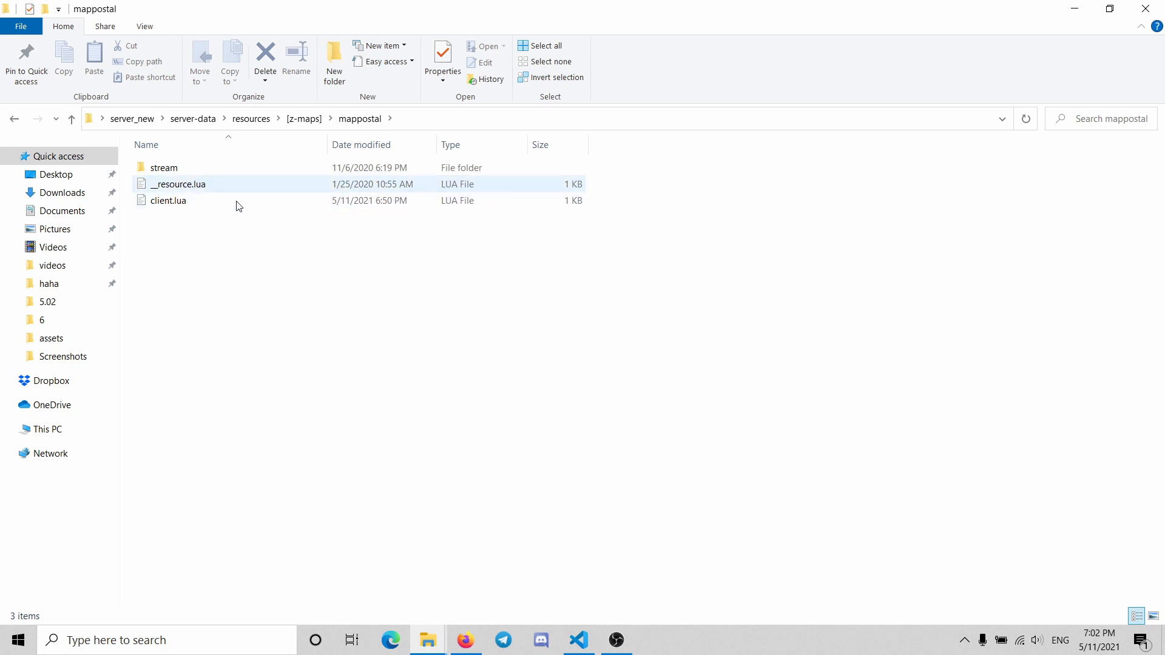
pyautogui.click(168, 201)
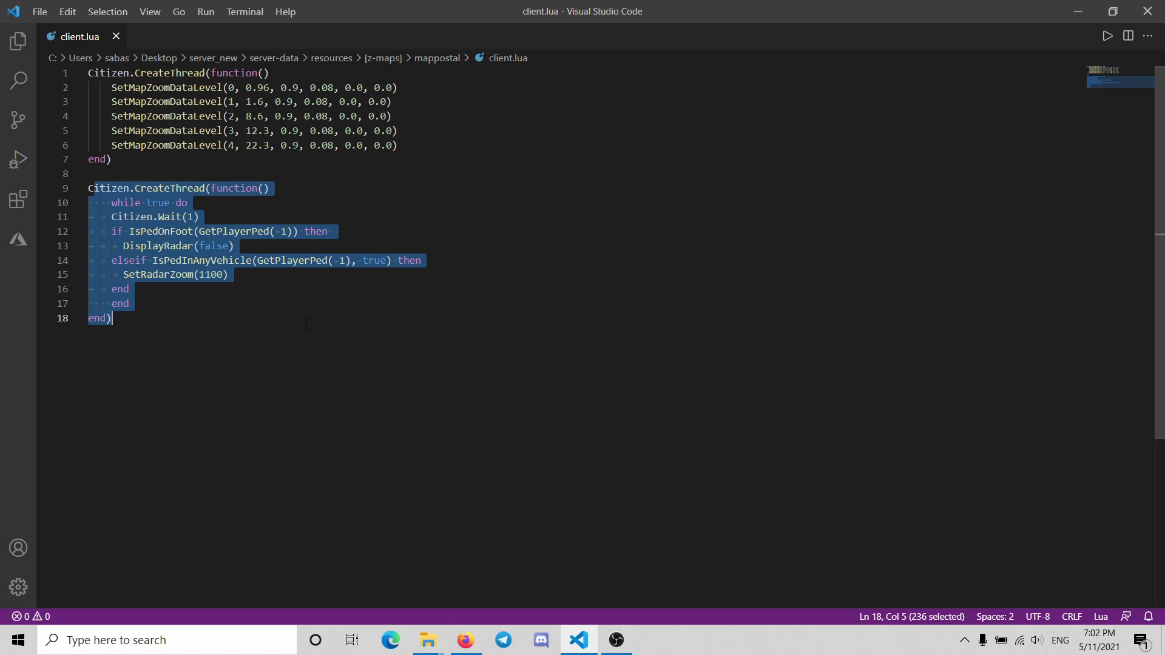
# Close mappostal's client.lua after reviewing its radar thread on lines 9–18.
pyautogui.click(258, 312)
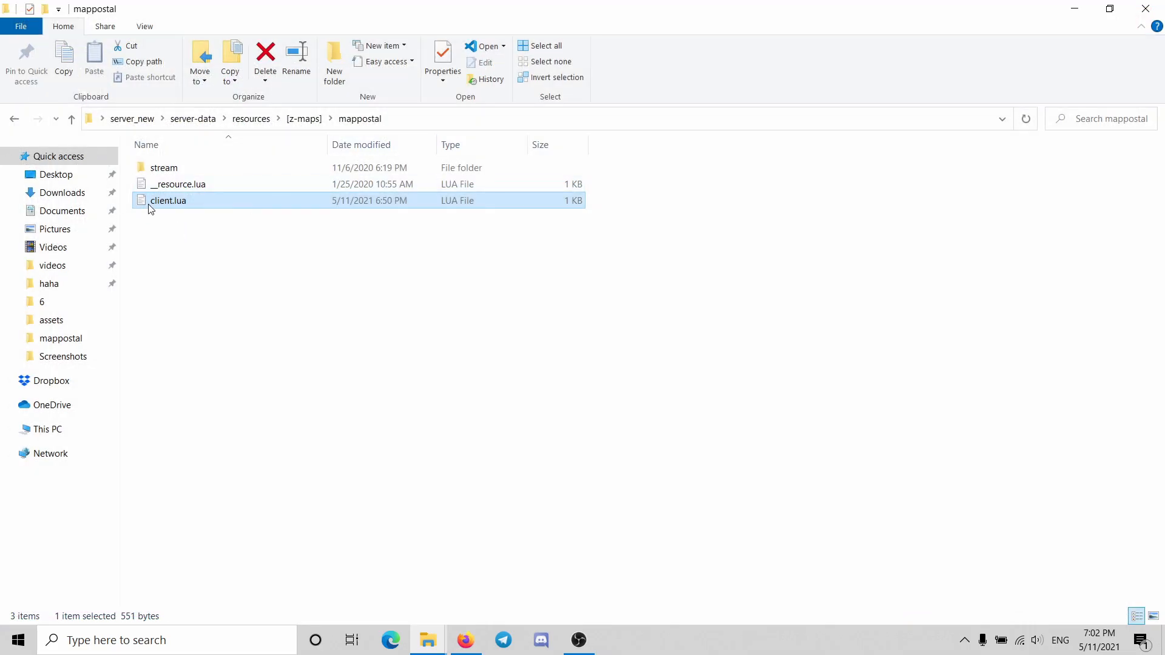
# Select mappostal's __resource.lua, then start a new folder inside the_server's [z-scripts] folder.
pyautogui.click(178, 183)
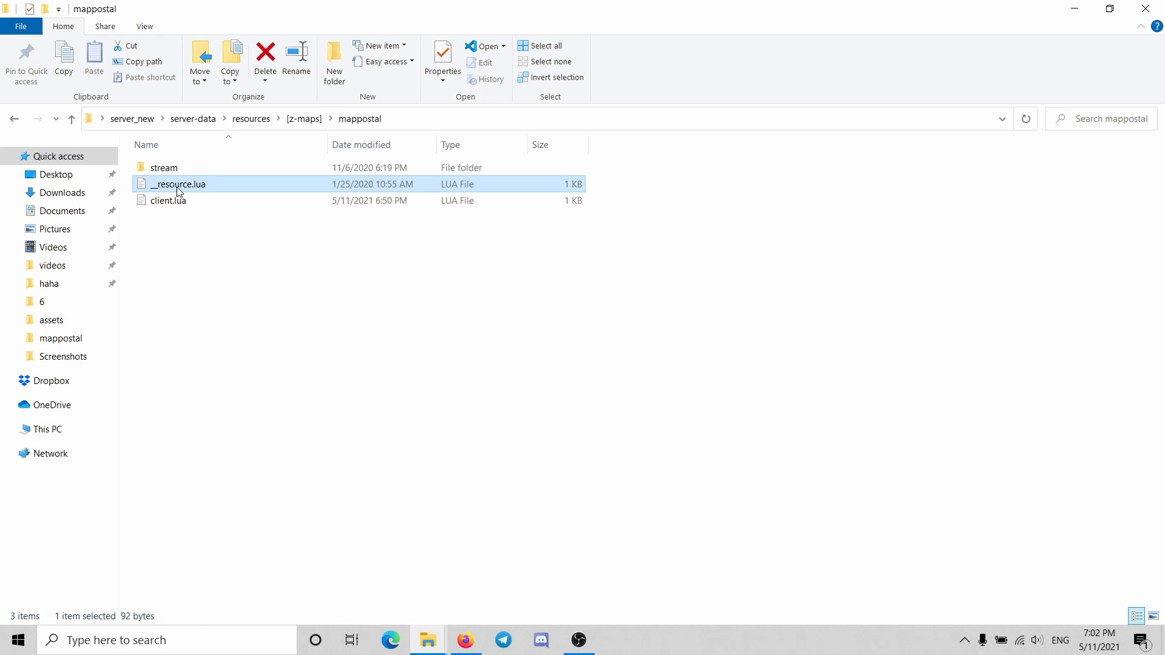
pyautogui.moveTo(599, 641)
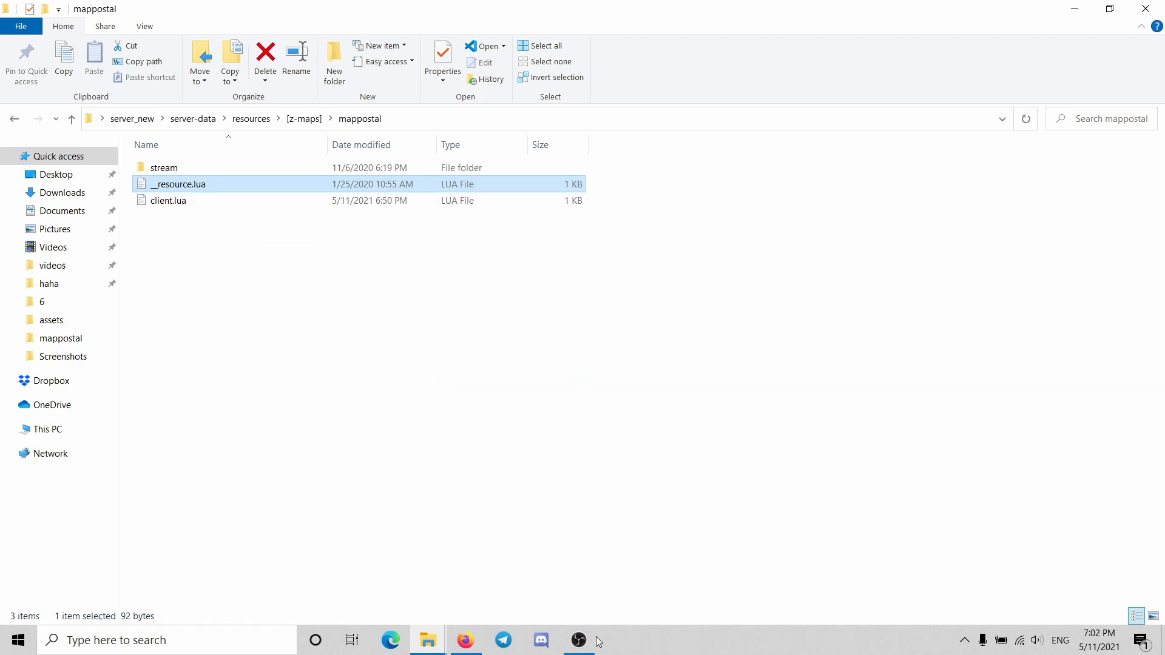
pyautogui.moveTo(426, 640)
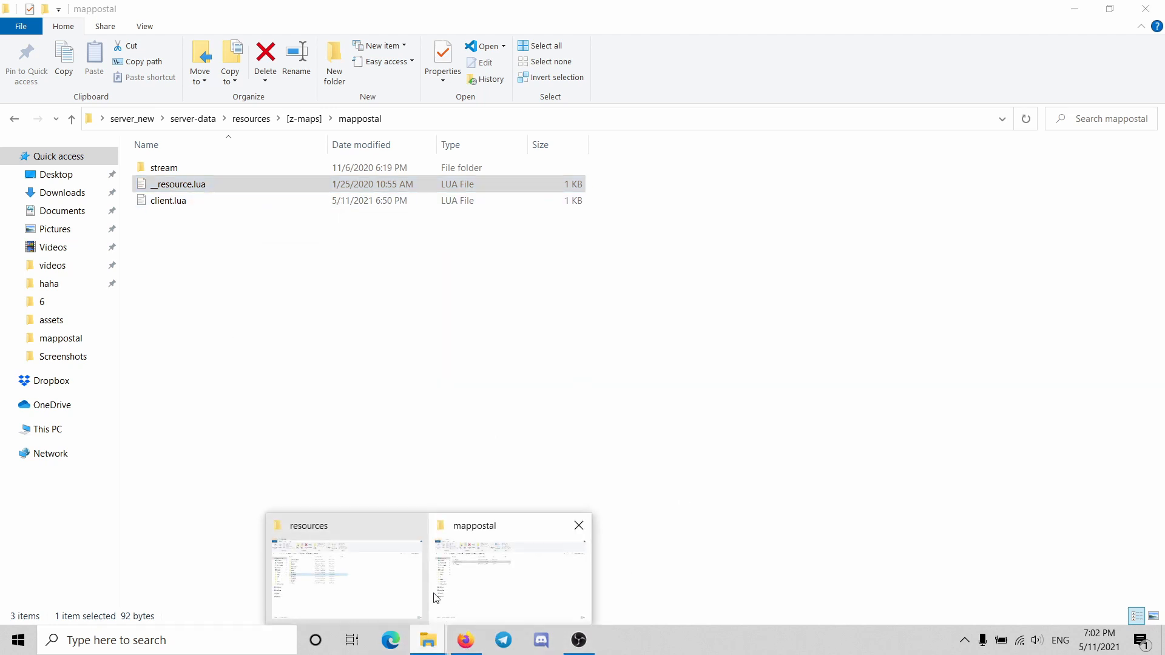
pyautogui.moveTo(371, 596)
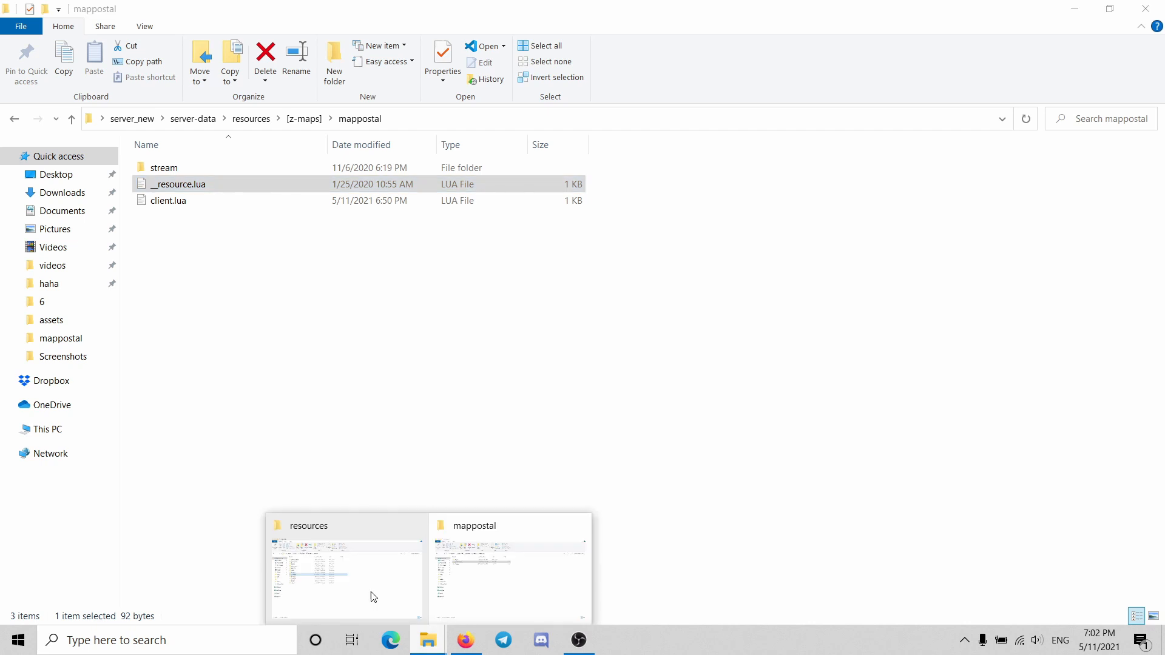
pyautogui.click(346, 580)
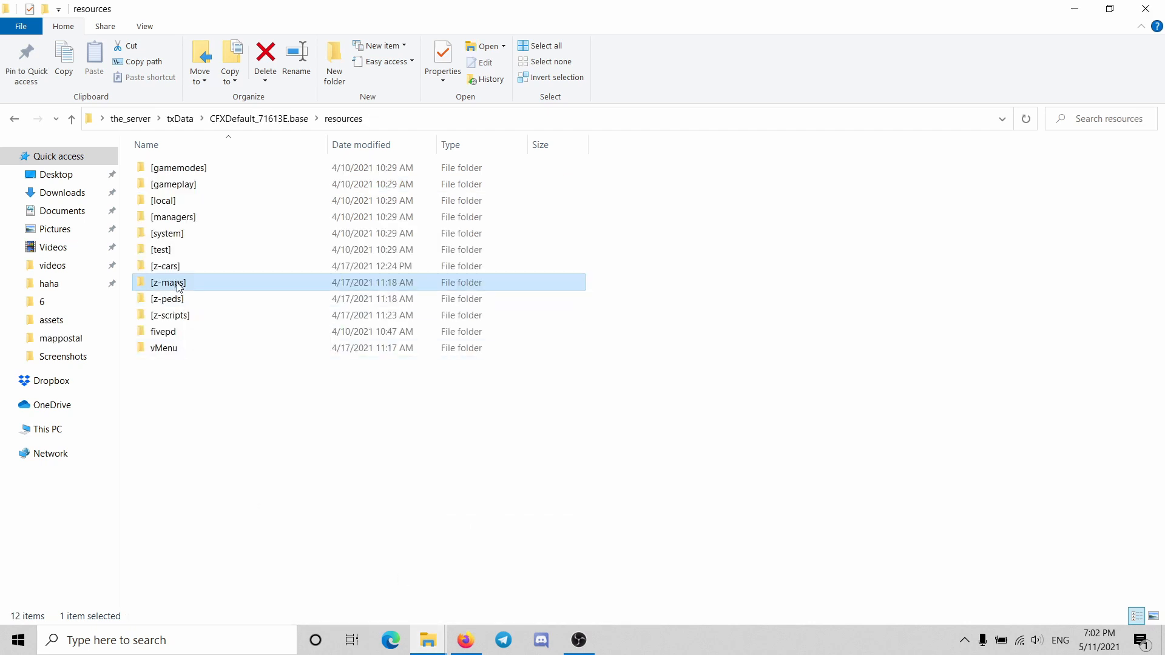
pyautogui.doubleClick(170, 315)
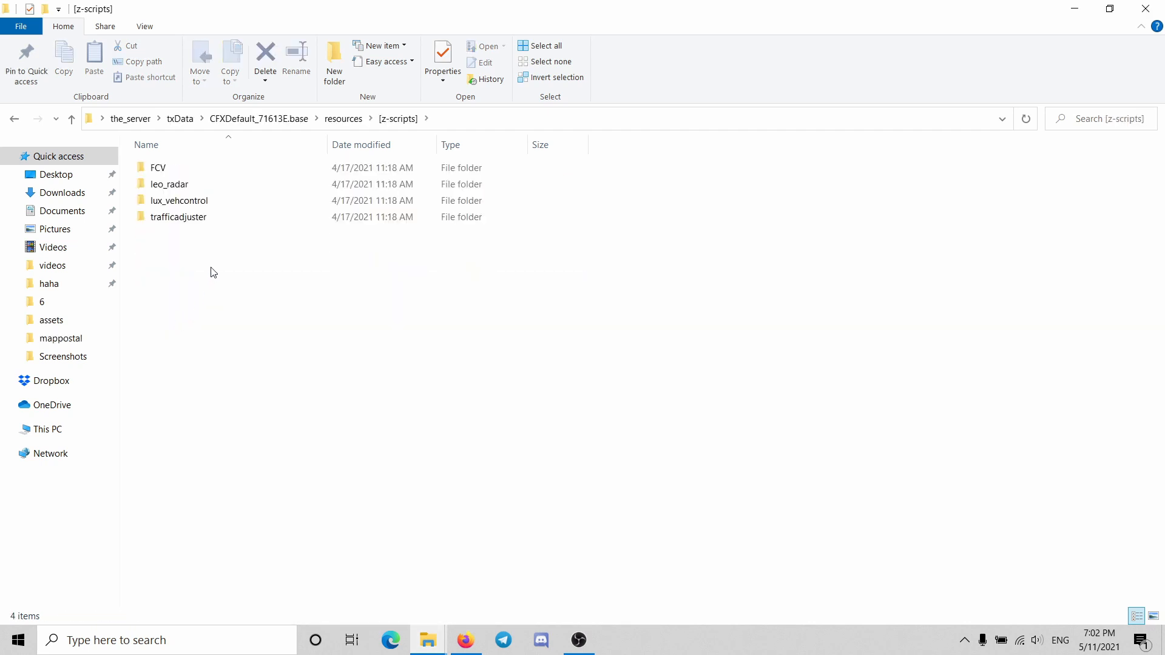
pyautogui.rightClick(213, 272)
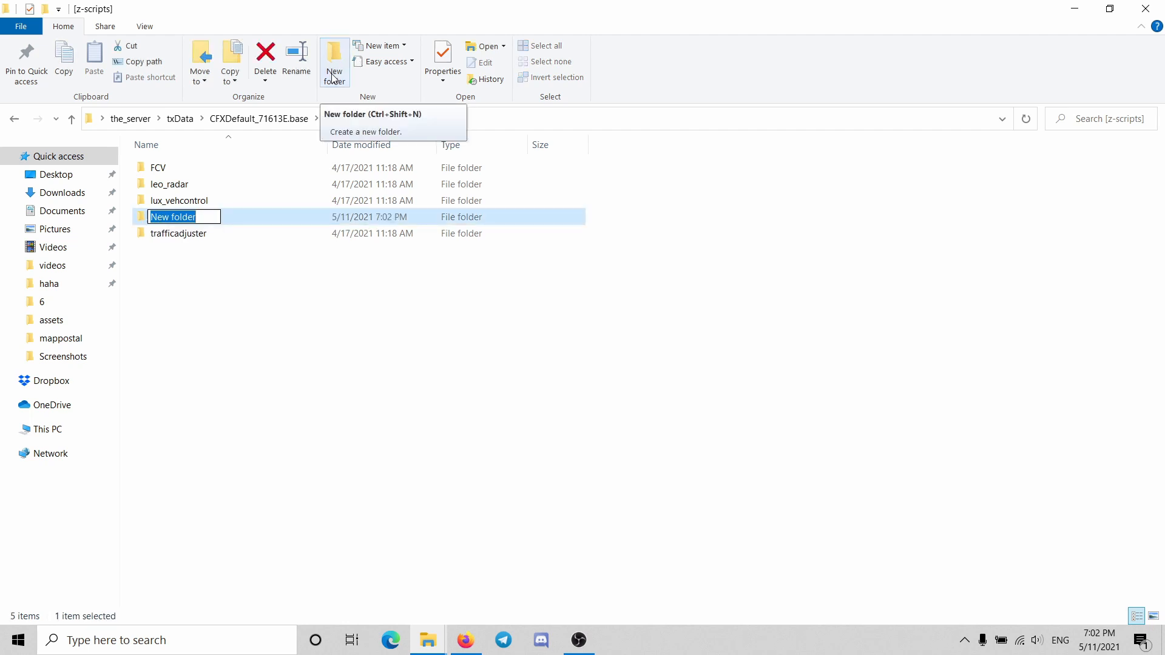
# Name the new folder hidemap and create a new text document inside it.
pyautogui.write('hide')
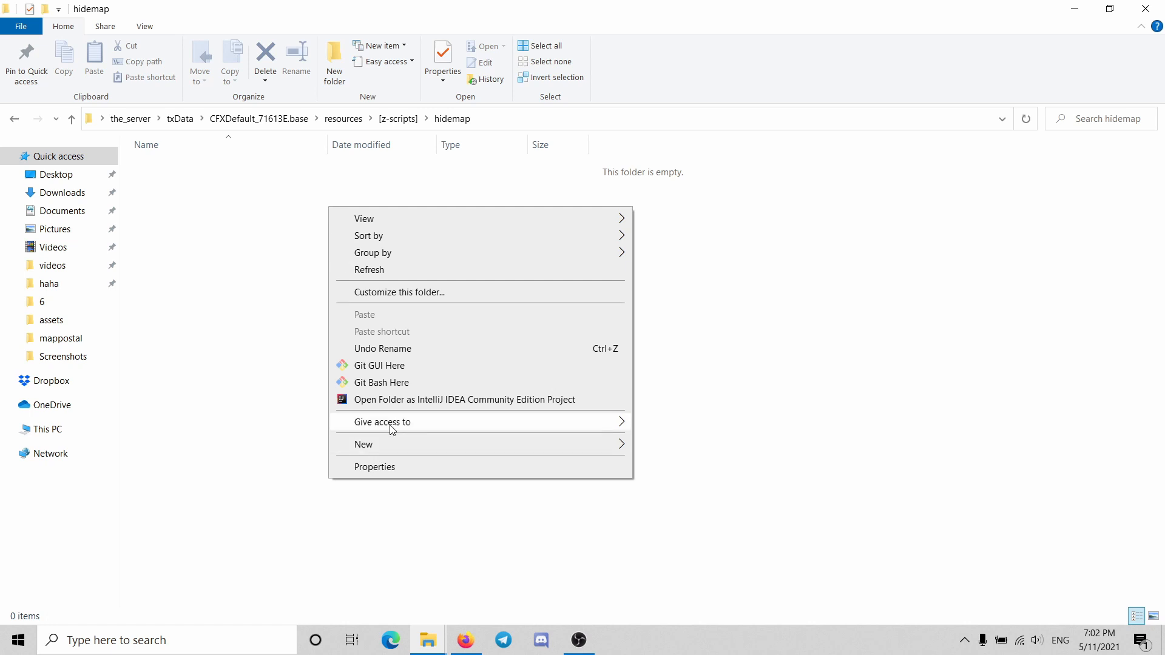
pyautogui.click(363, 445)
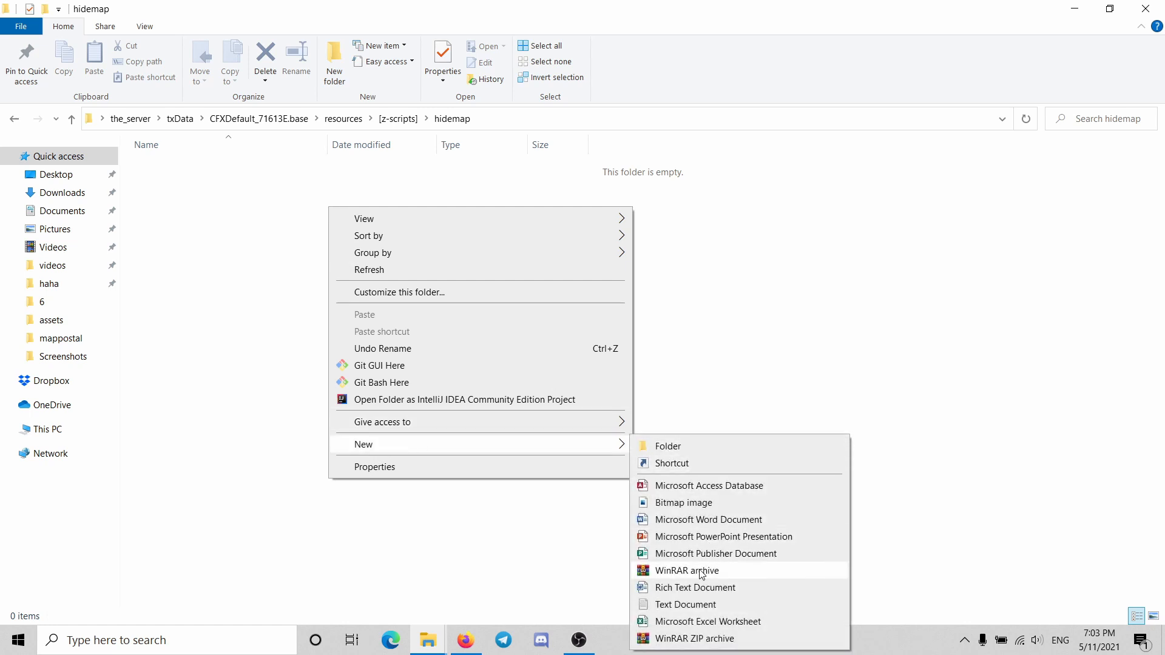
pyautogui.click(685, 604)
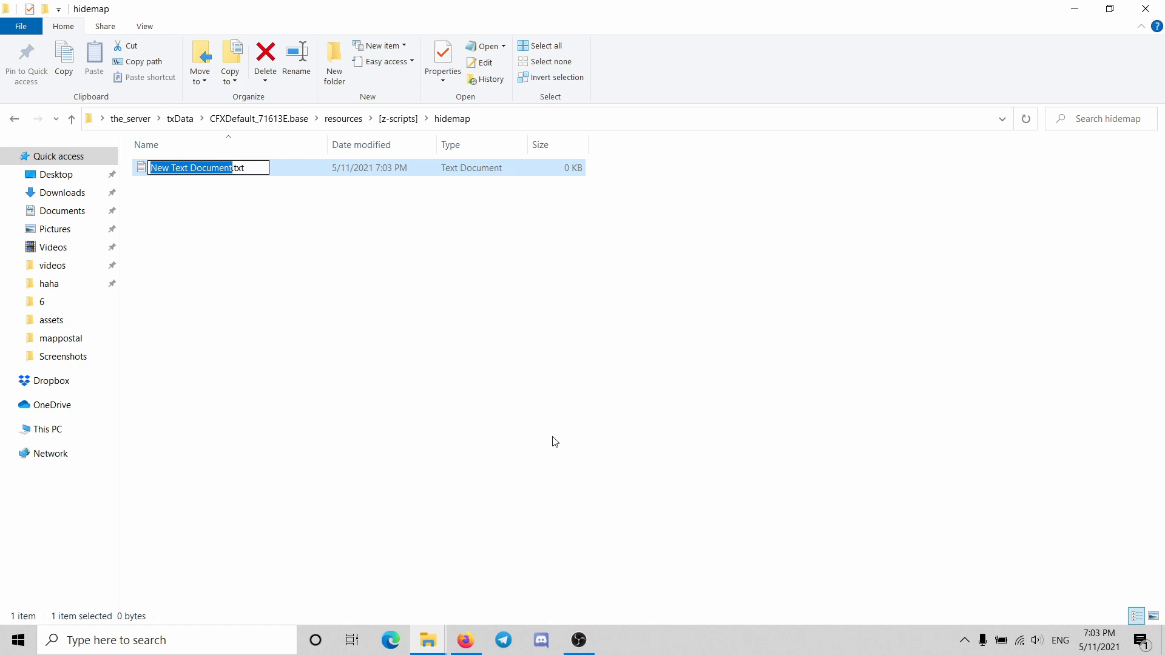
# Rename the new text document to cliant.lua.
pyautogui.write('cli.txt')
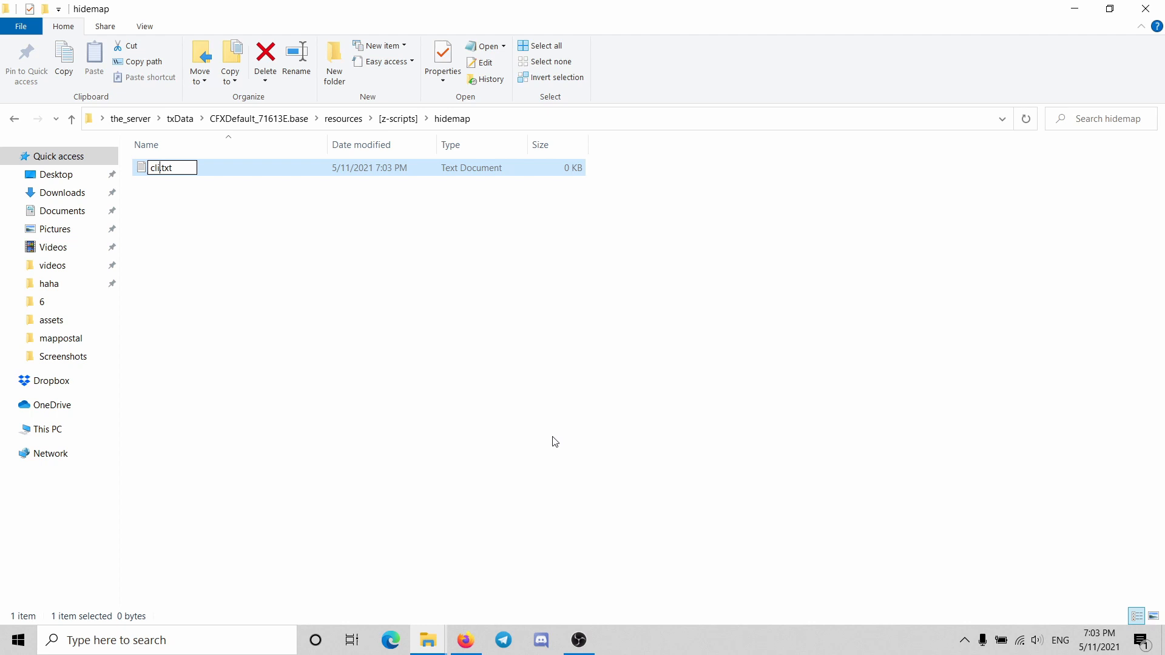
pyautogui.write('ant')
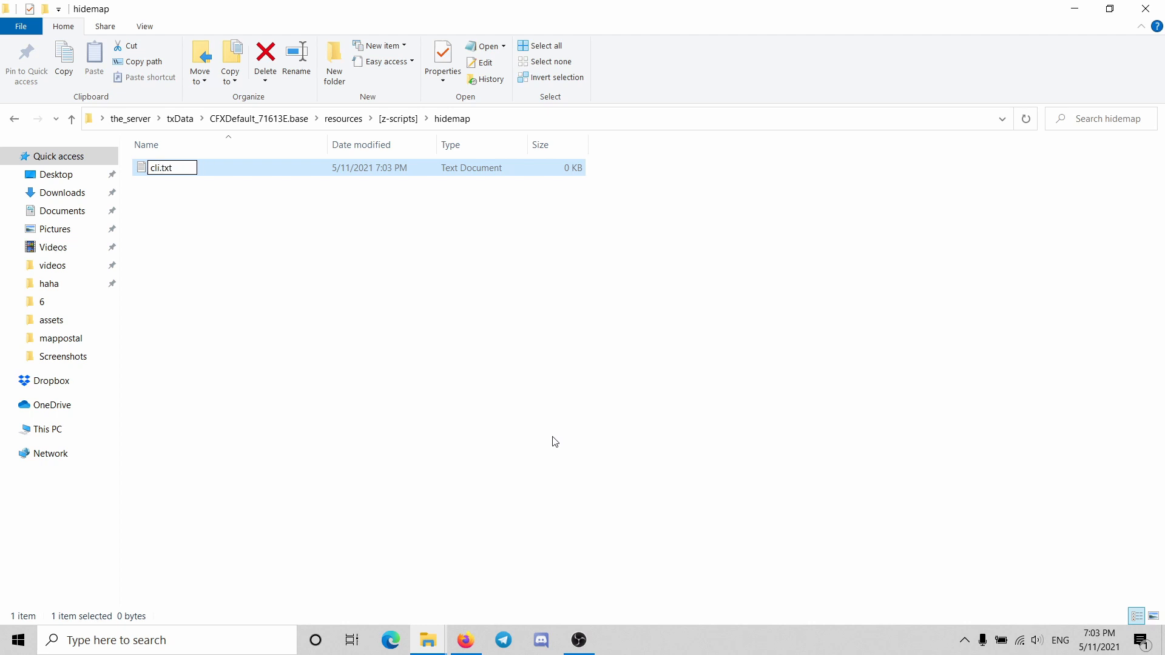
pyautogui.write('cliant')
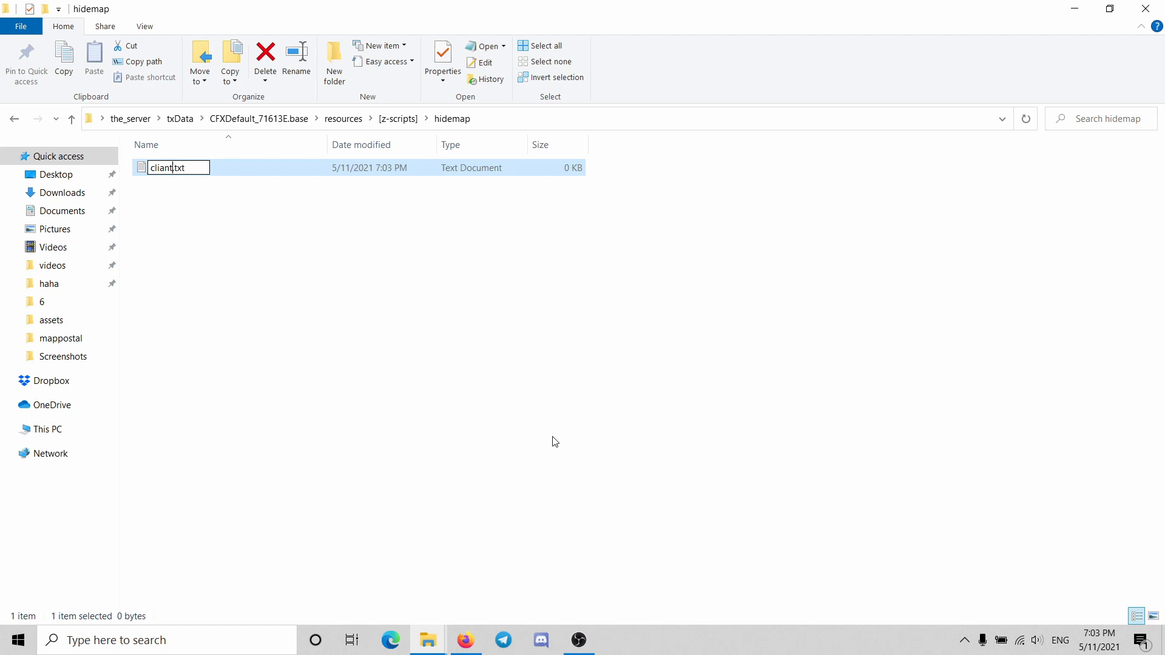
pyautogui.write('0')
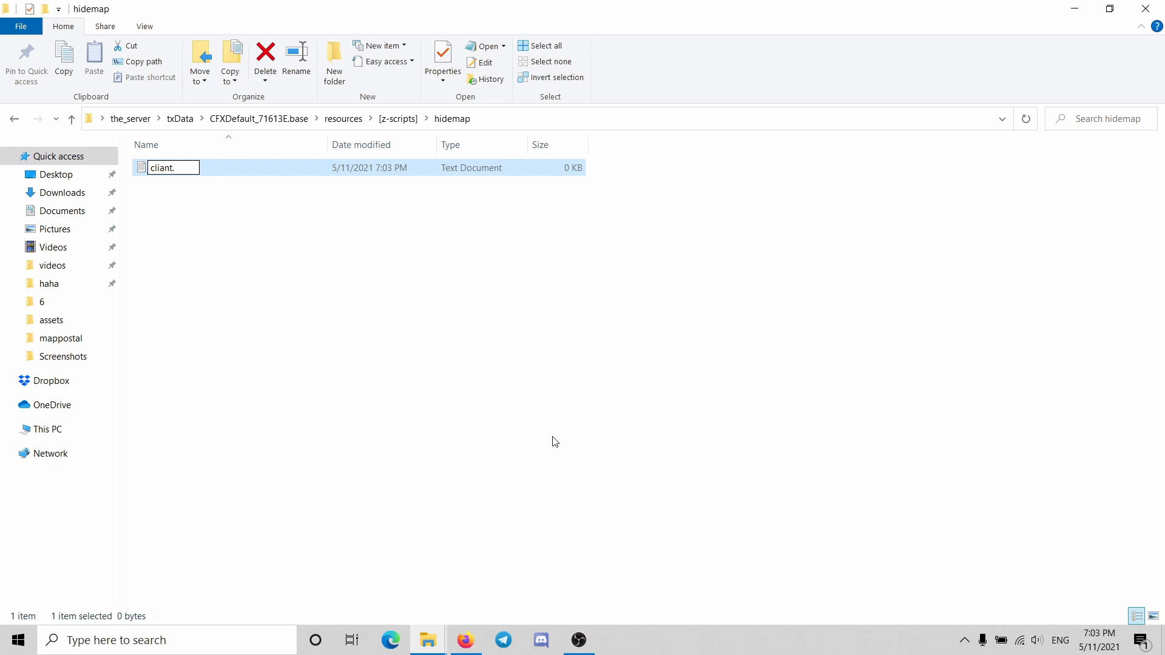
pyautogui.write('lua')
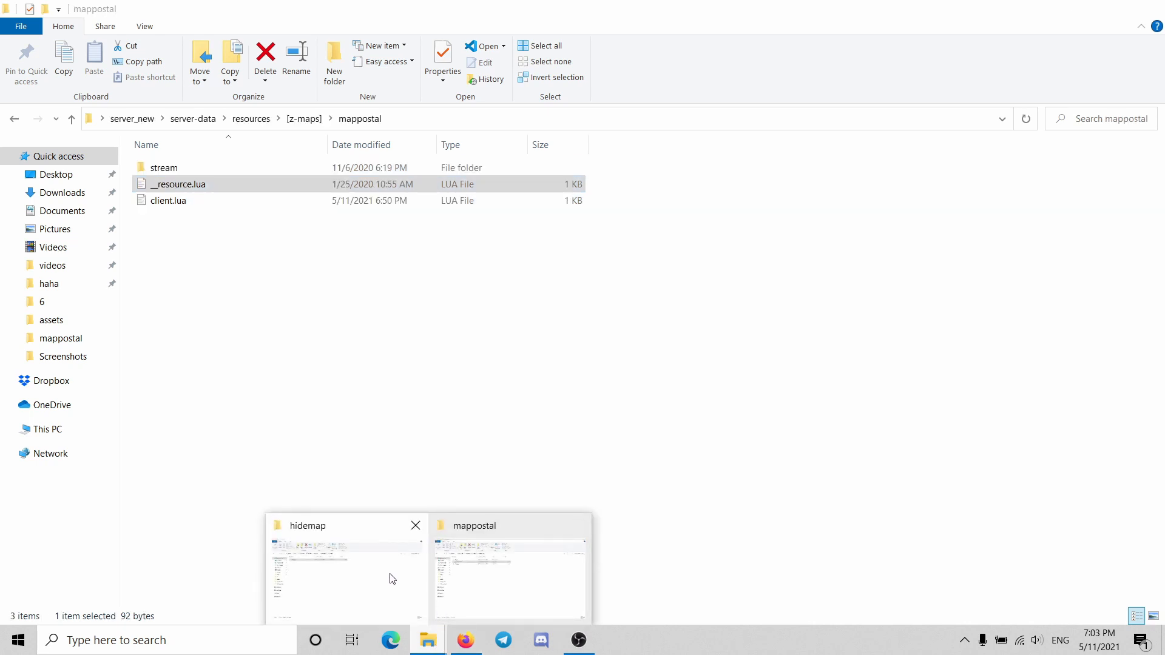
# Paste the __resource.lua manifest into hidemap and open it in Visual Studio Code.
pyautogui.click(510, 576)
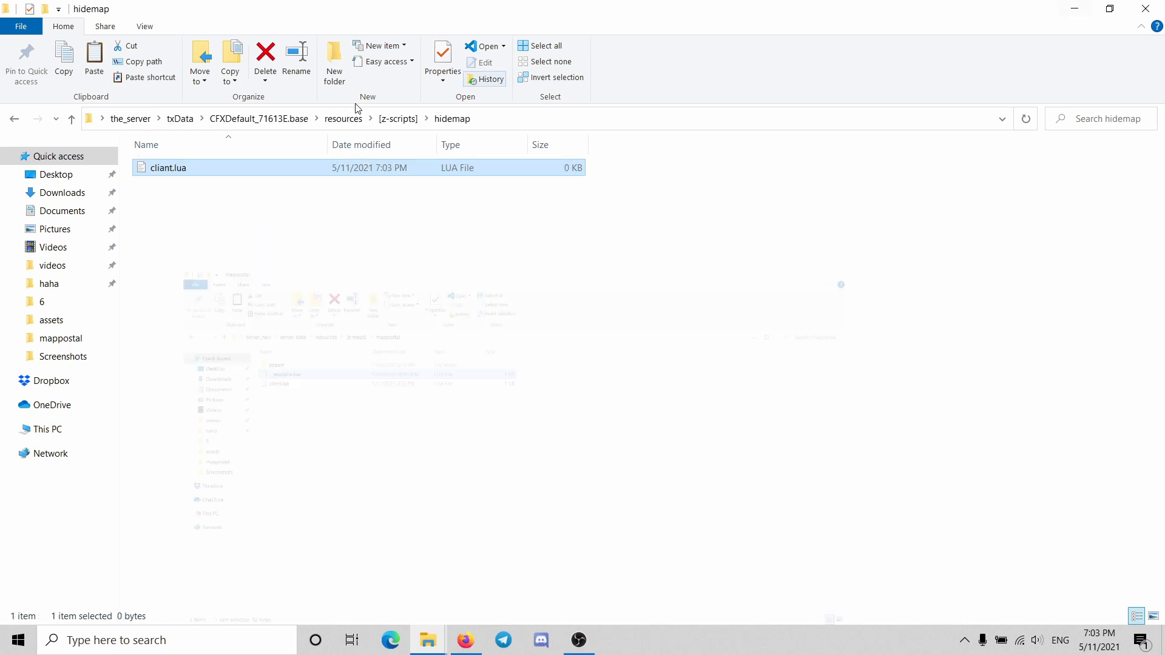
pyautogui.click(93, 62)
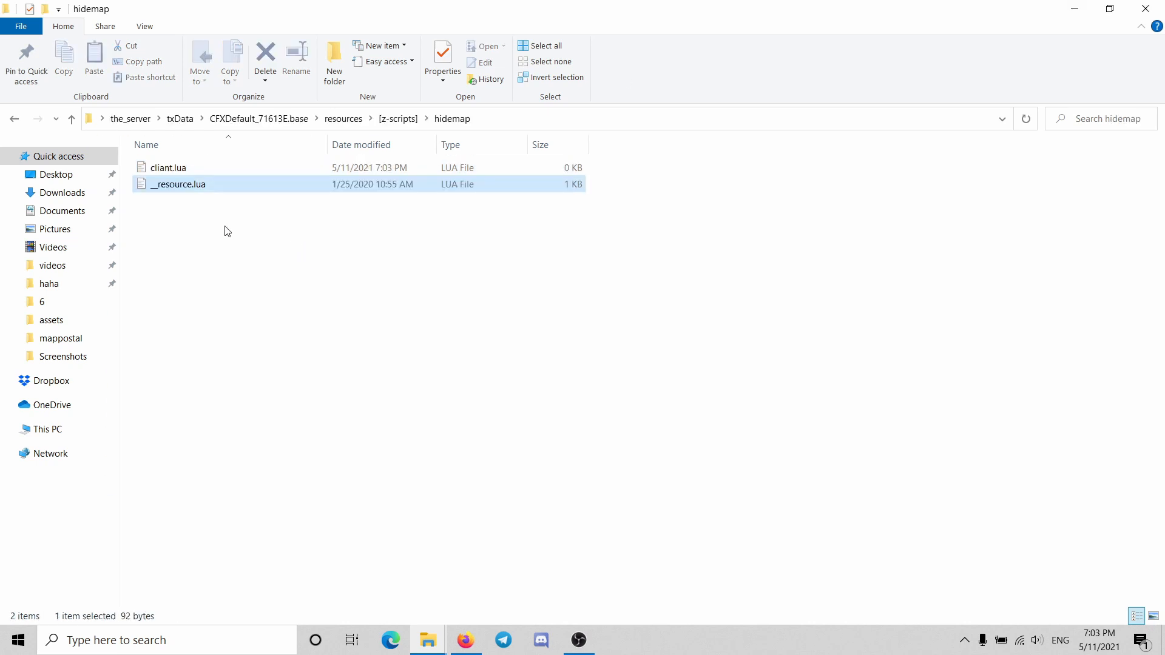
pyautogui.doubleClick(179, 185)
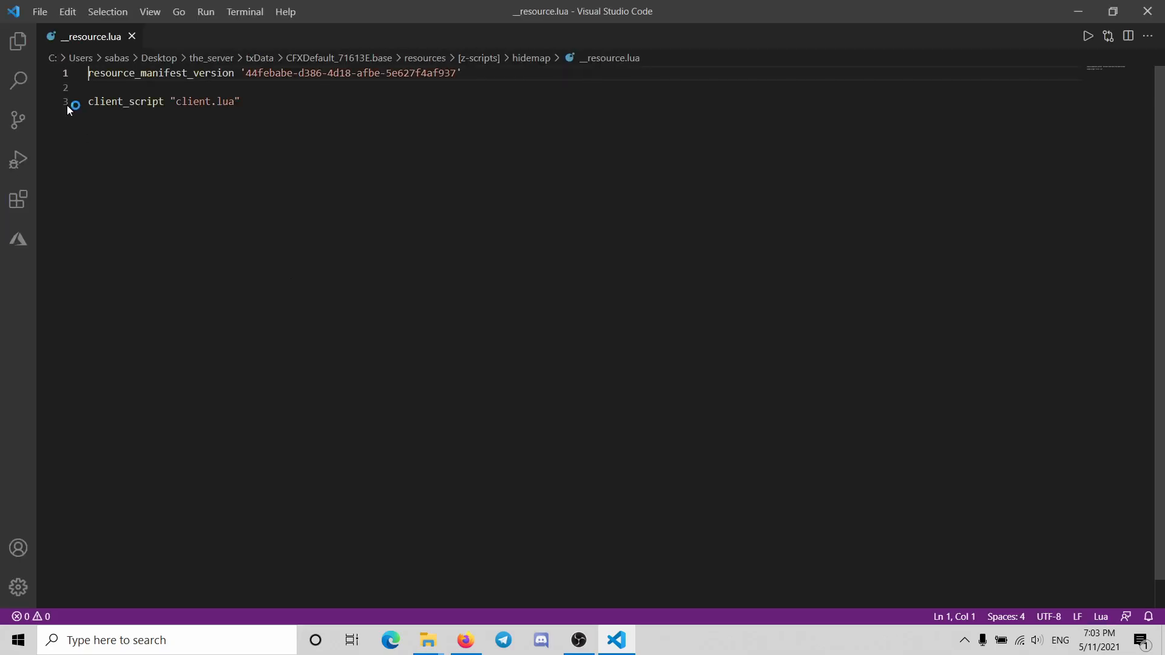
# Open hidemap as the workspace, check the manifest's client script name, and select cliant.lua.
pyautogui.click(18, 40)
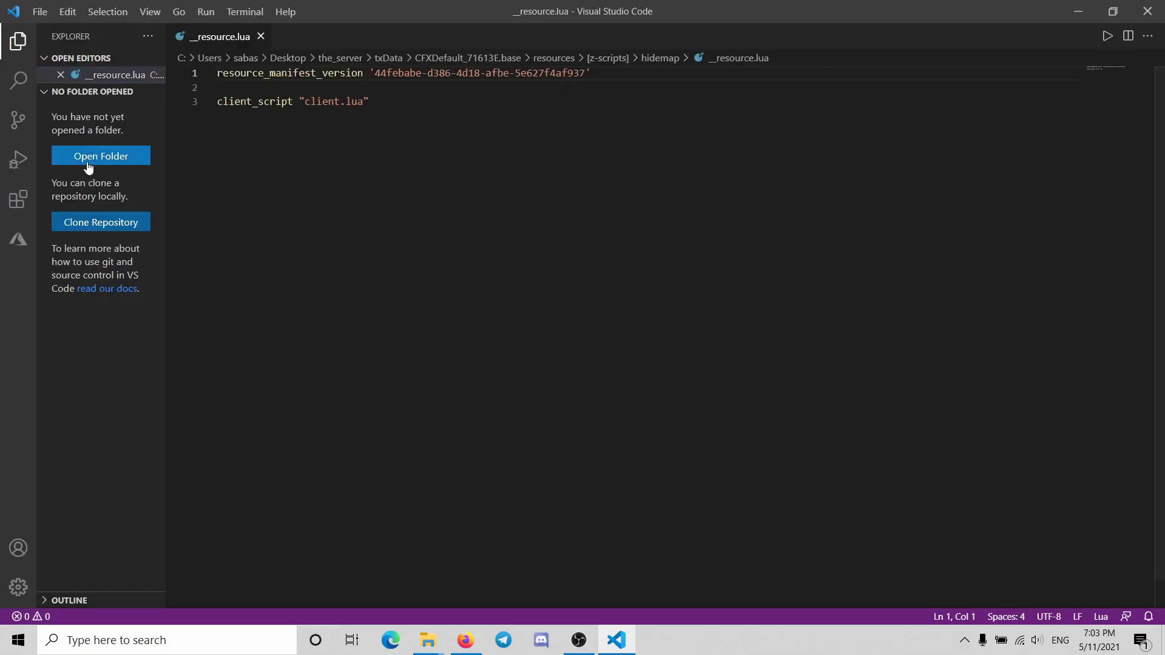
pyautogui.click(101, 156)
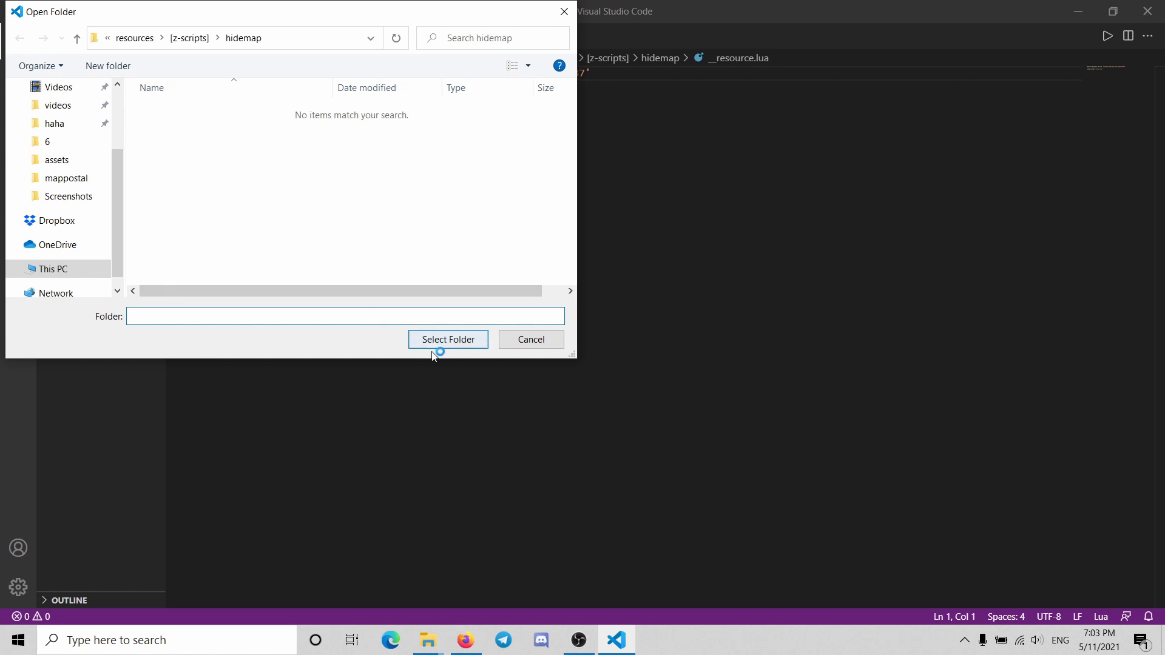
pyautogui.click(447, 340)
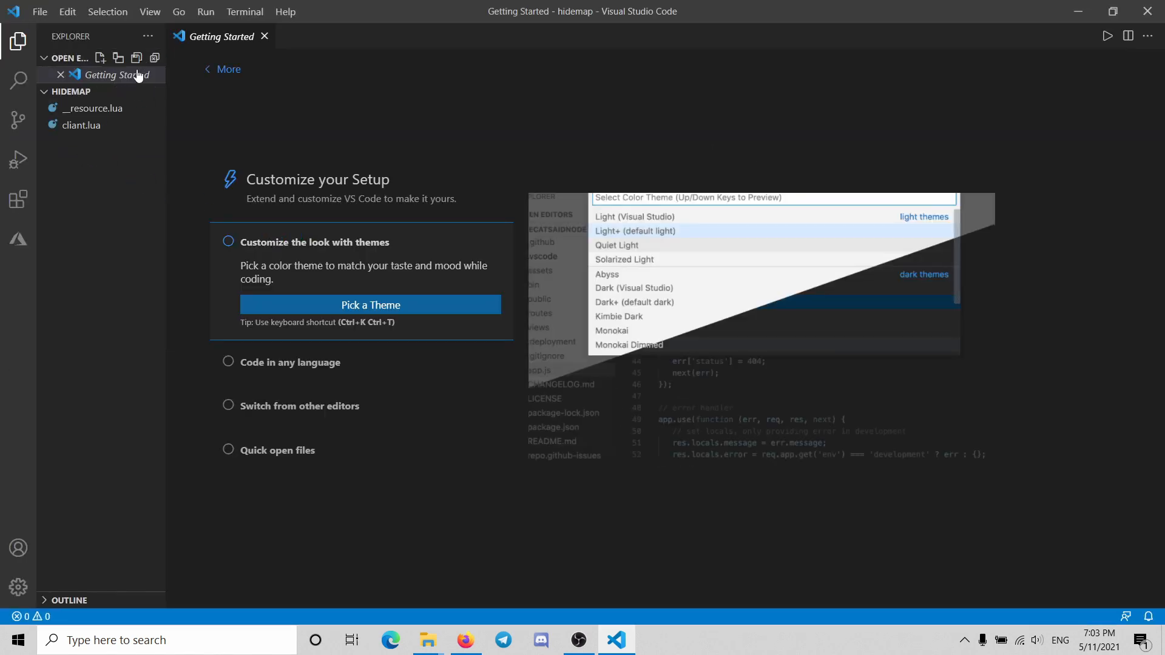
pyautogui.click(264, 37)
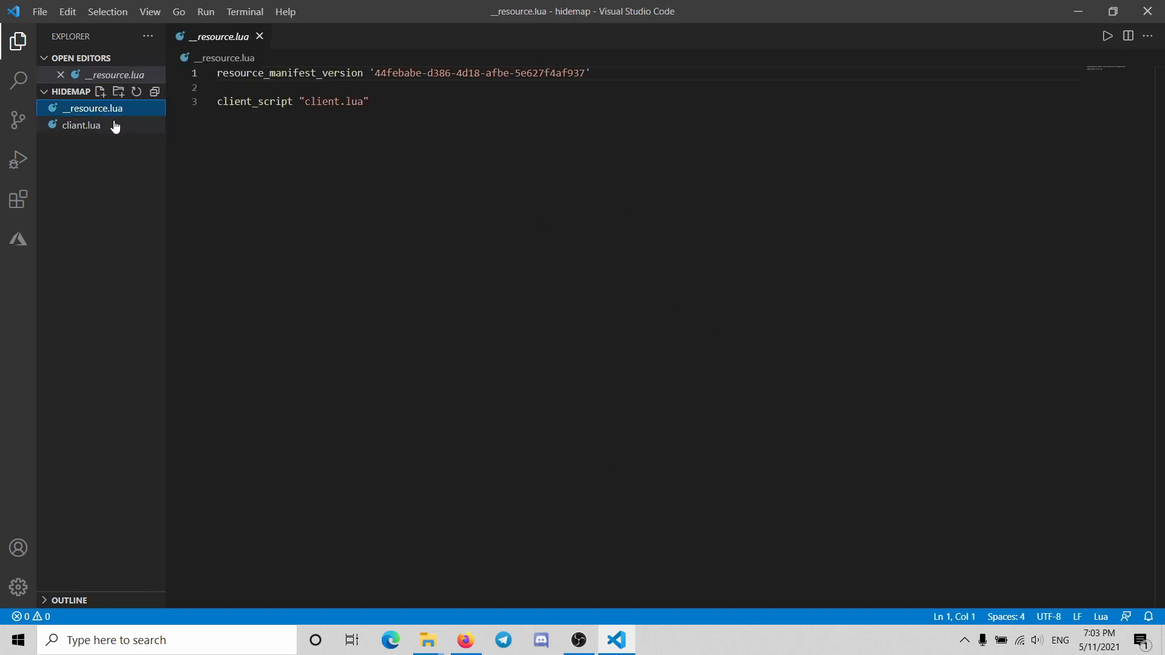
pyautogui.doubleClick(321, 102)
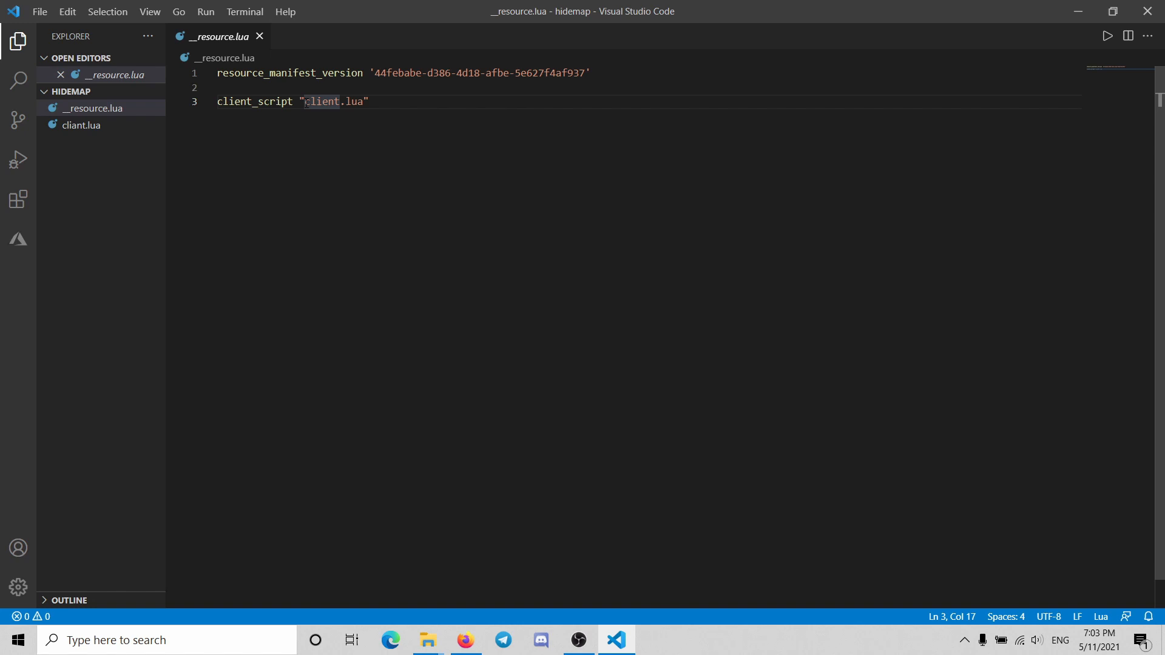
pyautogui.rightClick(80, 124)
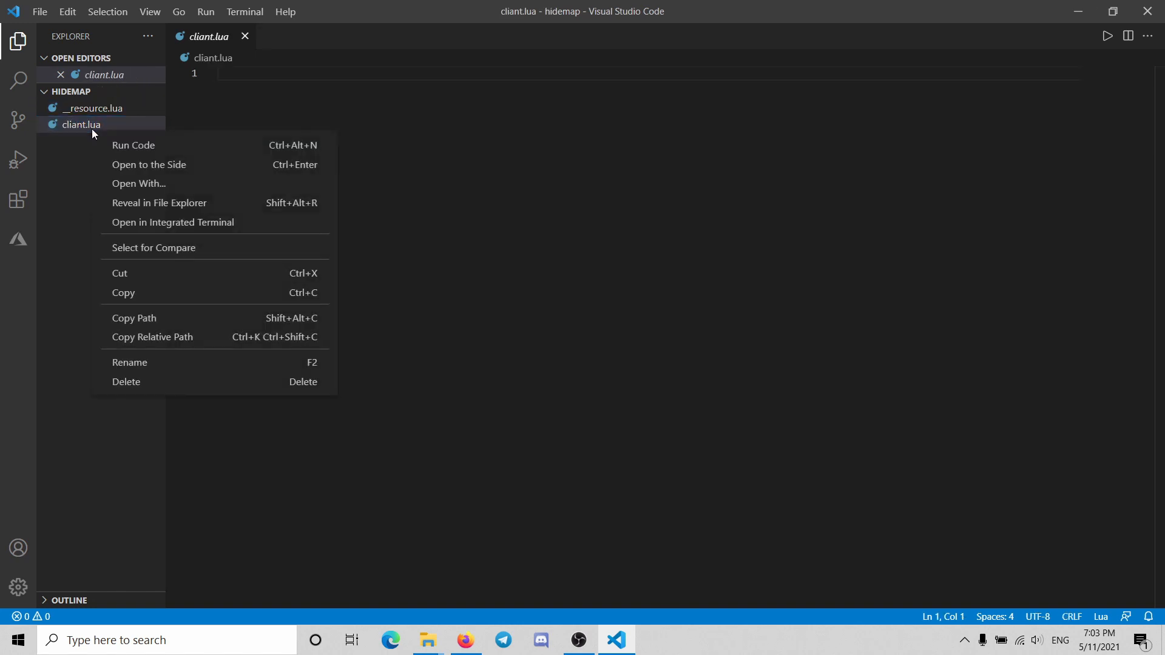
# Rename cliant.lua to client.lua to match the manifest, then return to File Explorer.
pyautogui.click(130, 363)
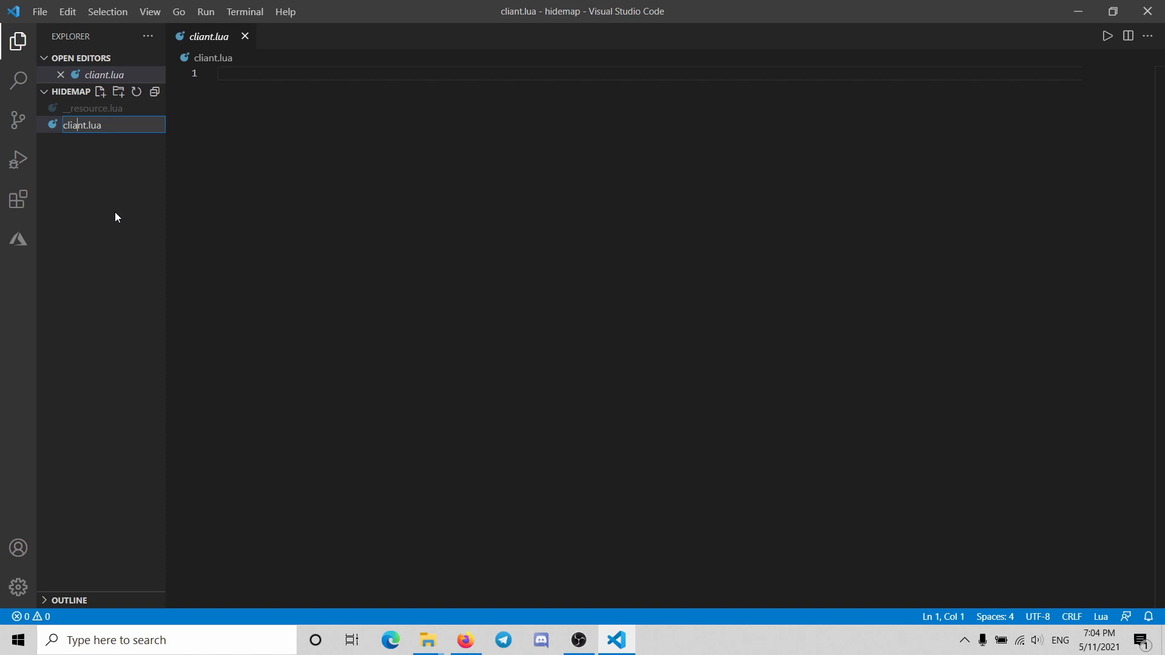
pyautogui.press('Backspace')
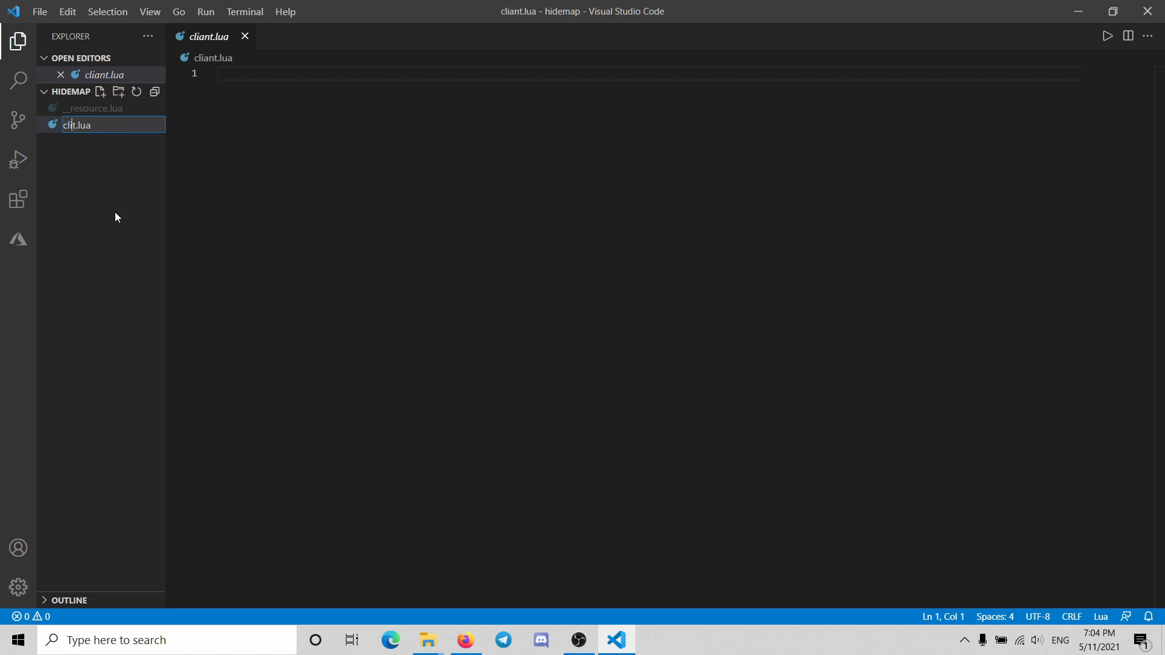
pyautogui.write('client.lua')
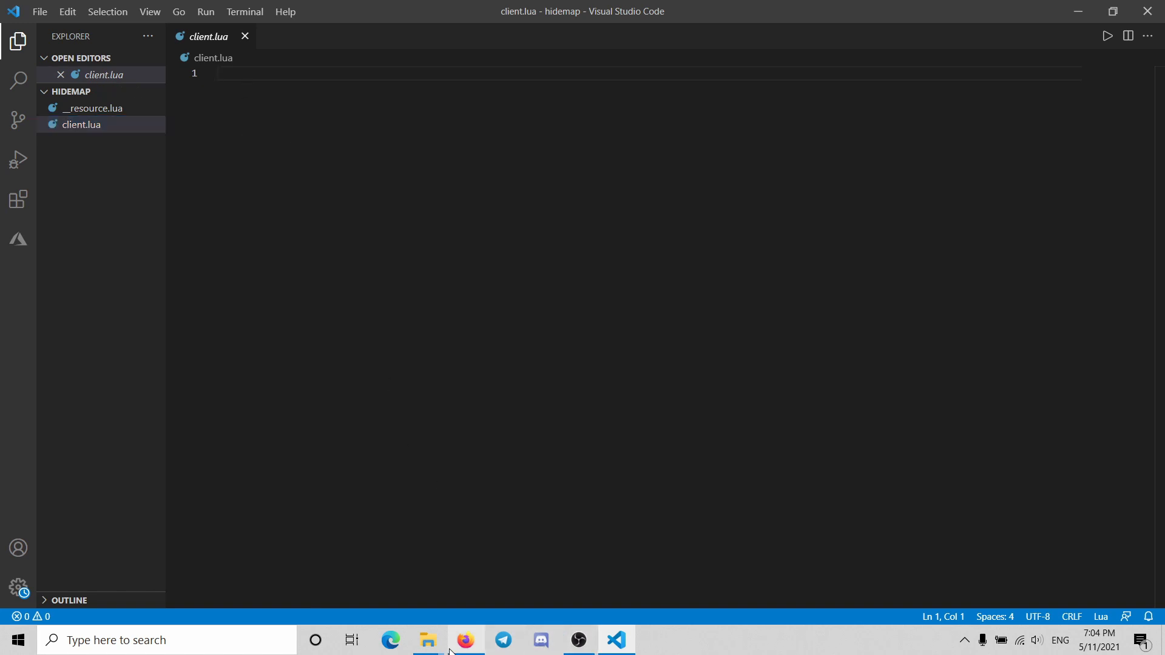
pyautogui.click(427, 640)
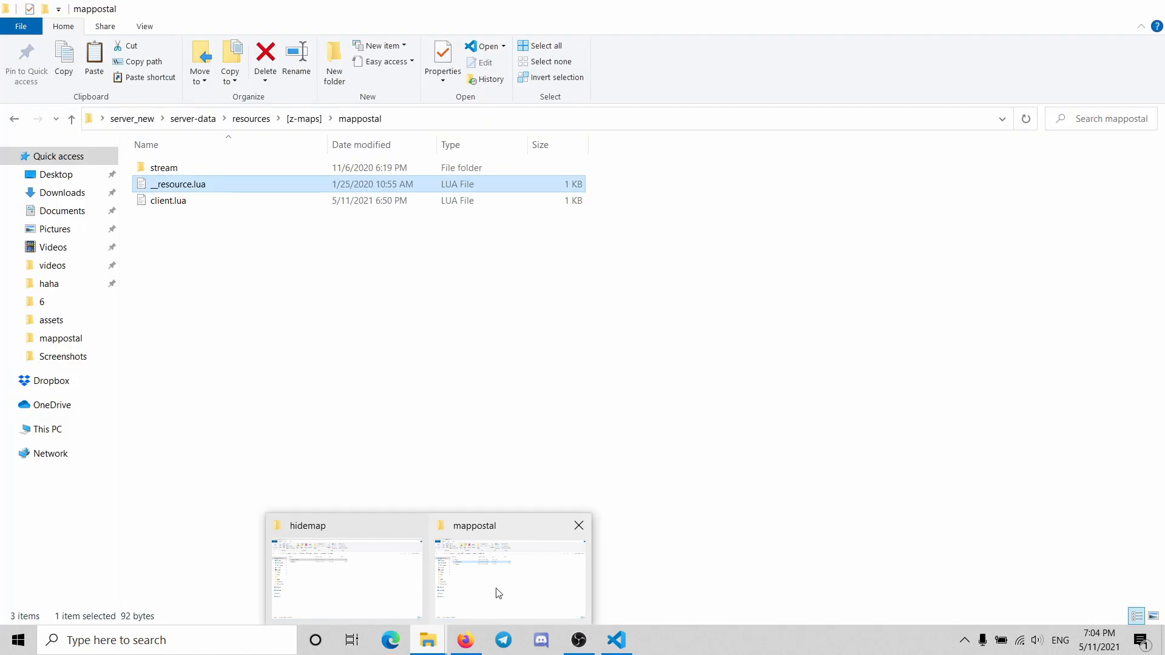
# Open mappostal's client.lua, inspect its vehicle radar zoom call, and return to hidemap's client.lua.
pyautogui.click(168, 201)
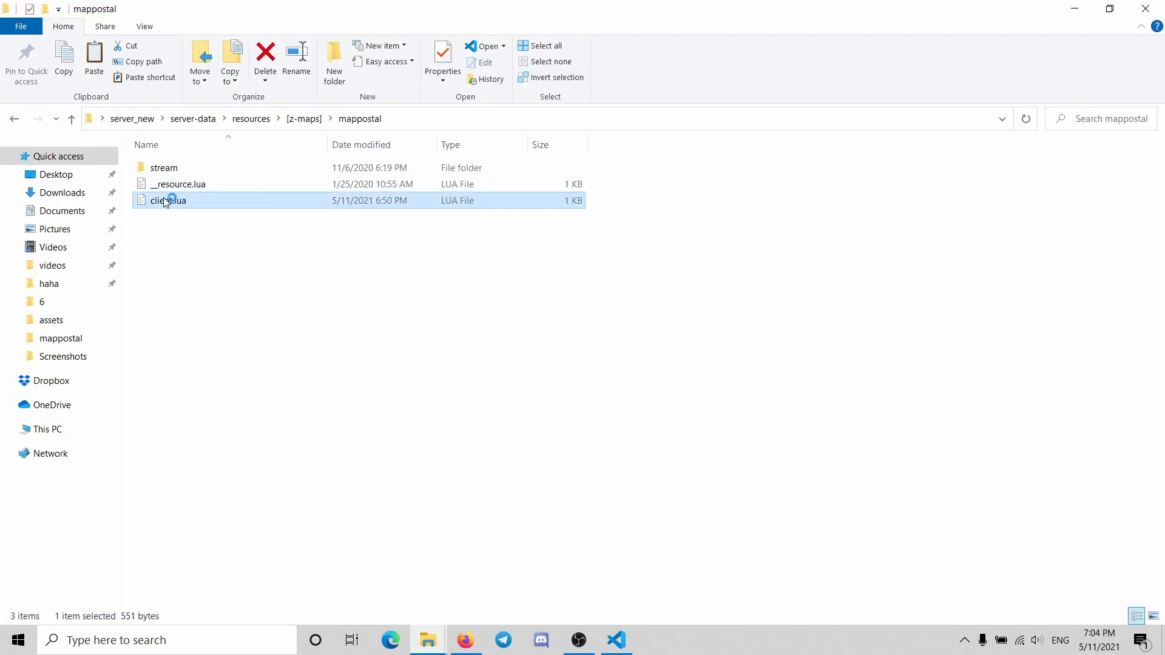
pyautogui.doubleClick(169, 201)
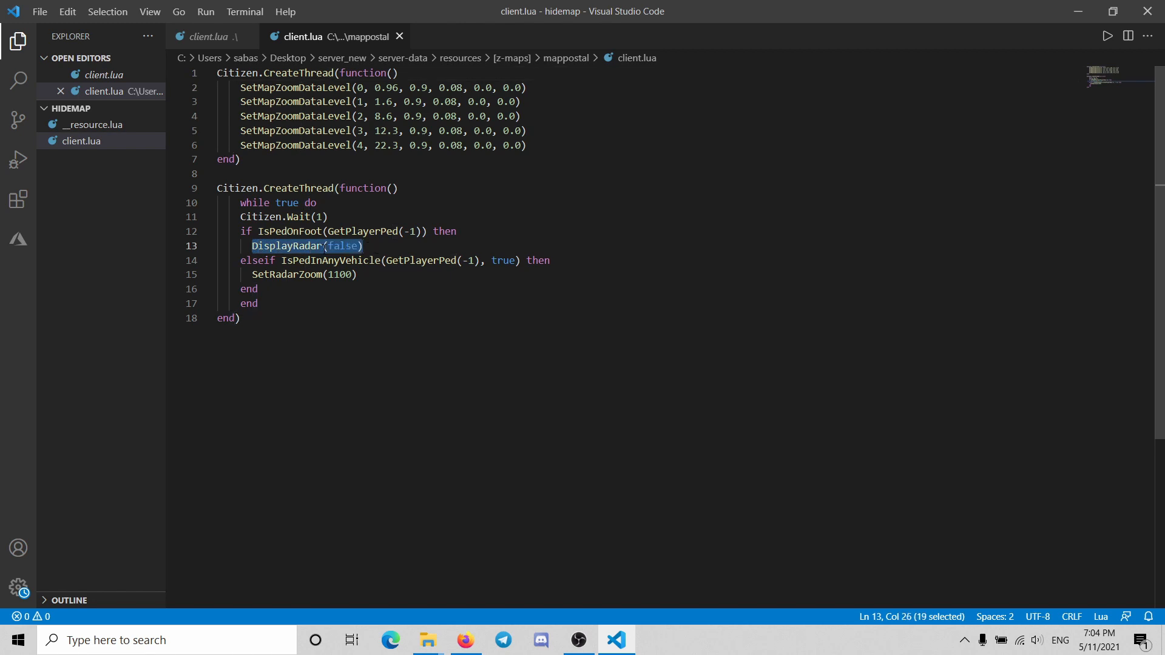
pyautogui.click(357, 274)
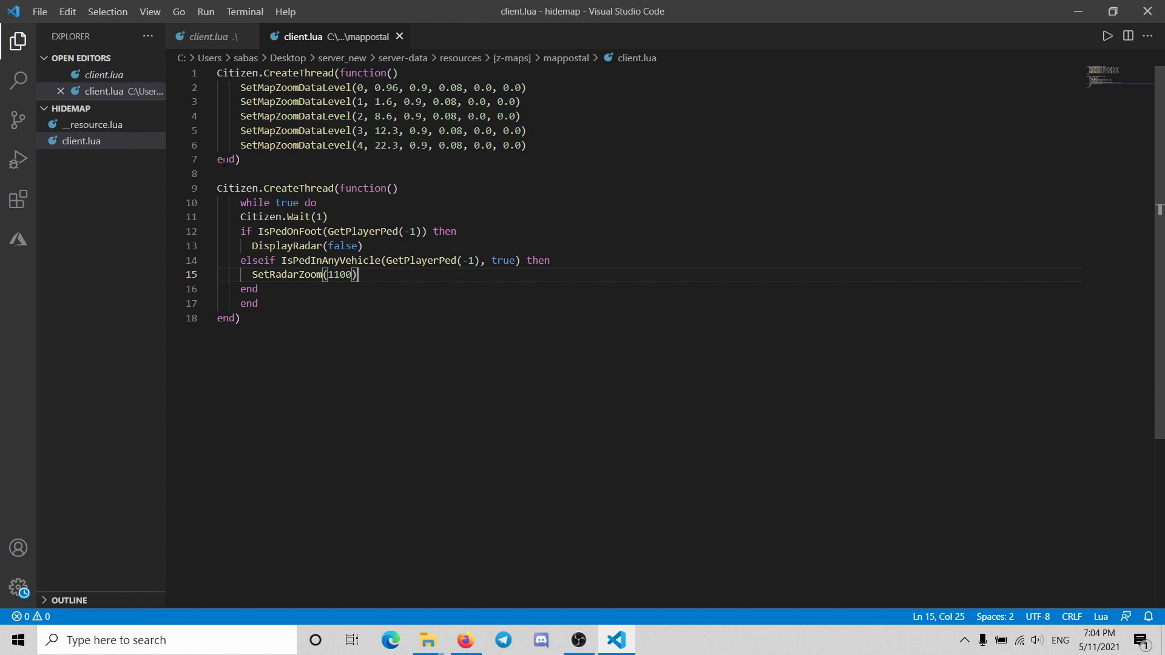
pyautogui.click(217, 188)
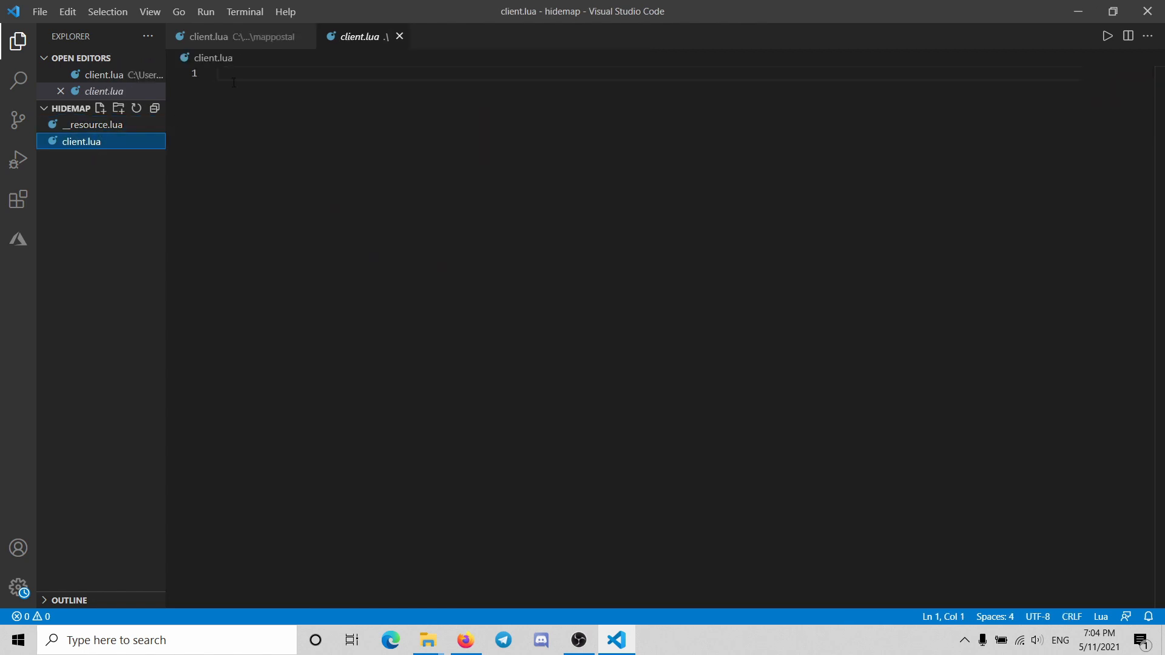
# Paste the Citizen.CreateThread radar loop into hidemap's client.lua, comparing it against mappostal's script.
pyautogui.write('Citizen.CreateThread(function()')
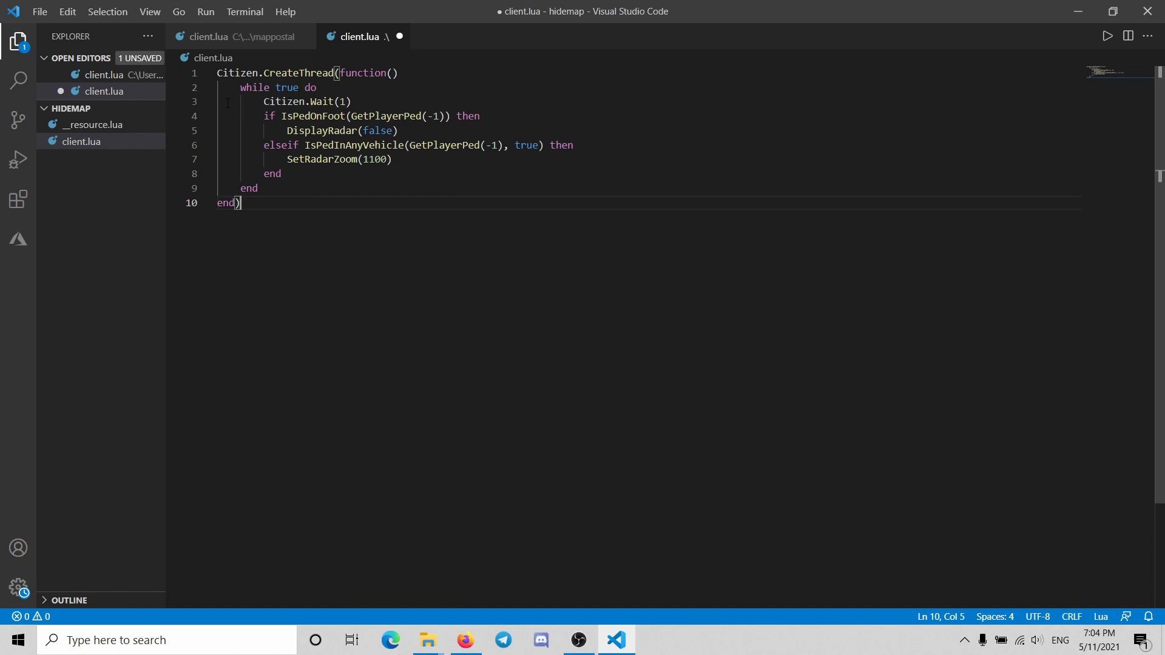
pyautogui.click(103, 74)
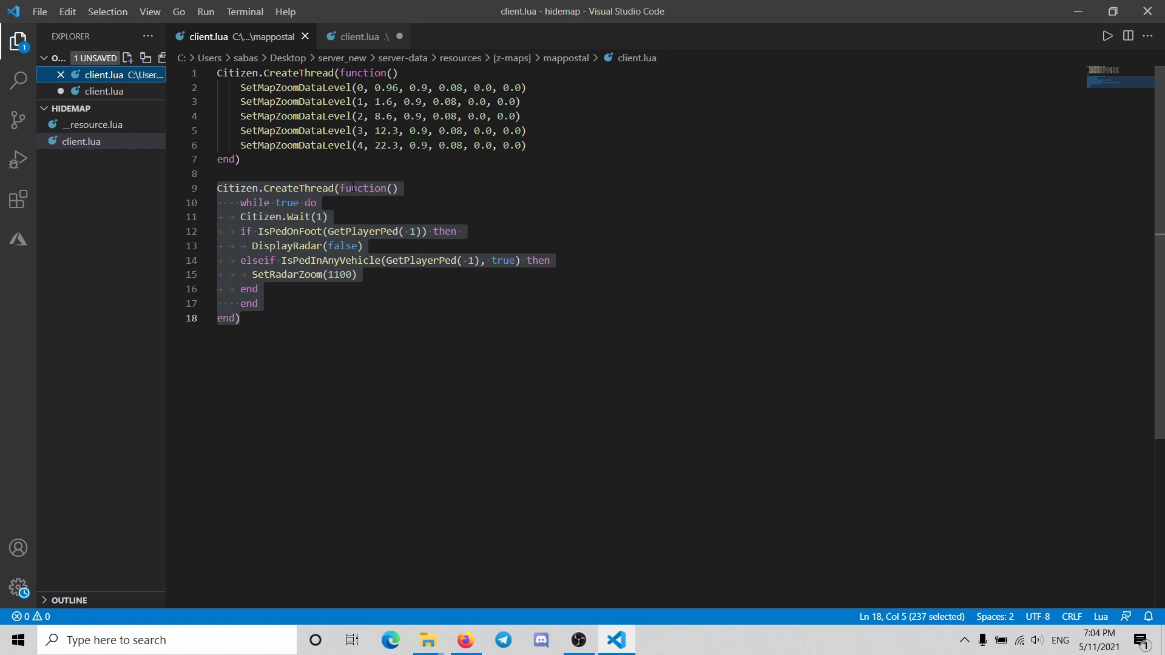
pyautogui.click(82, 141)
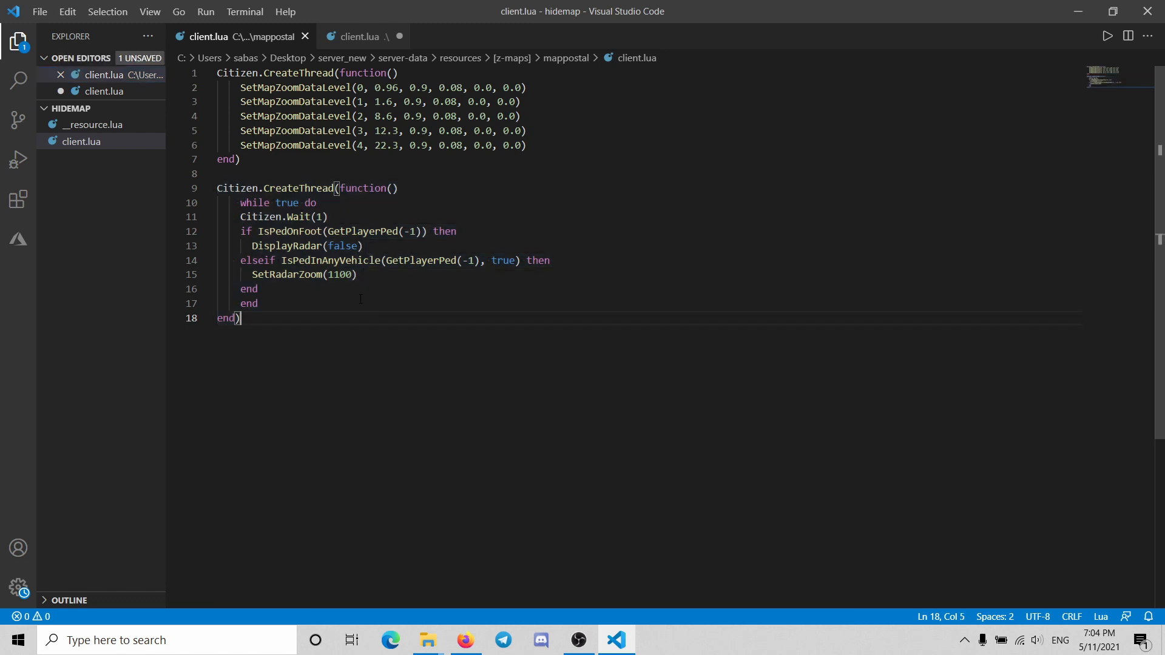
pyautogui.click(361, 36)
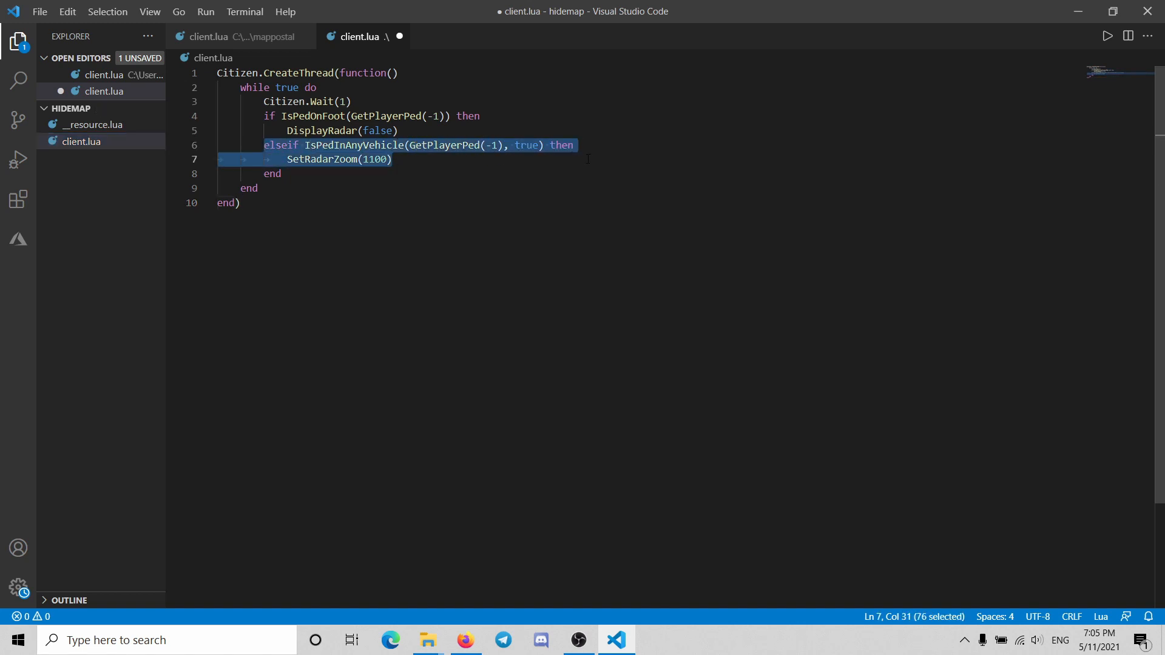
# Delete the vehicle SetRadarZoom elseif branch and leftover blank line, then save client.lua.
pyautogui.press('Delete')
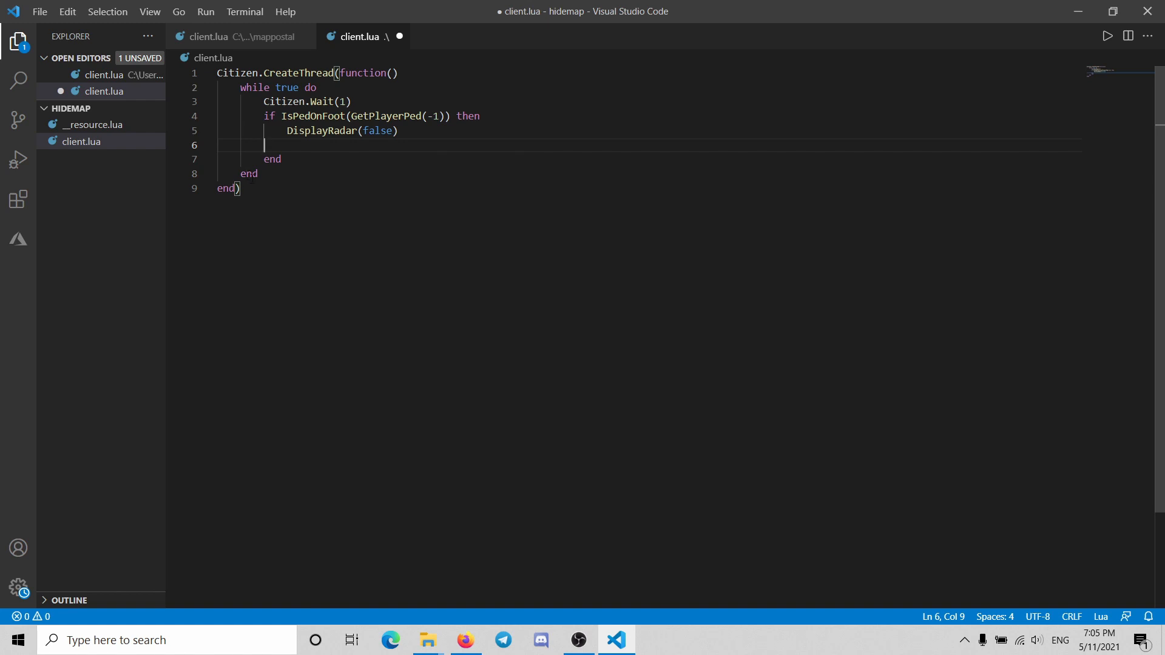
pyautogui.press('Backspace')
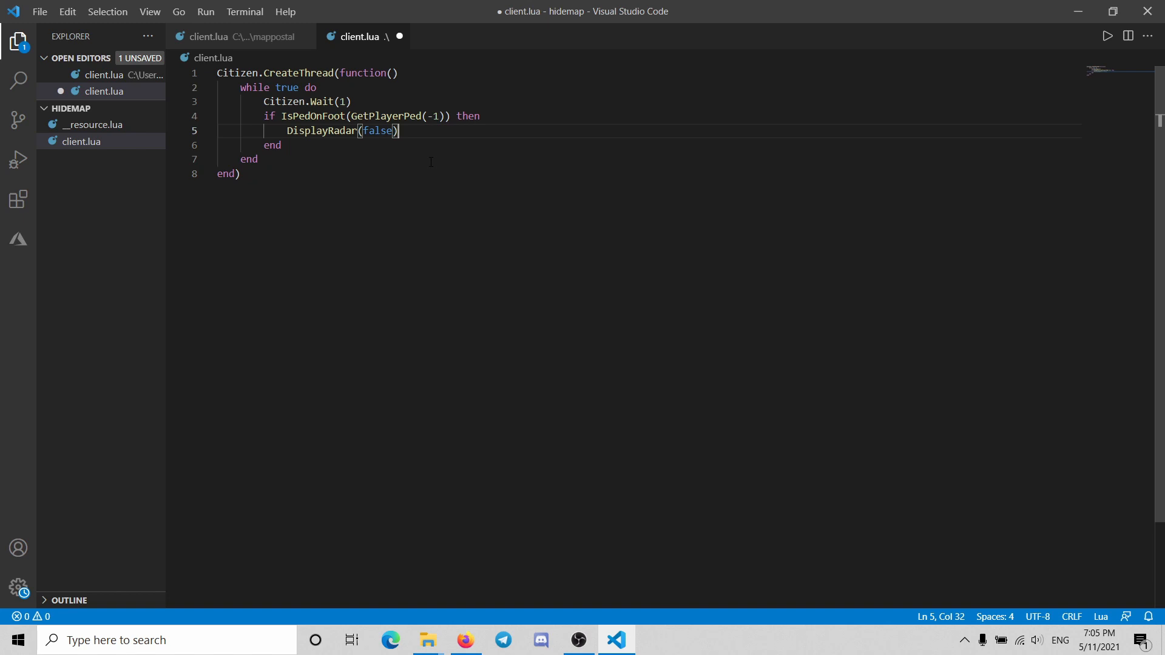
pyautogui.press('ctrl+s')
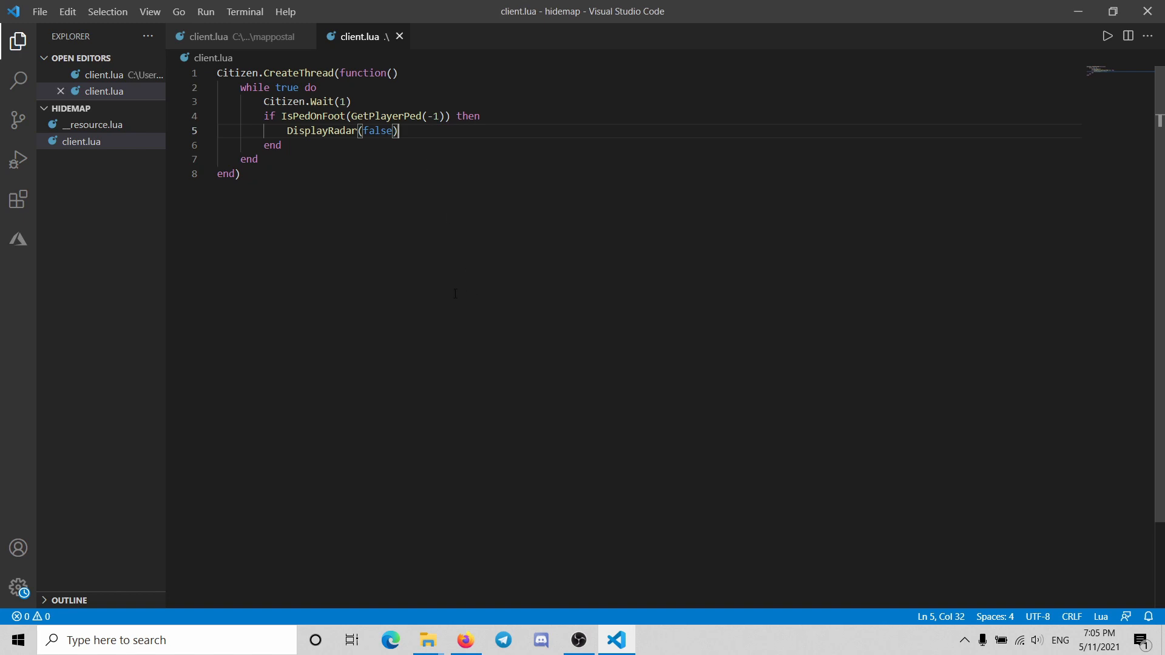
pyautogui.moveTo(151, 132)
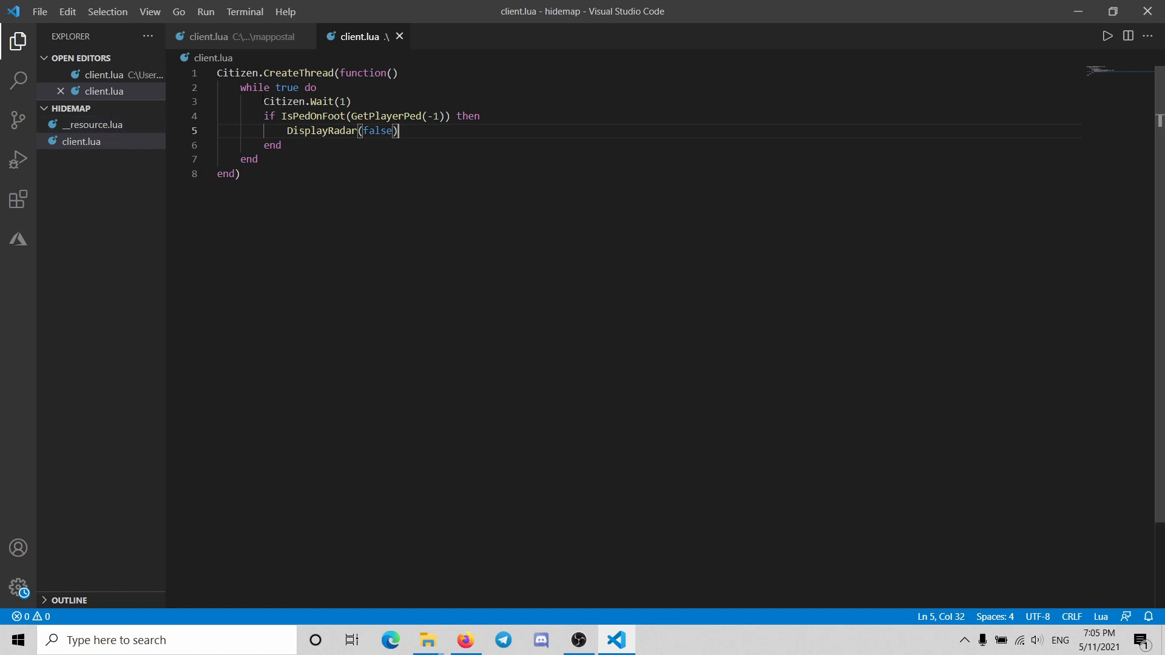
pyautogui.moveTo(1150, 11)
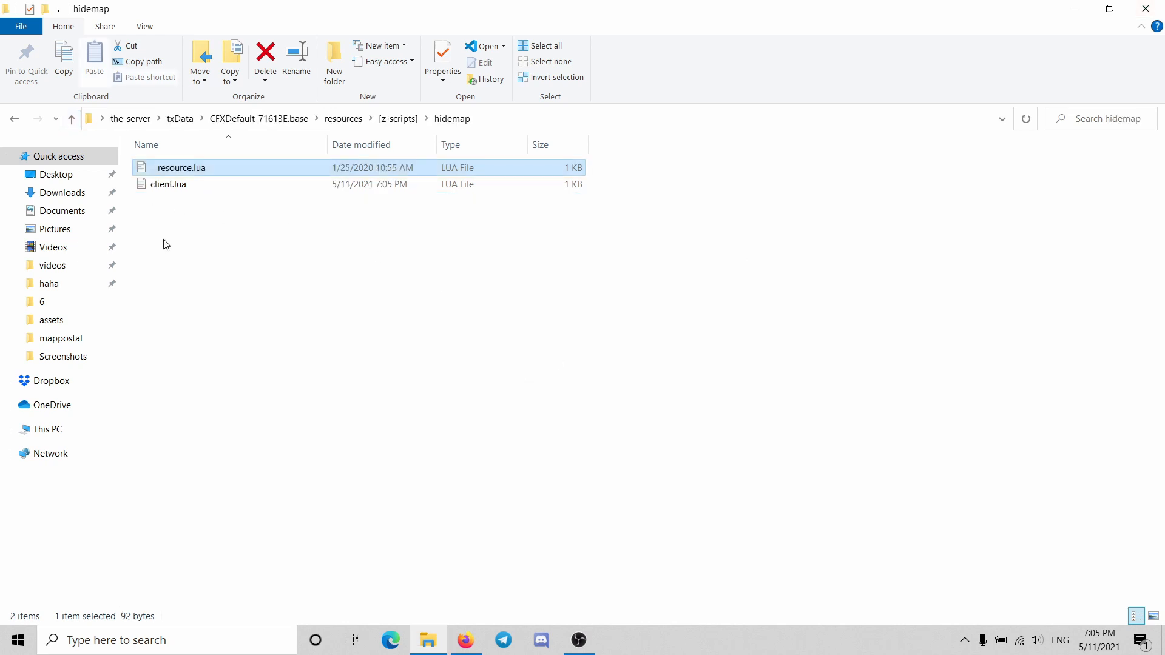
# Go up from the scripts folder through resources to the CFXDefault server data folder.
pyautogui.click(71, 119)
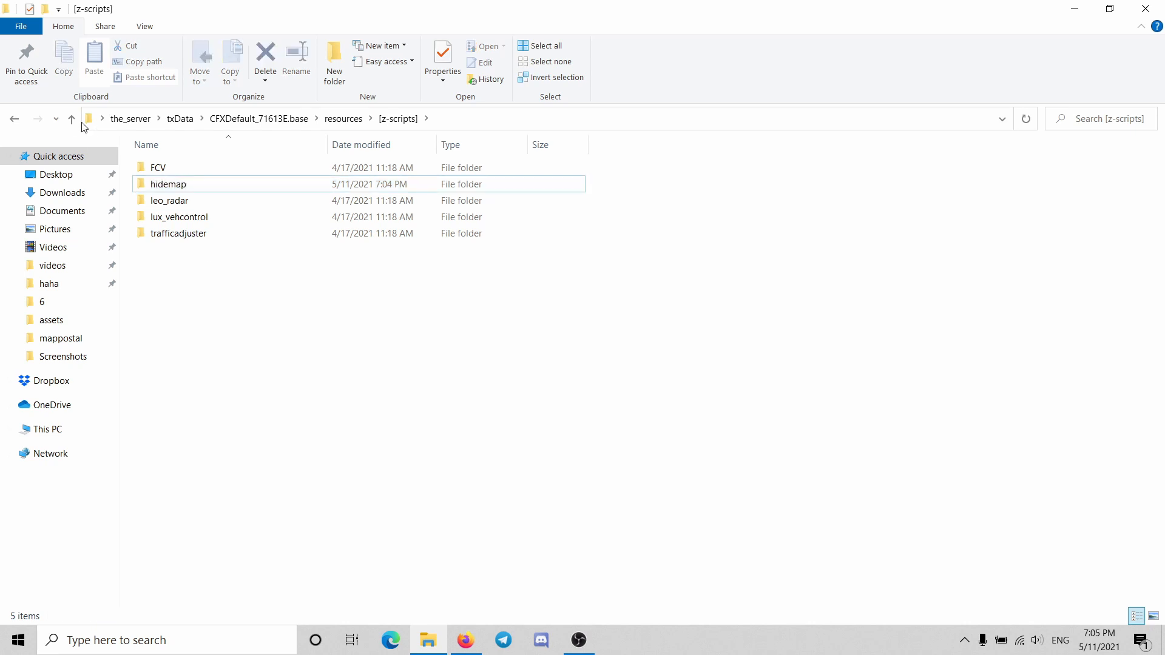
pyautogui.click(71, 119)
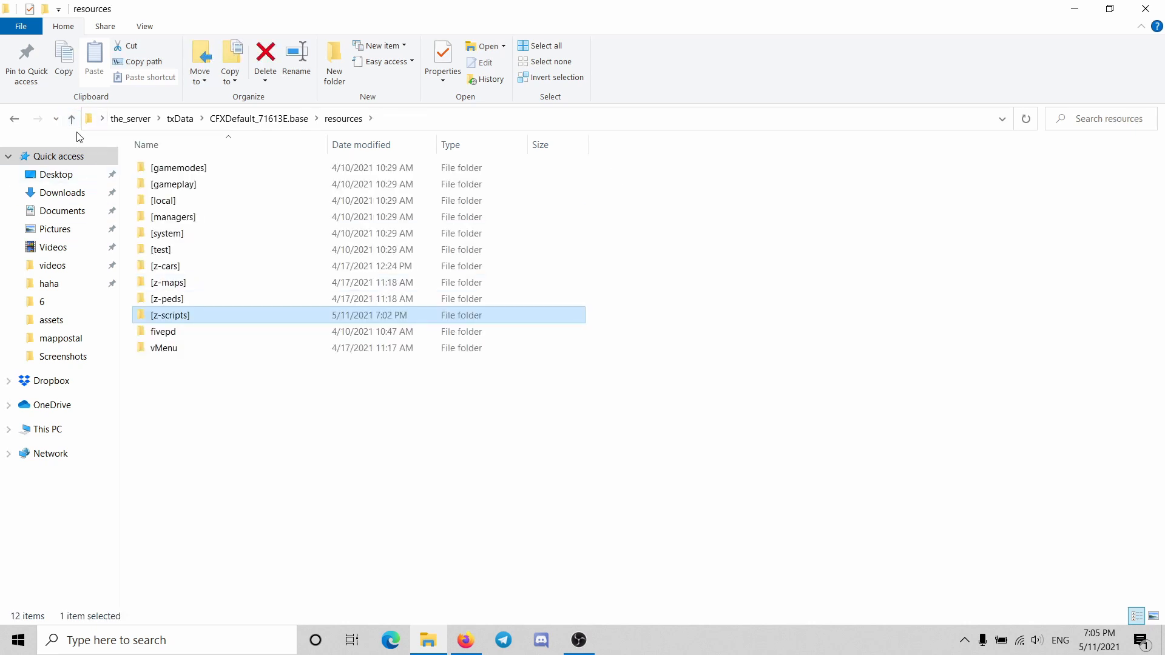
pyautogui.click(70, 119)
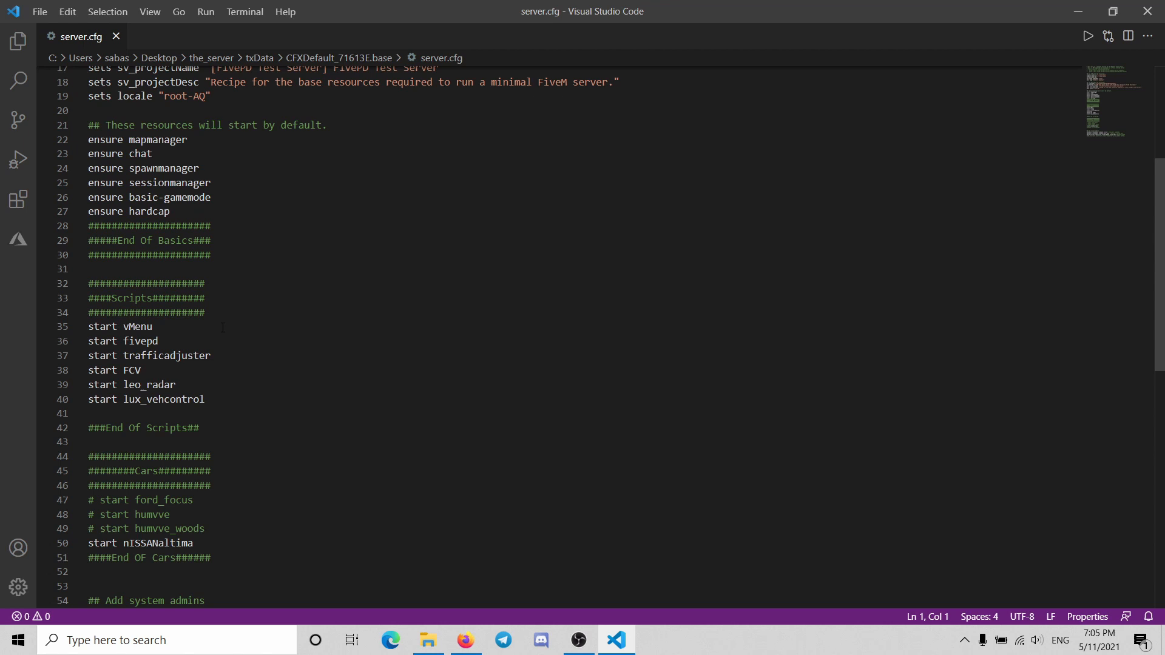
# Add a 'start hidemap' line after 'start lux_vehcontrol' in server.cfg.
pyautogui.scroll(-3)
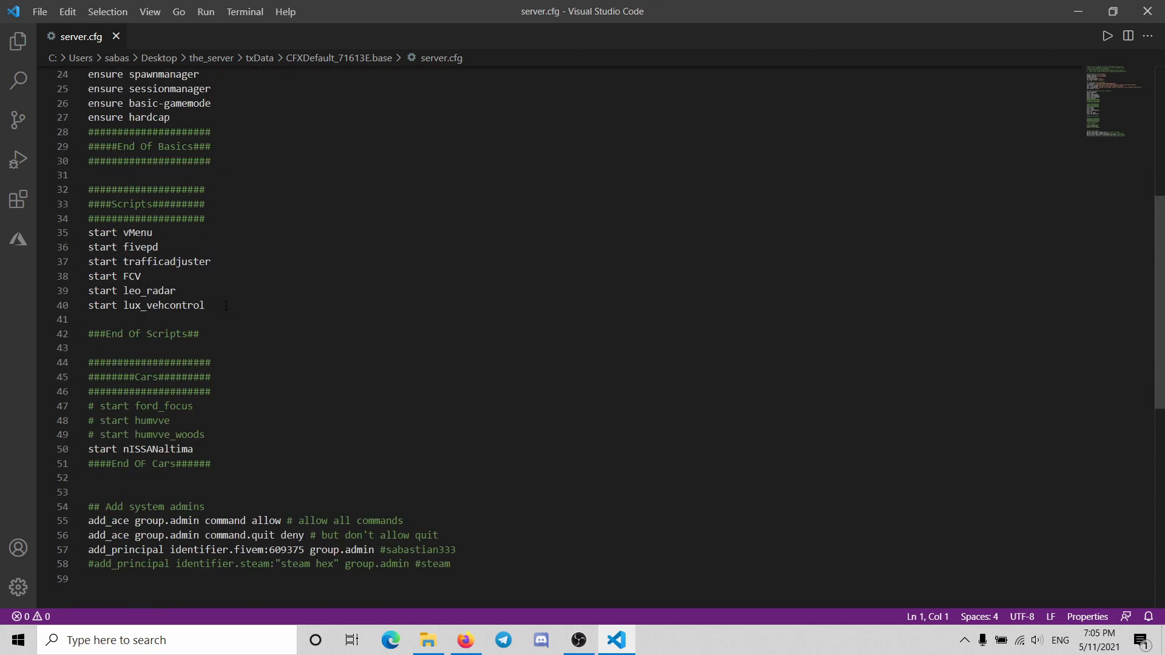
pyautogui.press('enter')
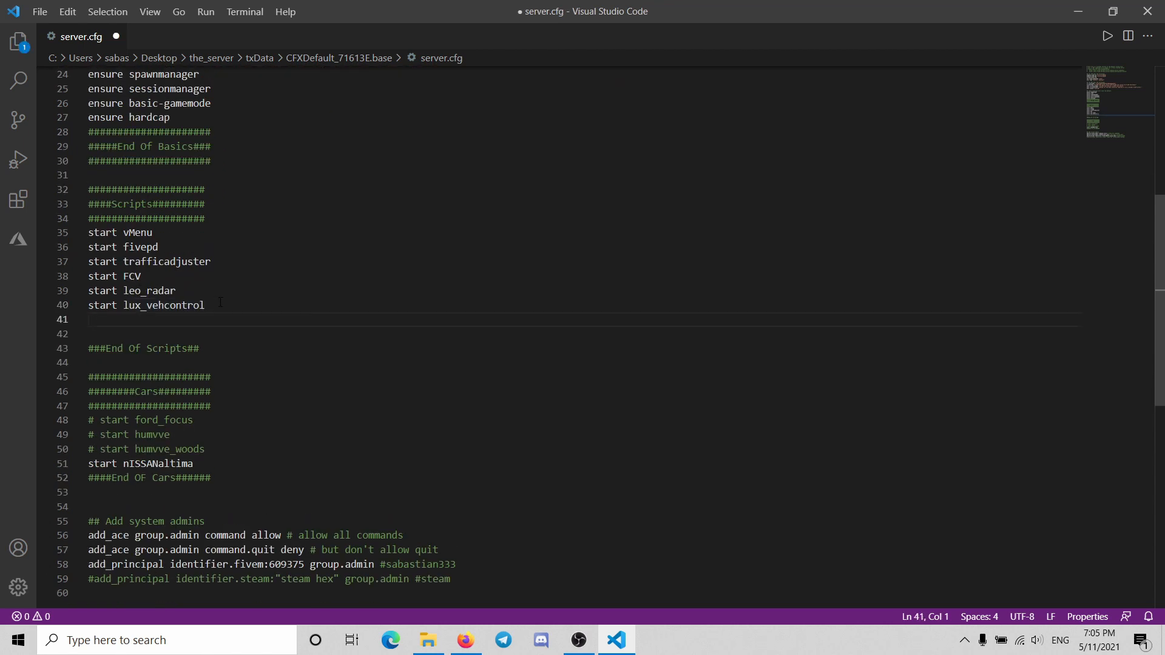
pyautogui.write('start')
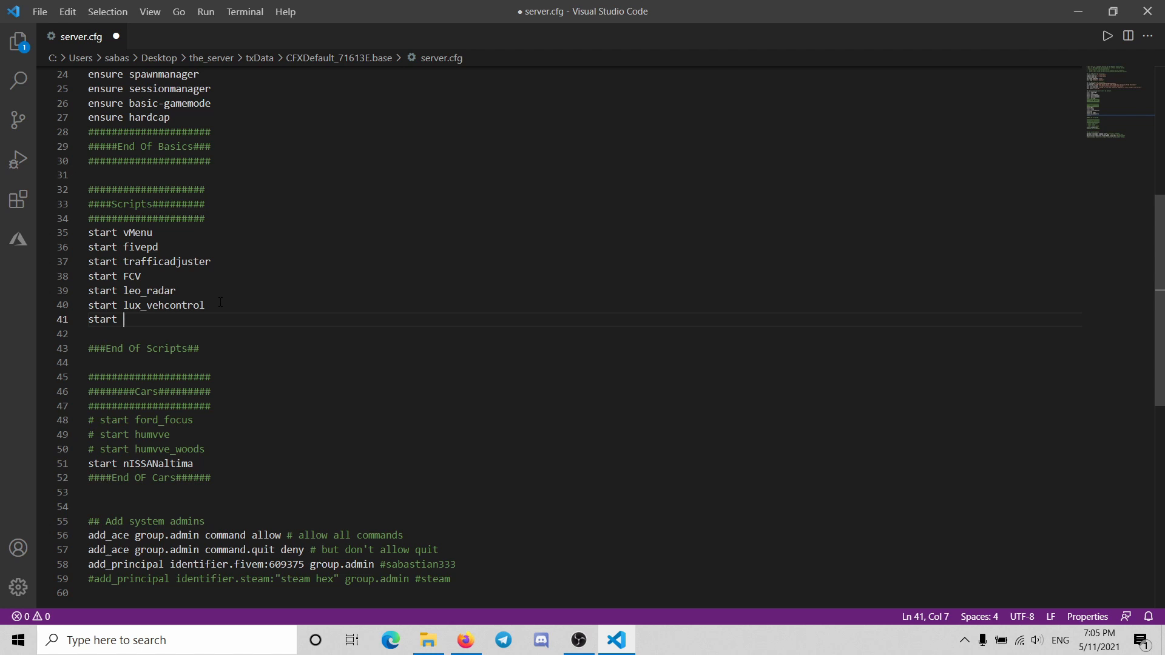
pyautogui.write('hidemap')
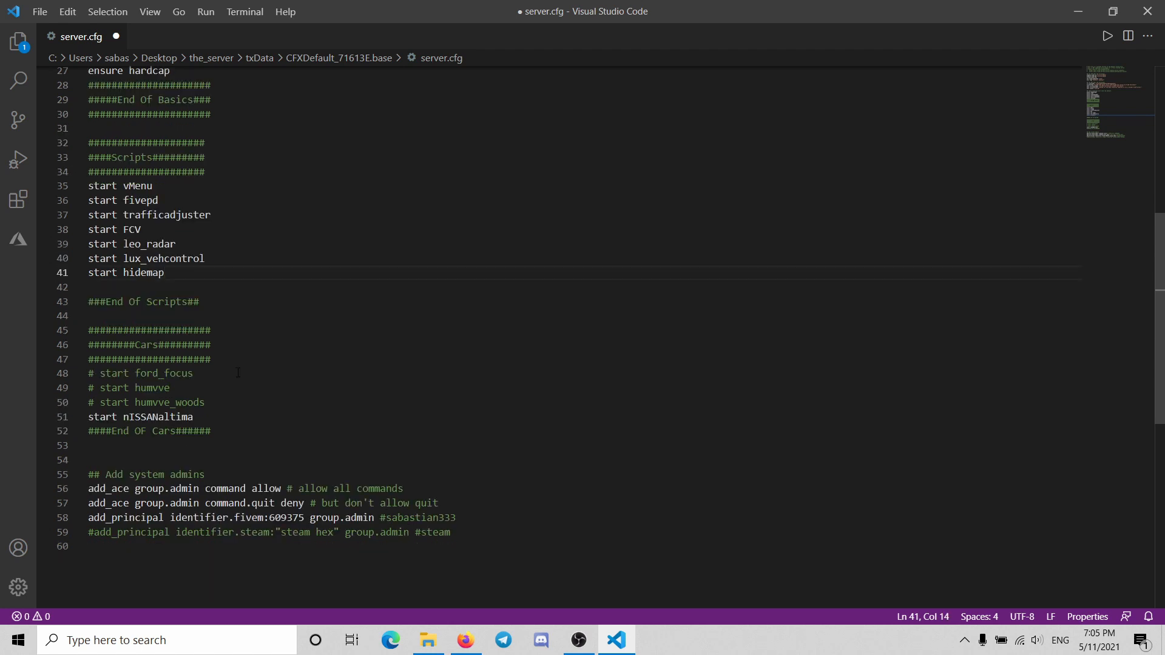
pyautogui.scroll(3)
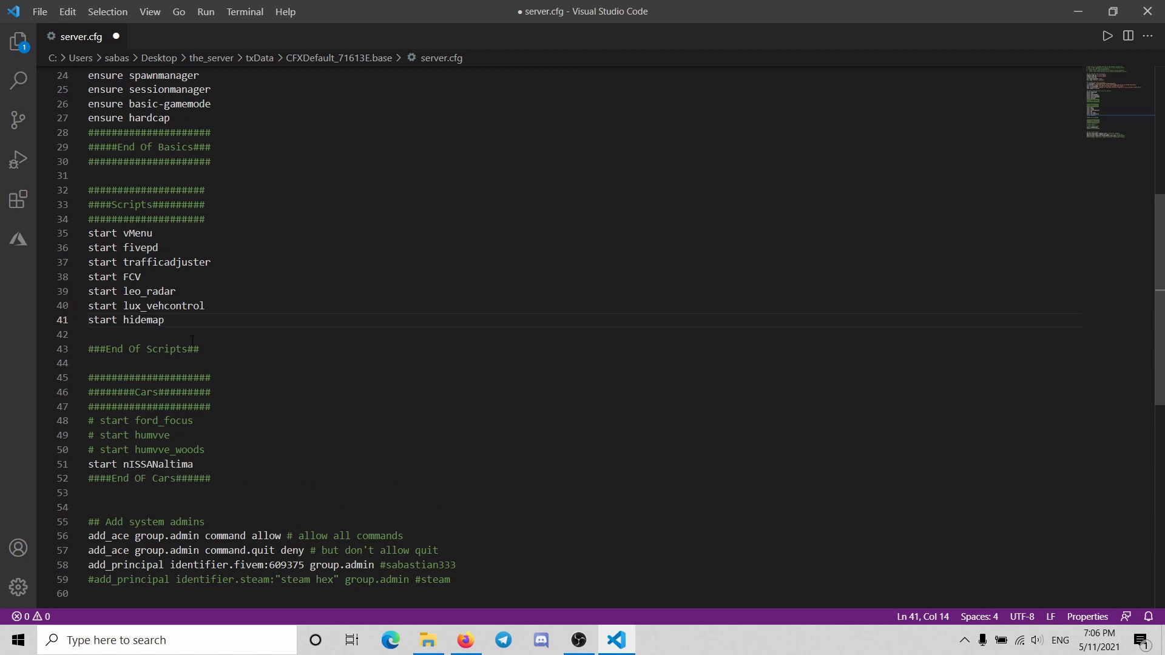
pyautogui.scroll(3)
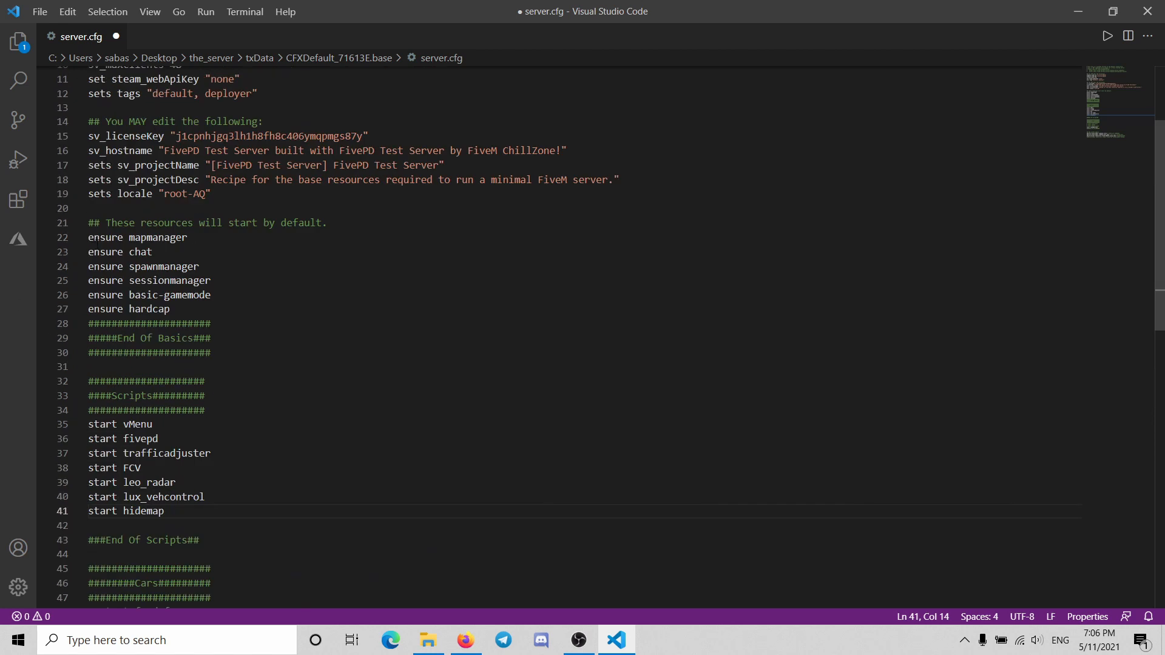
pyautogui.scroll(3)
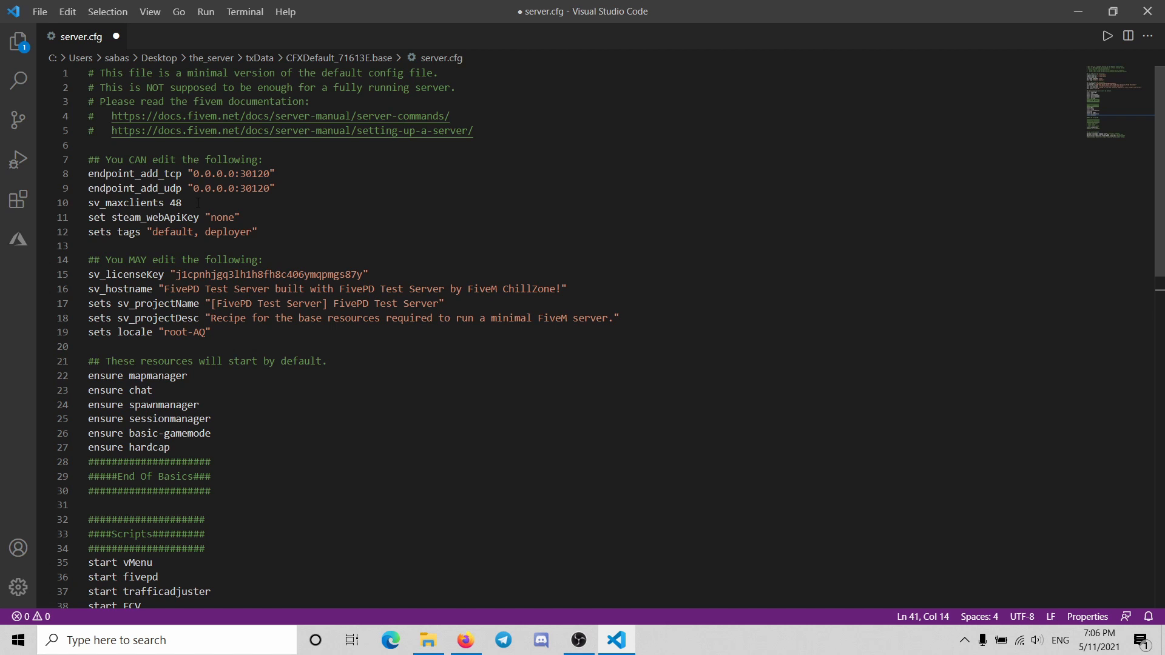
pyautogui.scroll(-3)
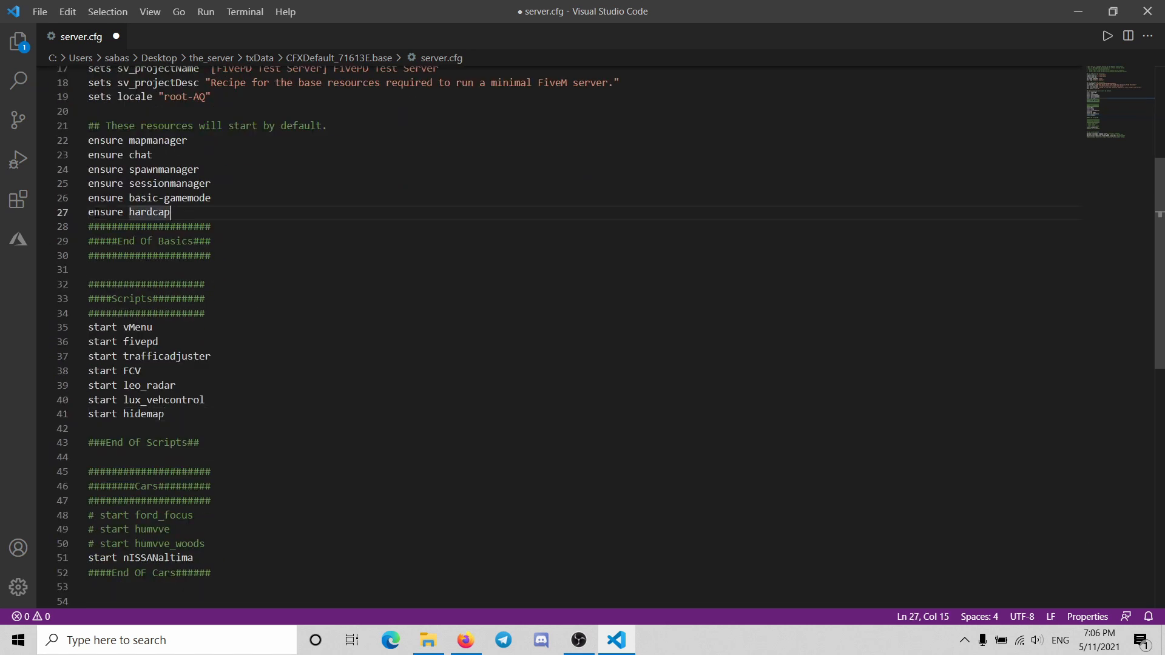
pyautogui.click(427, 639)
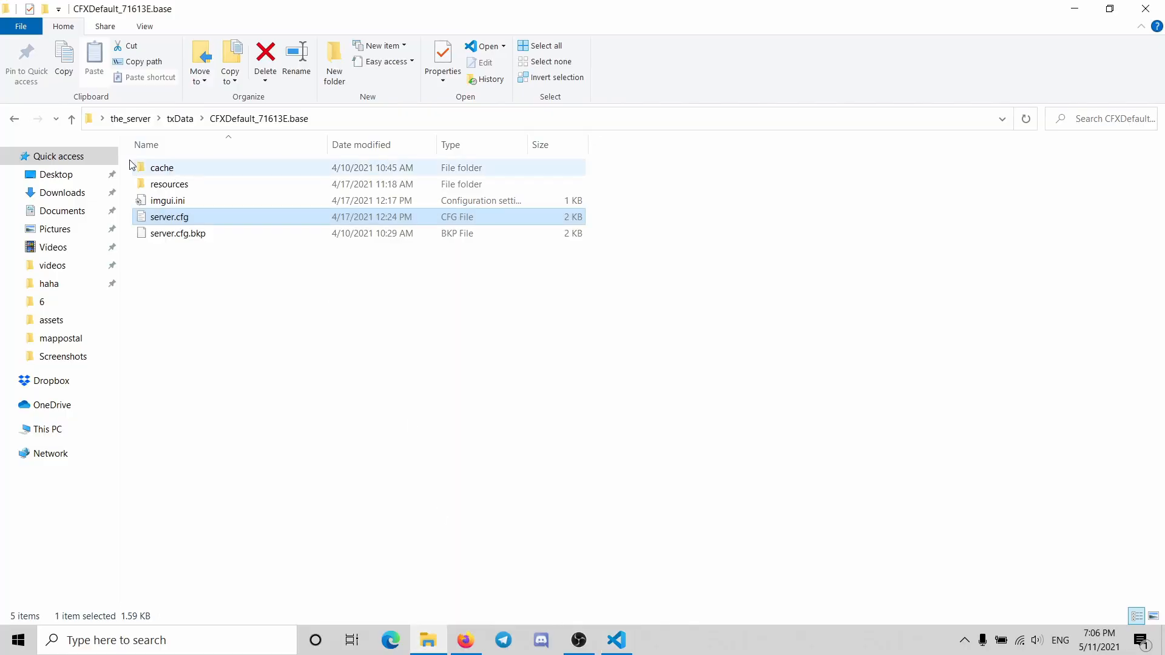
# Open the resources folder, check the [z-cars] folder, then return to server.cfg.
pyautogui.doubleClick(169, 183)
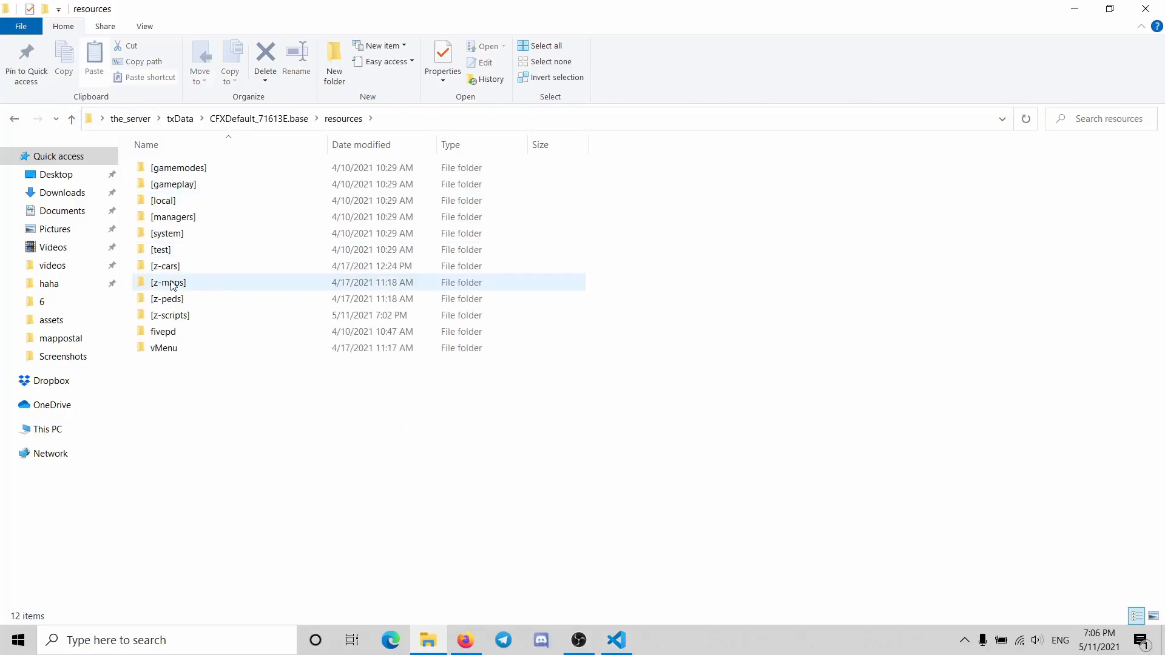
pyautogui.click(165, 265)
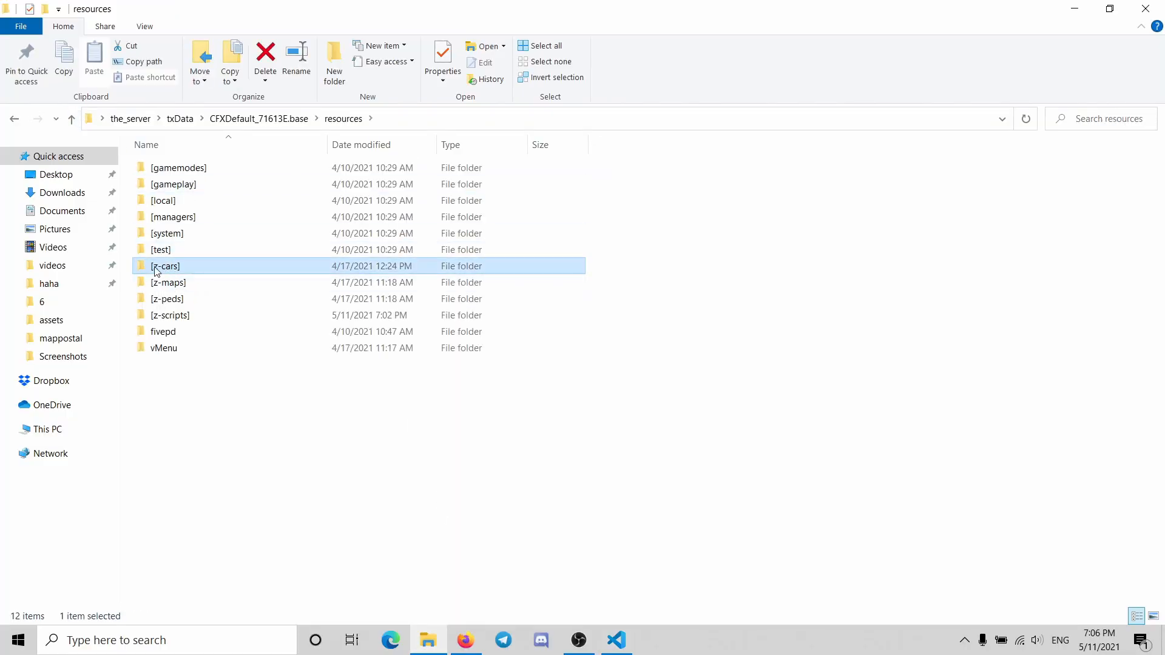
pyautogui.moveTo(165, 266)
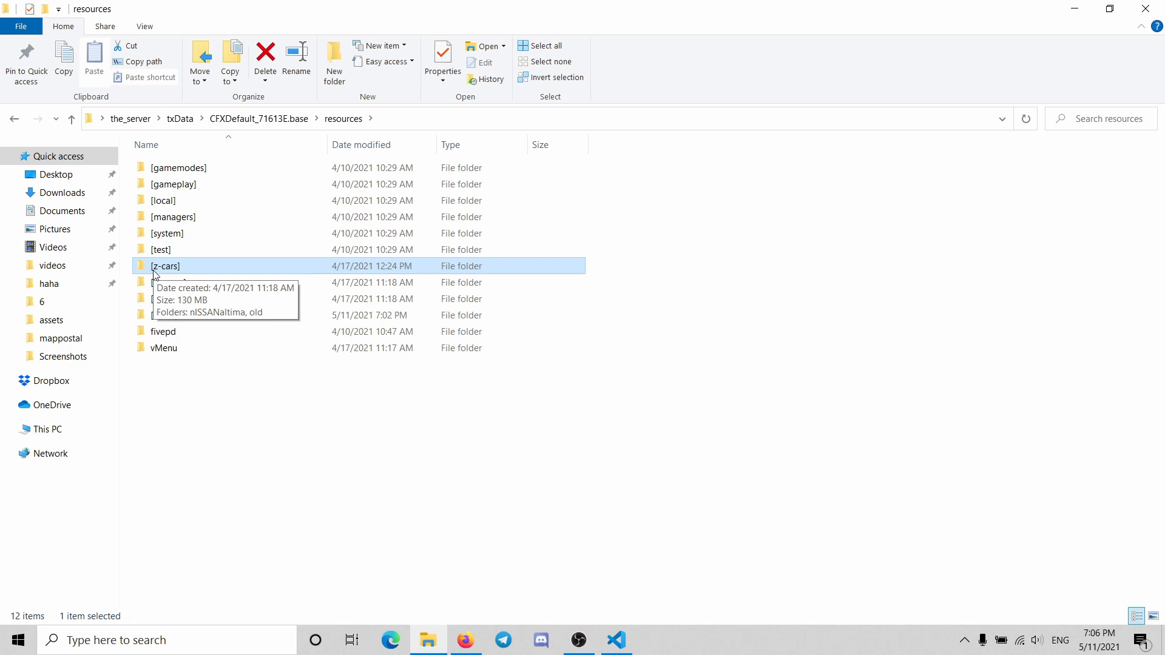
pyautogui.moveTo(563, 608)
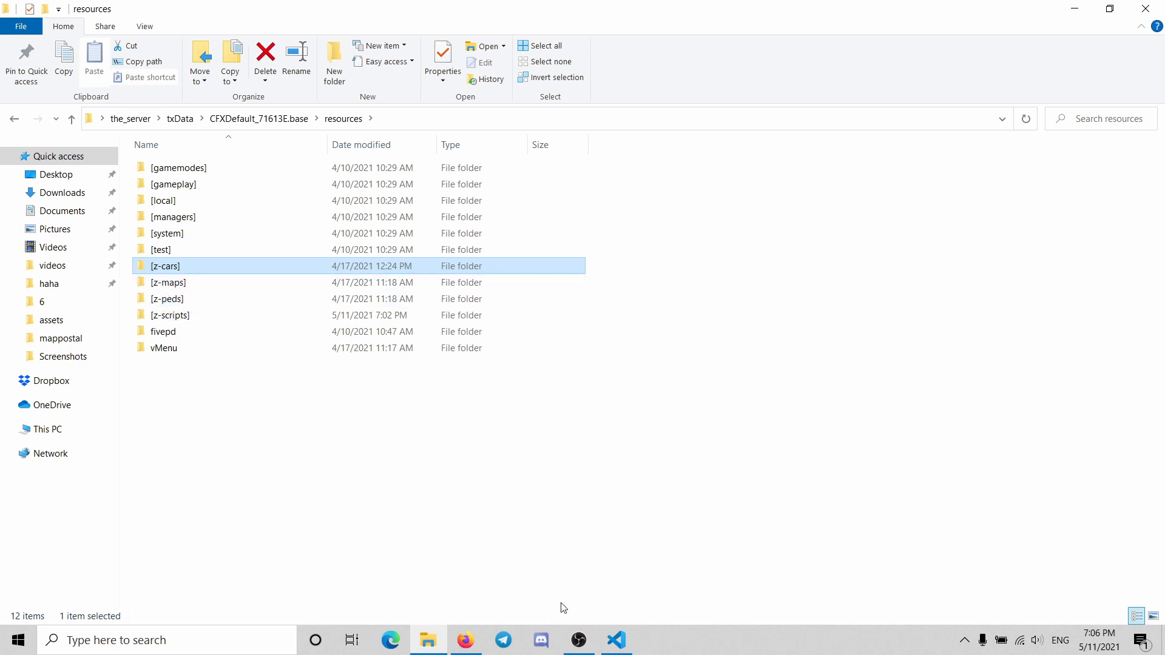
pyautogui.click(616, 639)
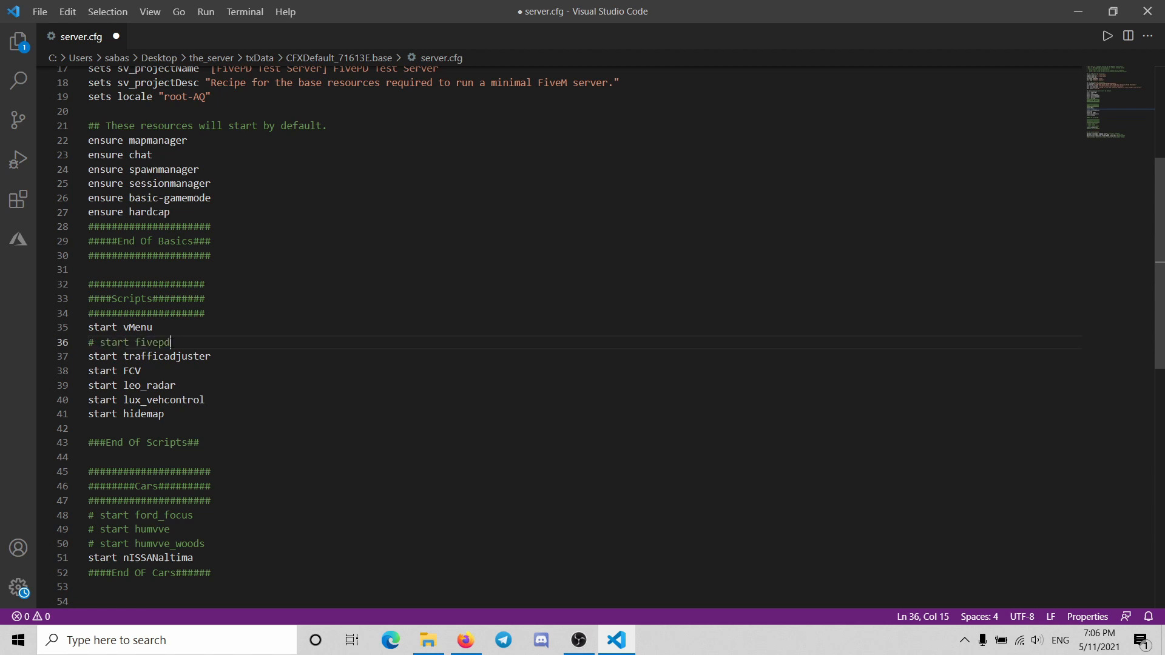
# Comment out the start fivepd, leo_radar and nISSANaltima lines with '#'.
pyautogui.click(140, 370)
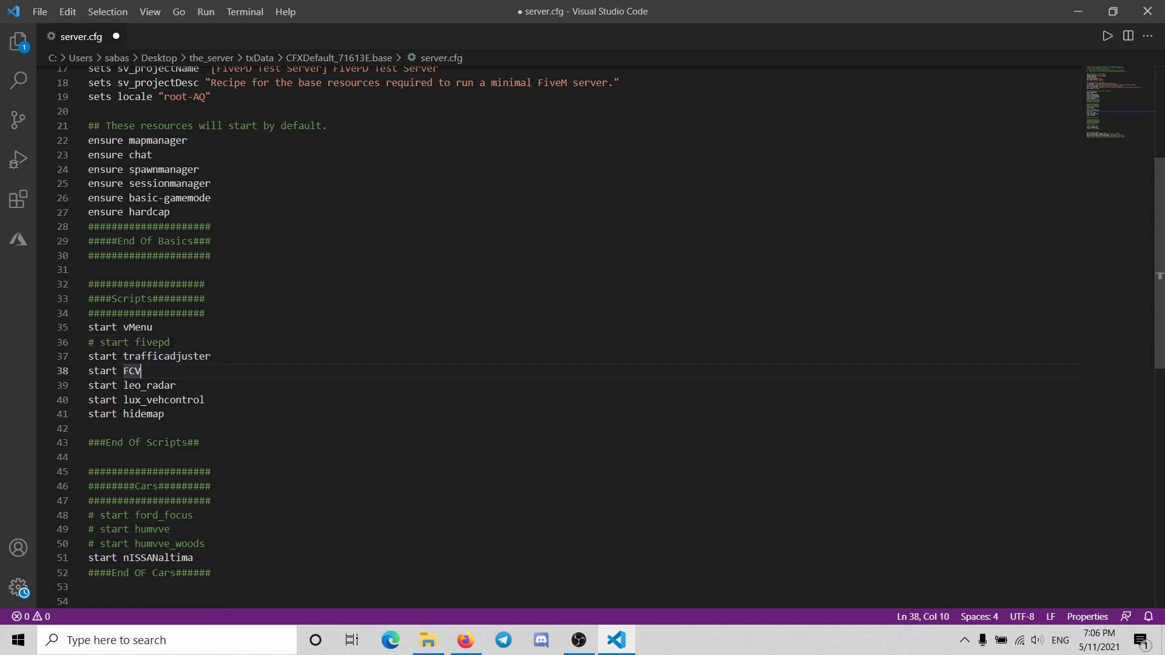
pyautogui.write('#')
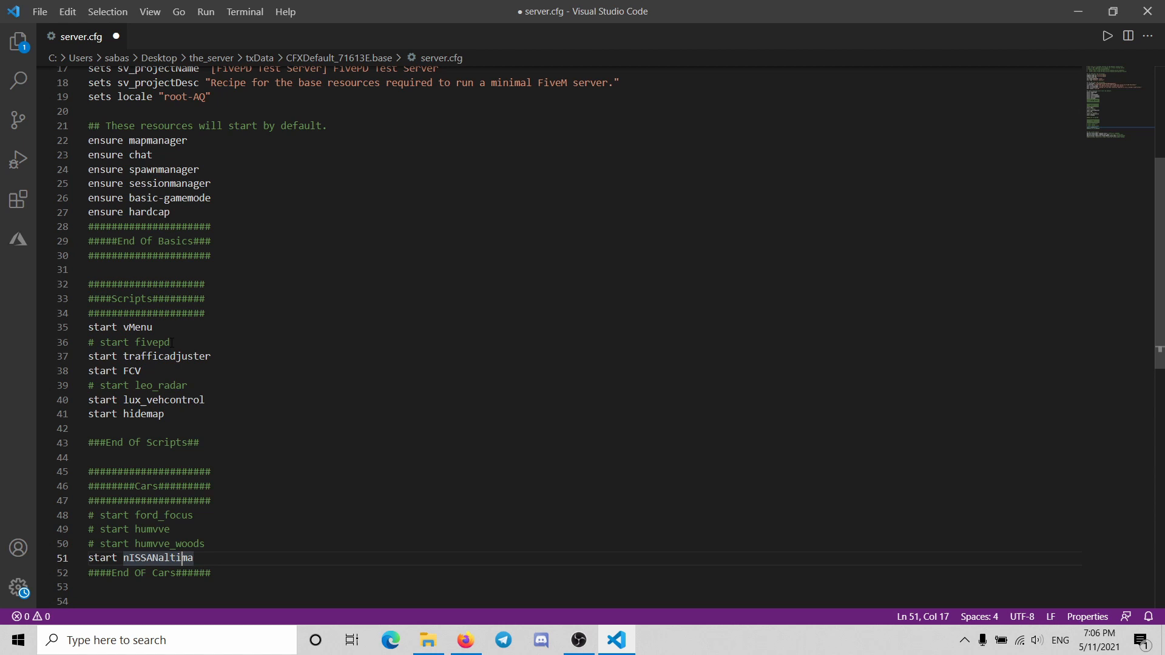
pyautogui.write('#')
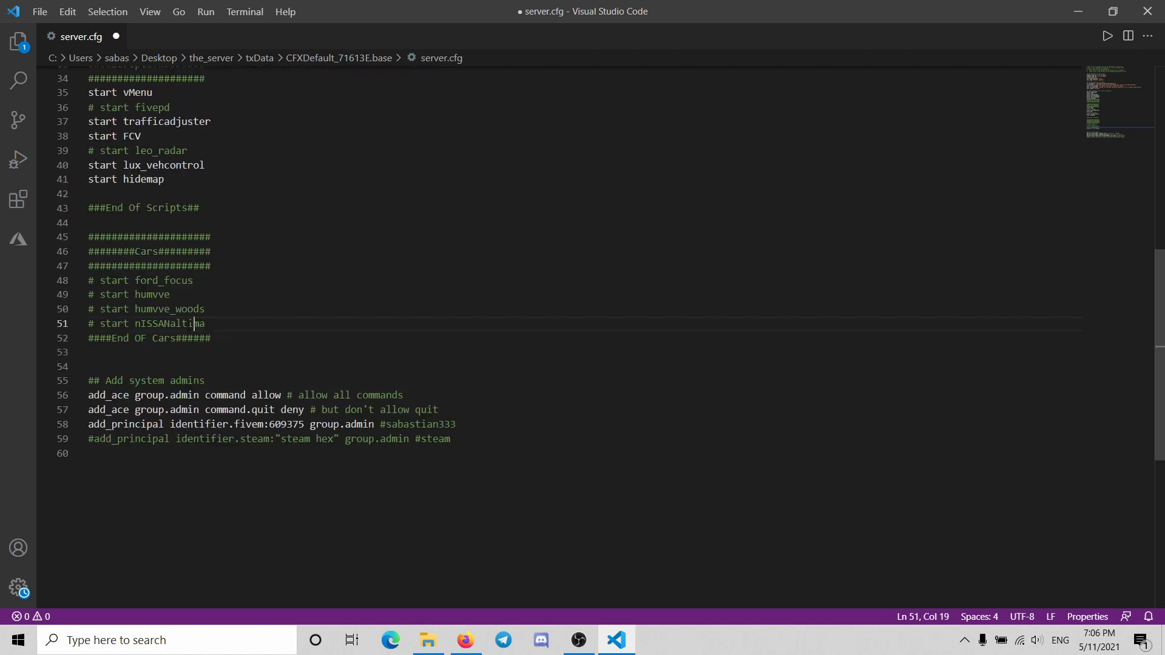
pyautogui.scroll(3)
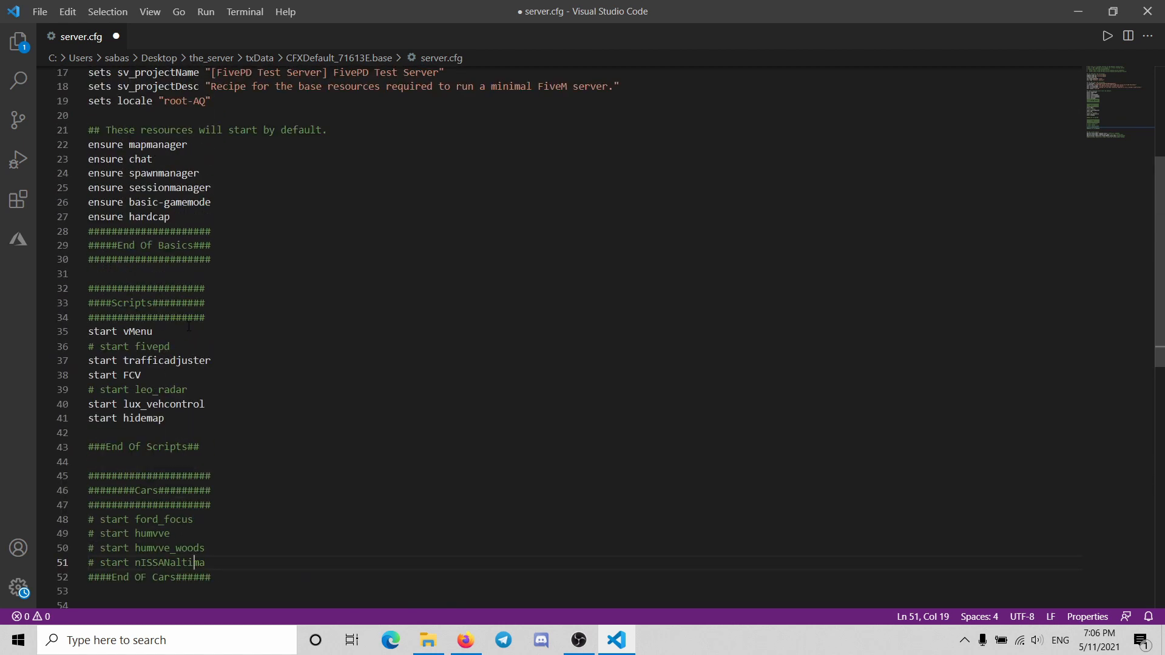
pyautogui.scroll(3)
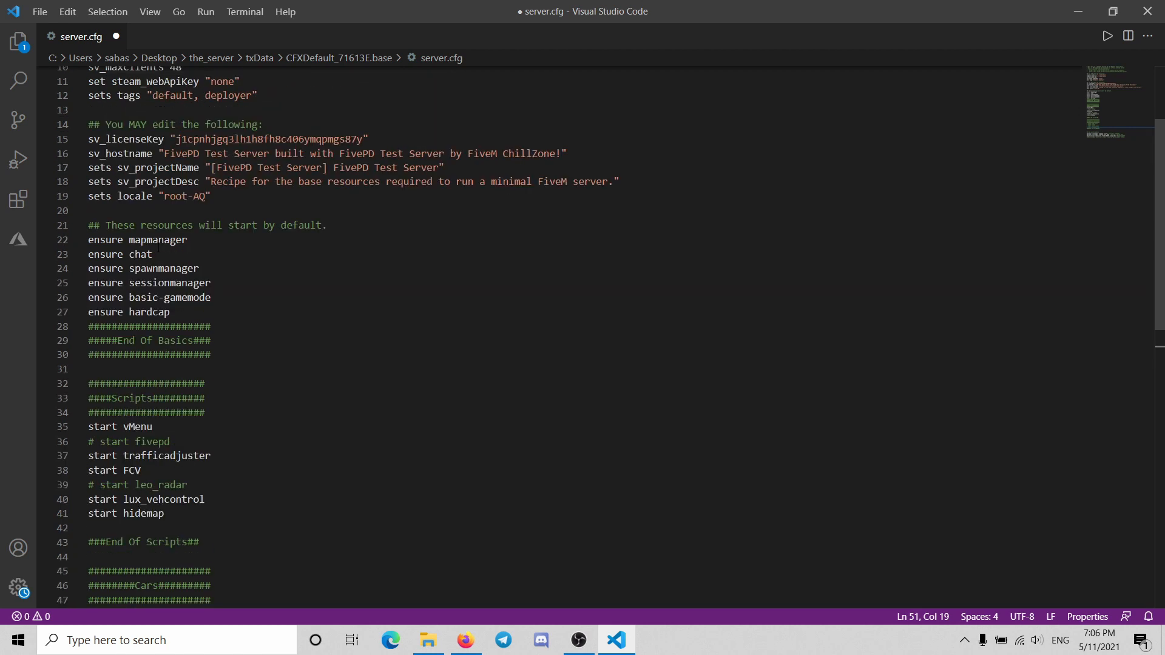
pyautogui.click(427, 639)
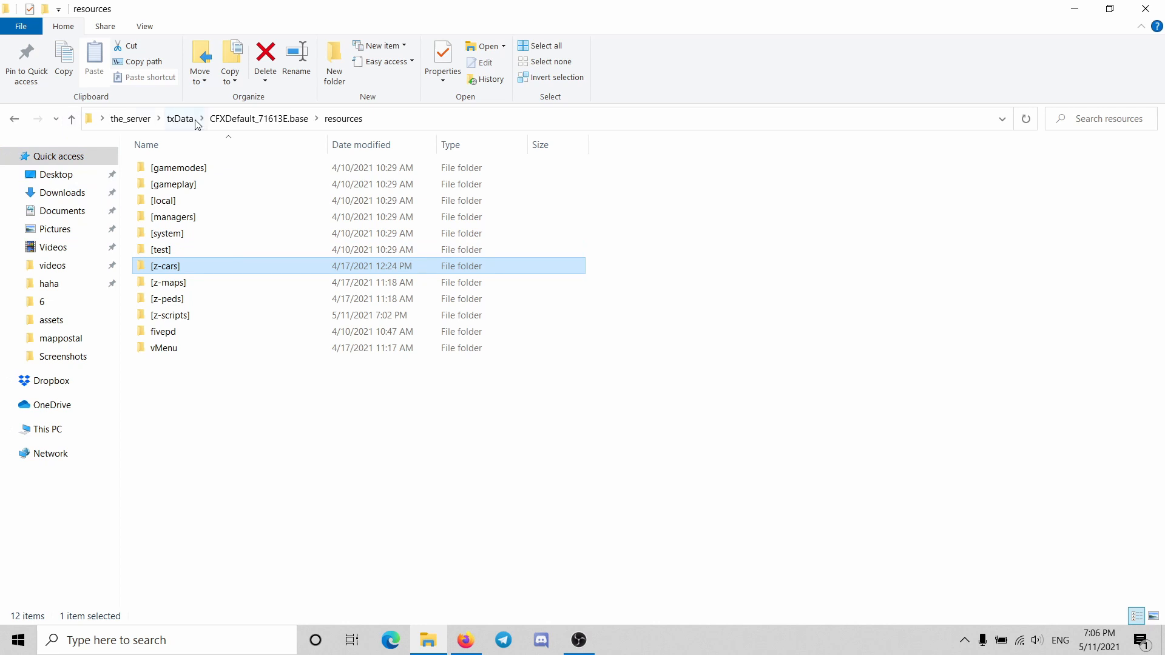
# Go up through txData to the_server and select start_3767_default.bat.
pyautogui.click(178, 119)
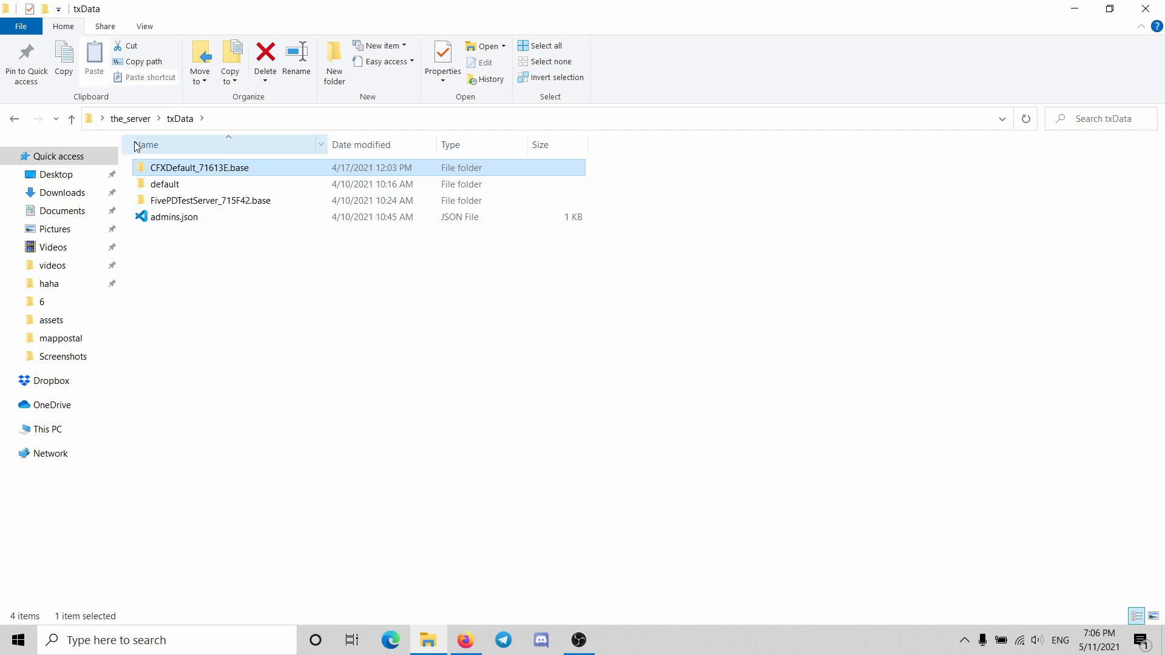
pyautogui.click(72, 119)
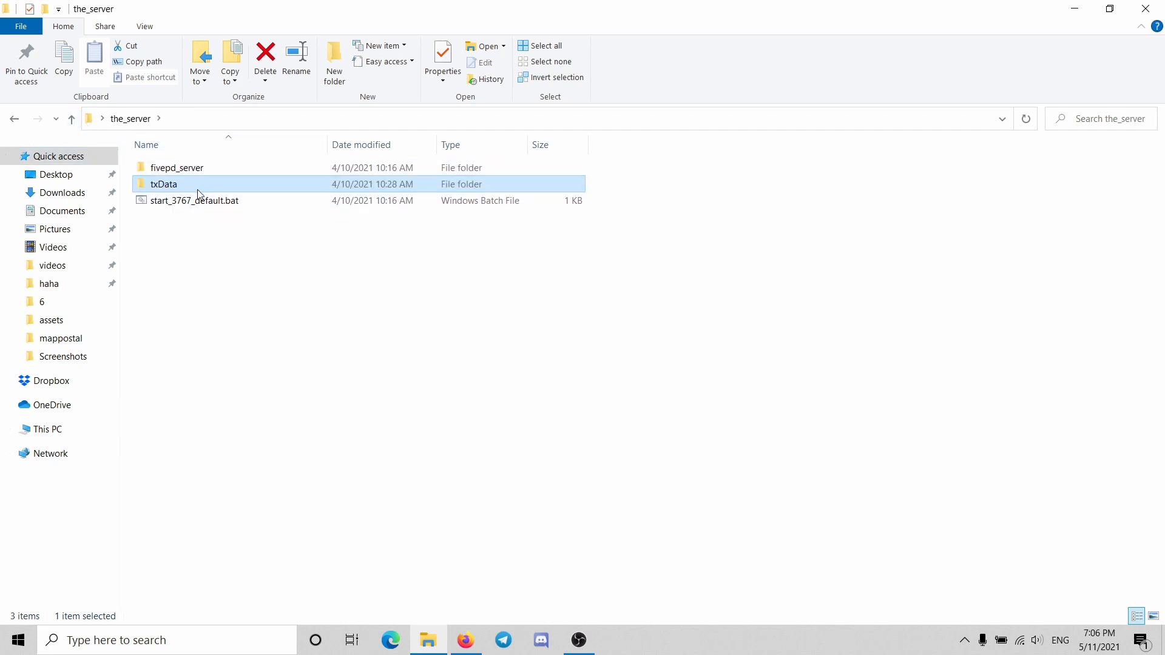
pyautogui.click(194, 201)
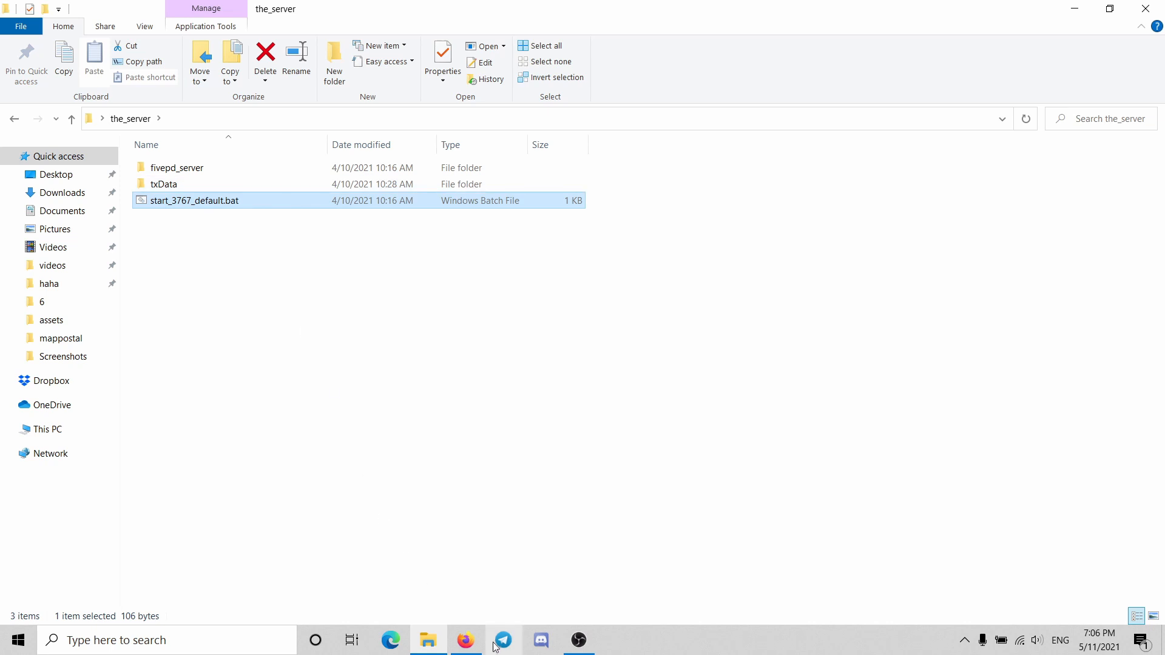
pyautogui.moveTo(474, 639)
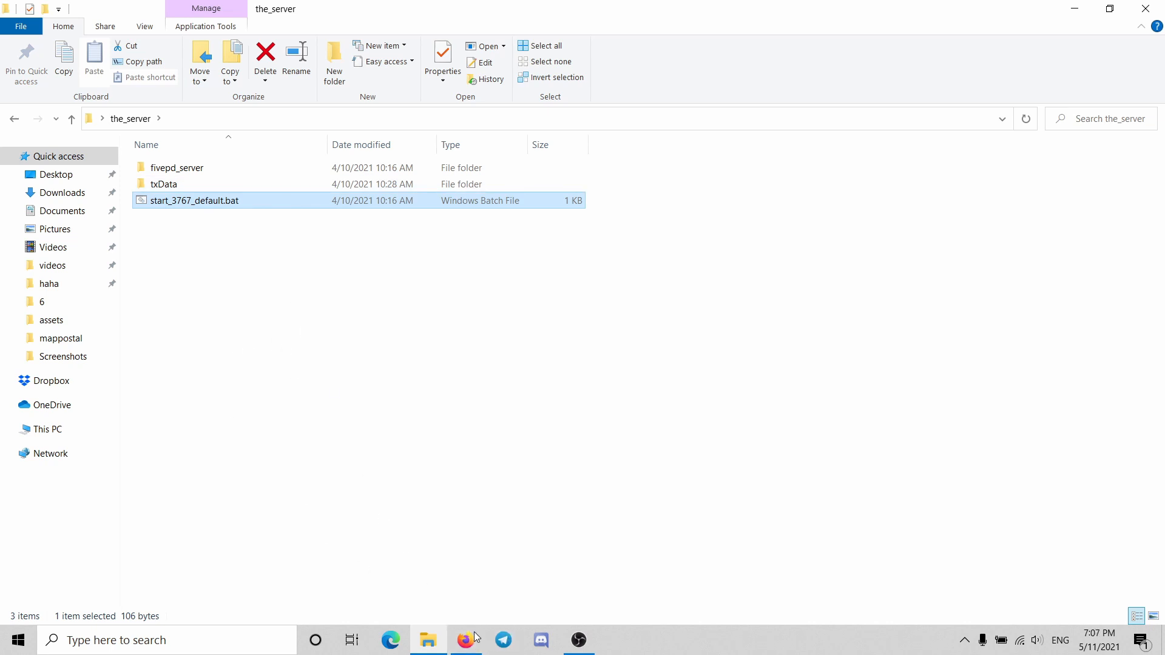
# Browse the radar natives and view DisplayRadar, briefly checking the IsPedStopped tab.
pyautogui.click(578, 639)
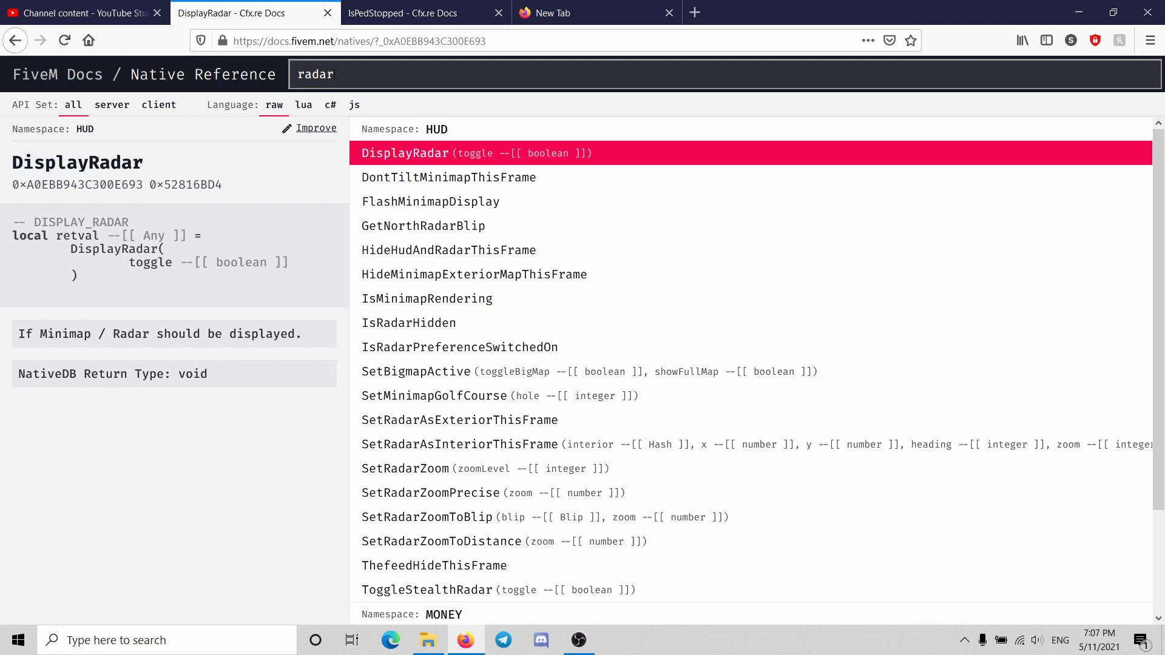
pyautogui.moveTo(386, 150)
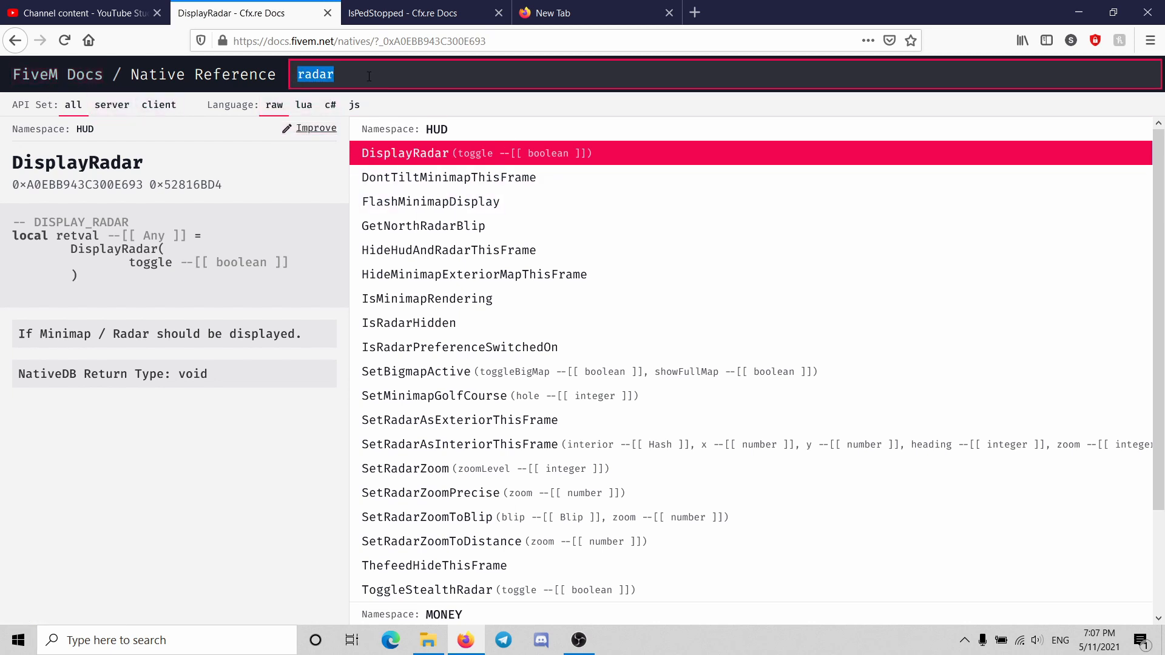
pyautogui.moveTo(483, 176)
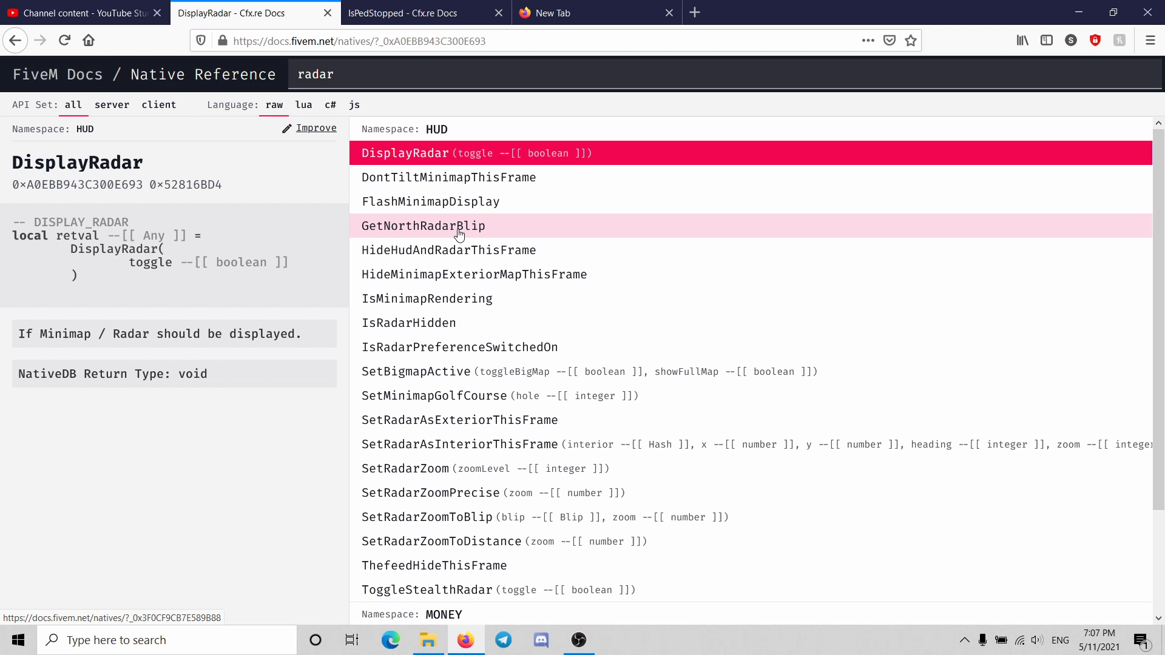
pyautogui.moveTo(511, 223)
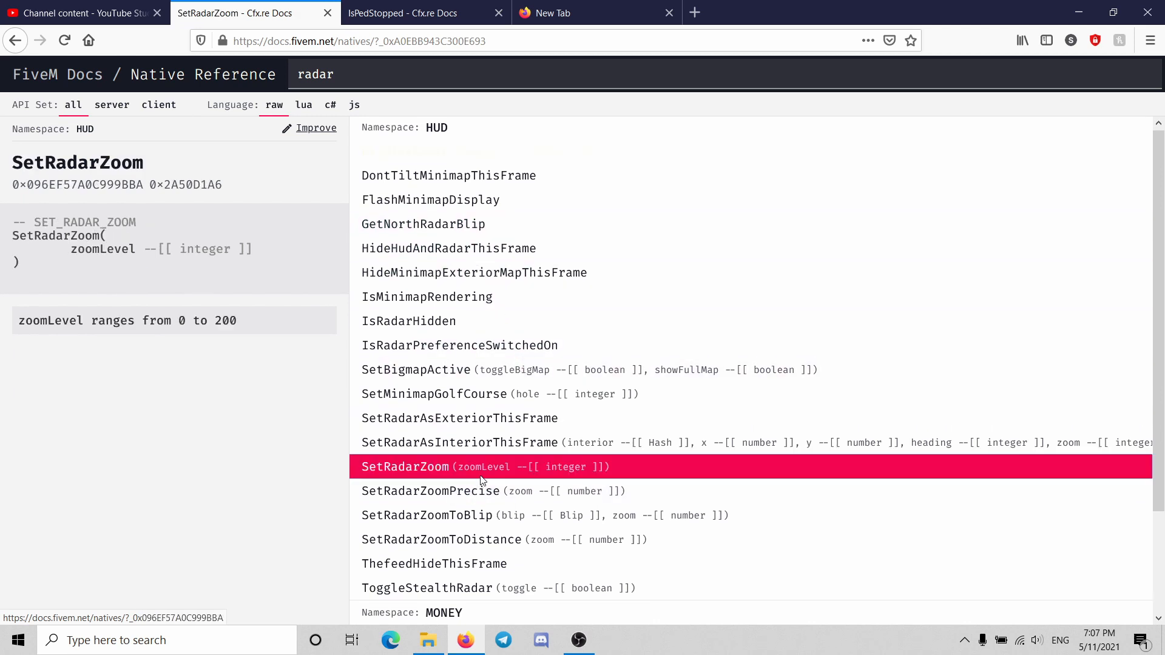
pyautogui.scroll(-3)
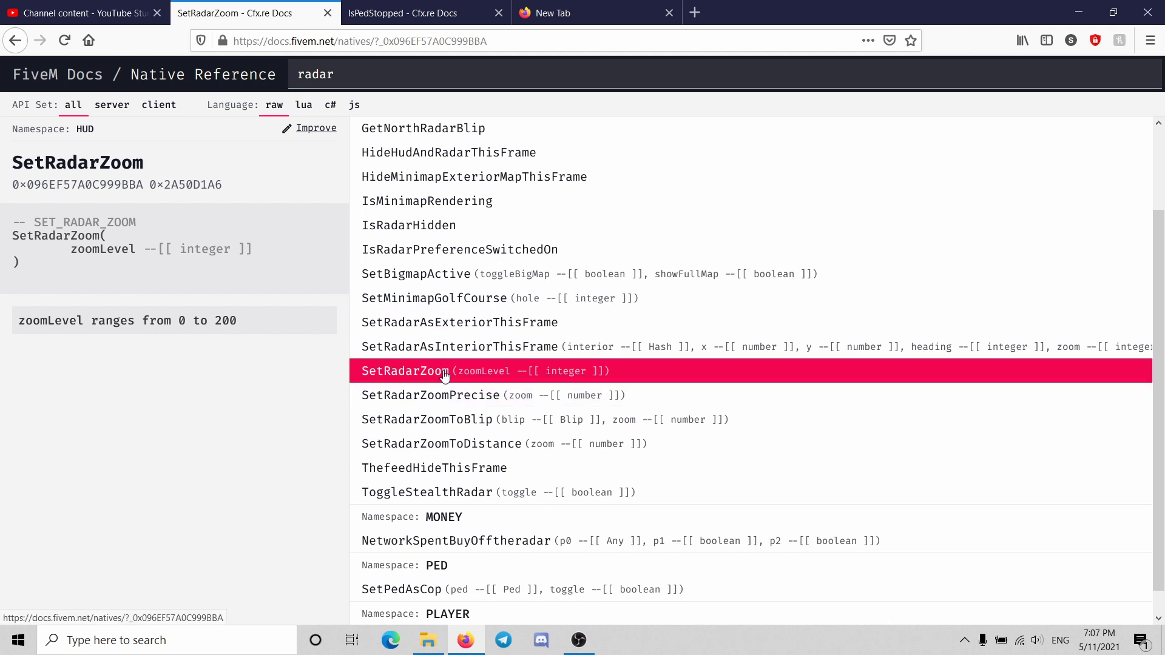
pyautogui.moveTo(416, 377)
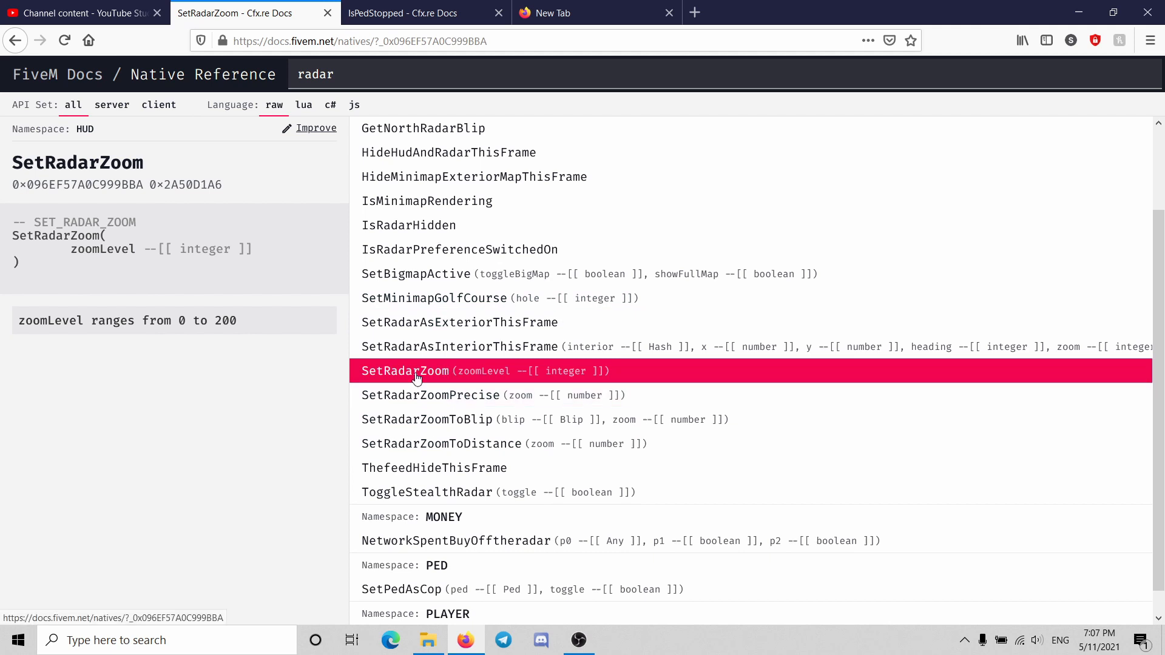
pyautogui.moveTo(475, 363)
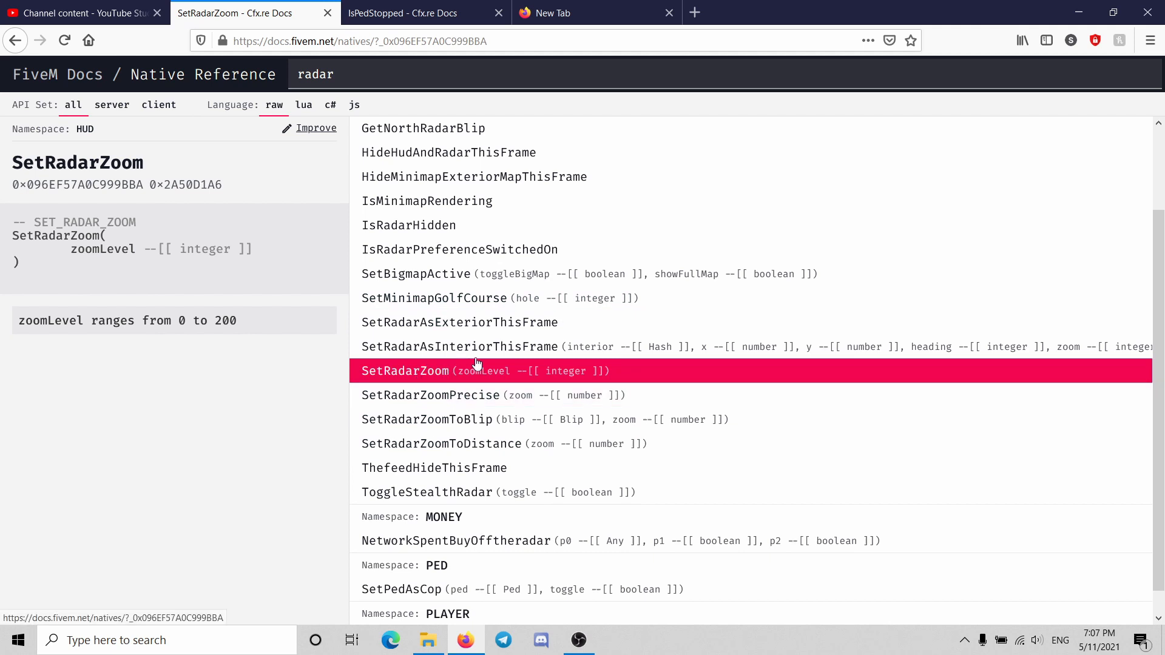
pyautogui.moveTo(459, 321)
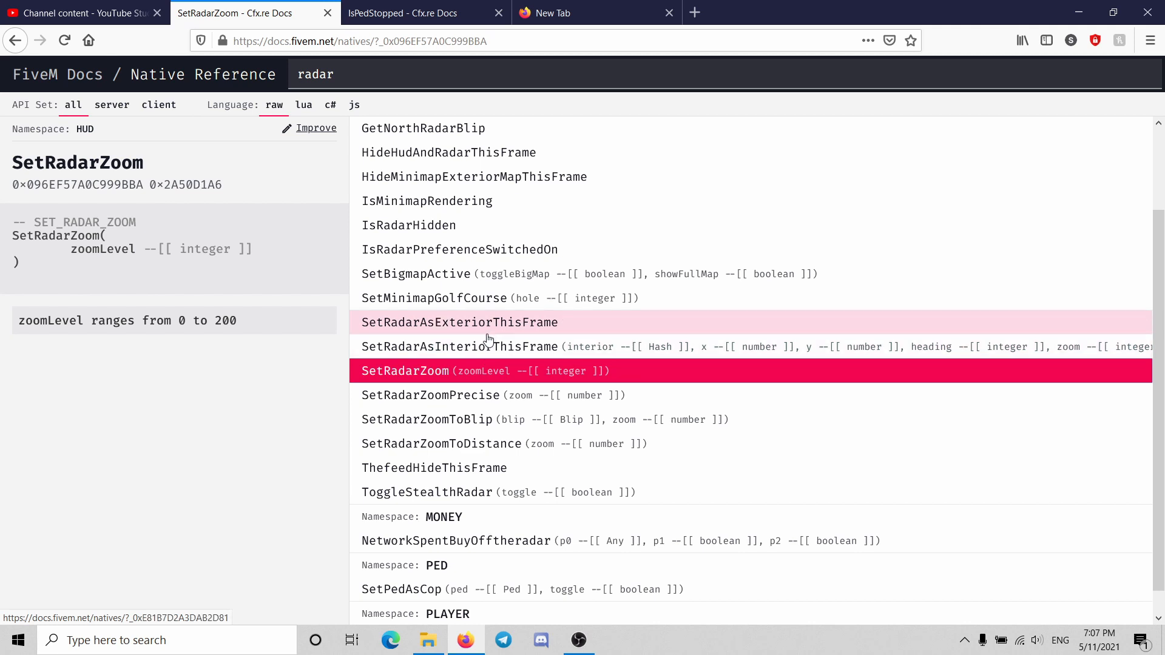
pyautogui.moveTo(486, 331)
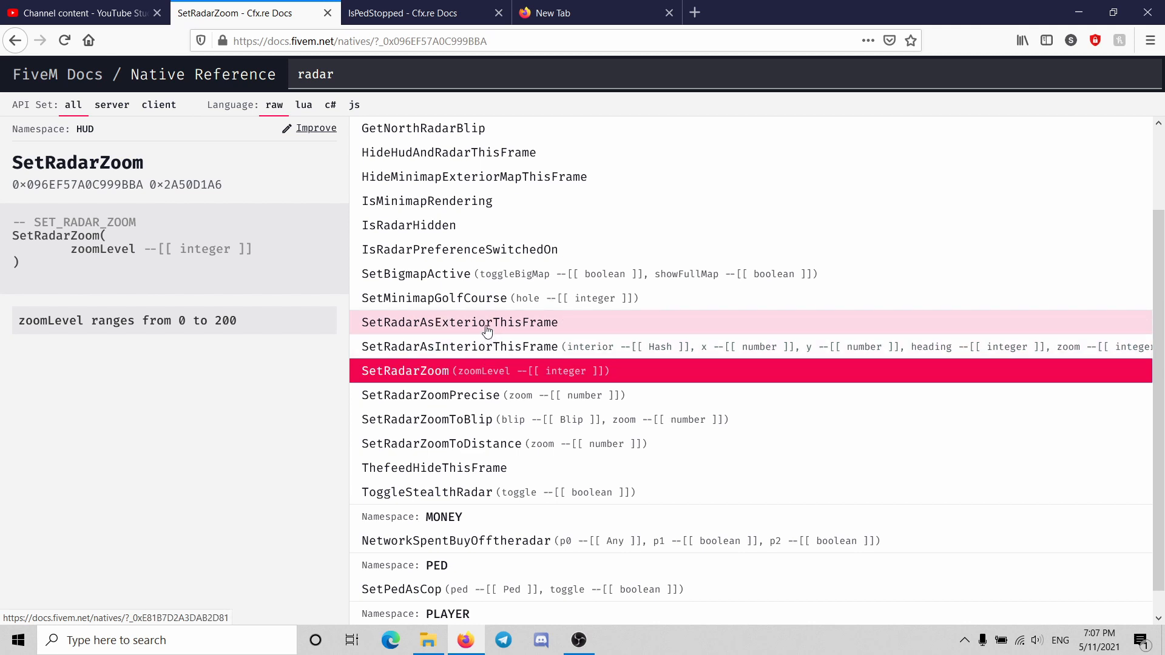
pyautogui.moveTo(547, 420)
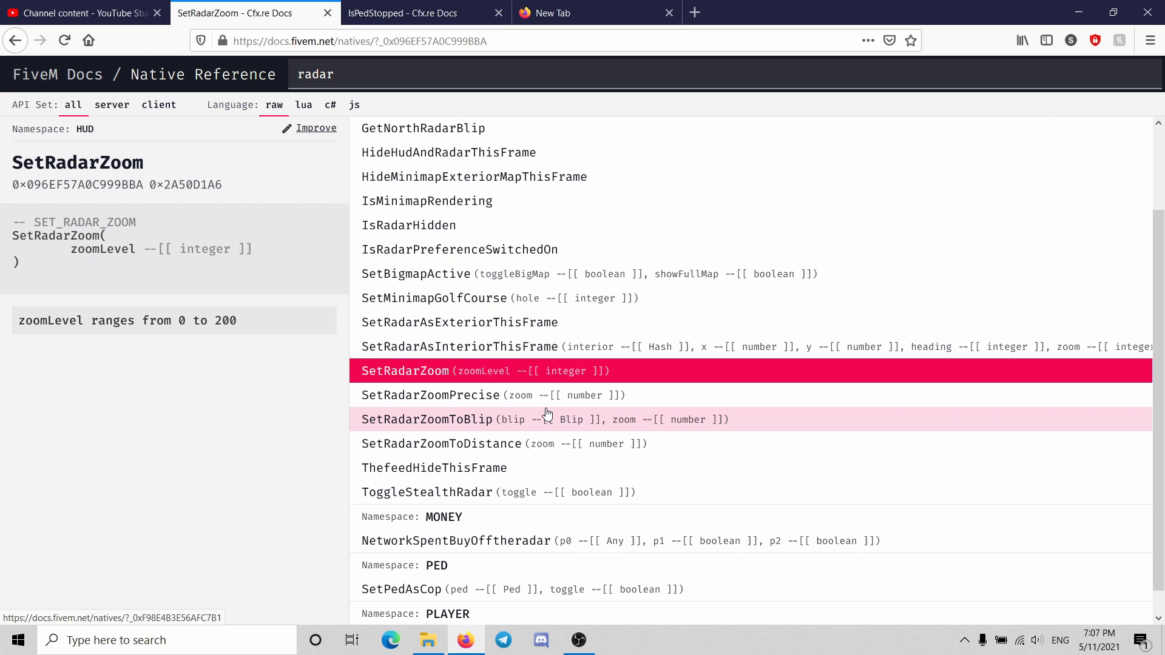
pyautogui.scroll(3)
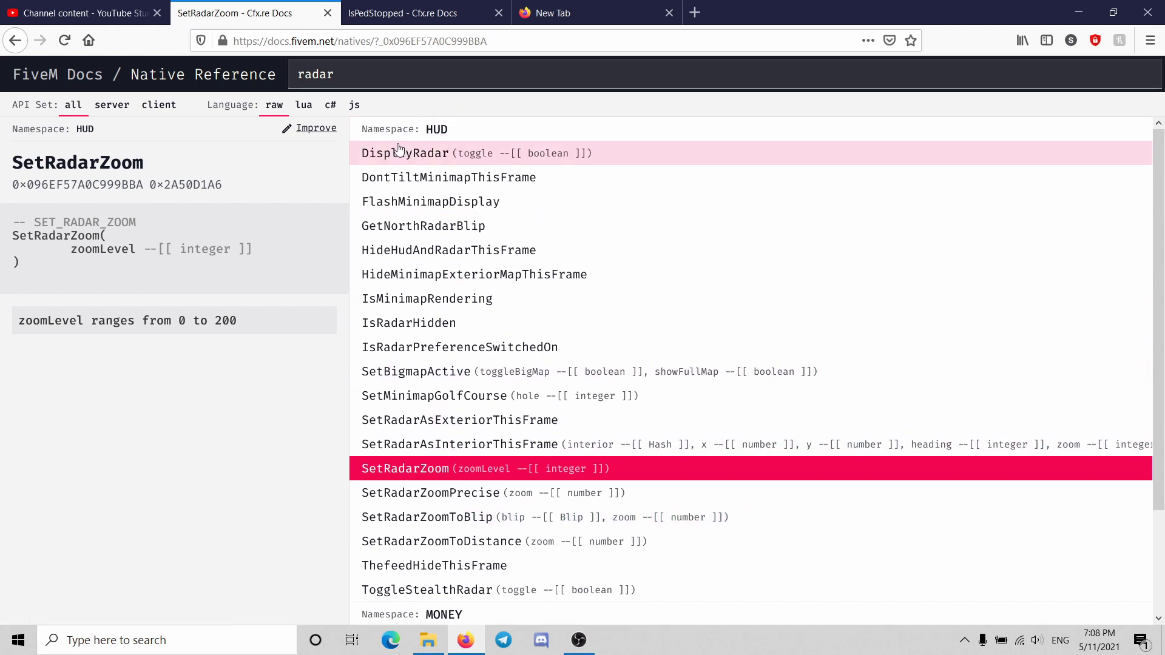
pyautogui.click(404, 153)
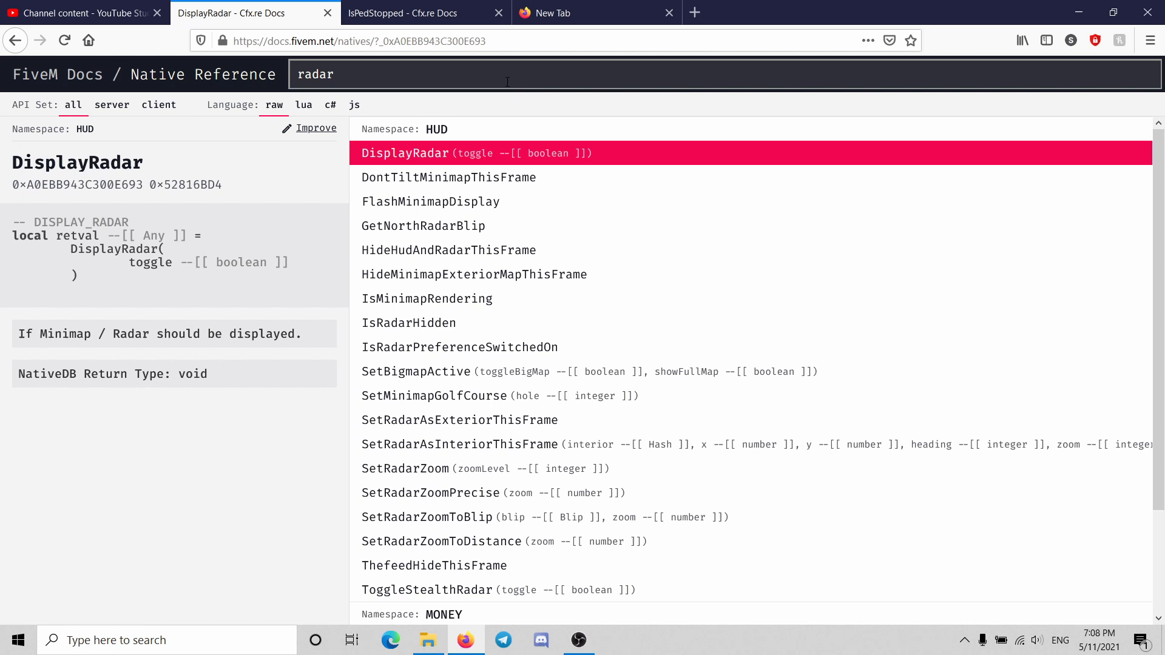
pyautogui.moveTo(448, 177)
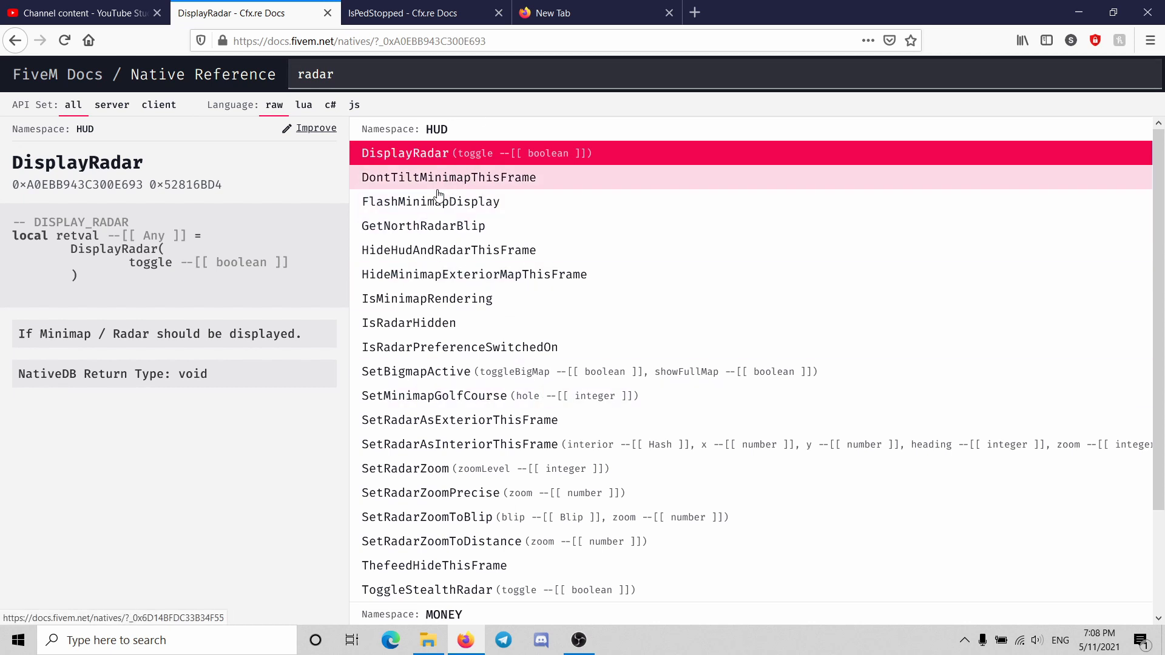
pyautogui.moveTo(437, 202)
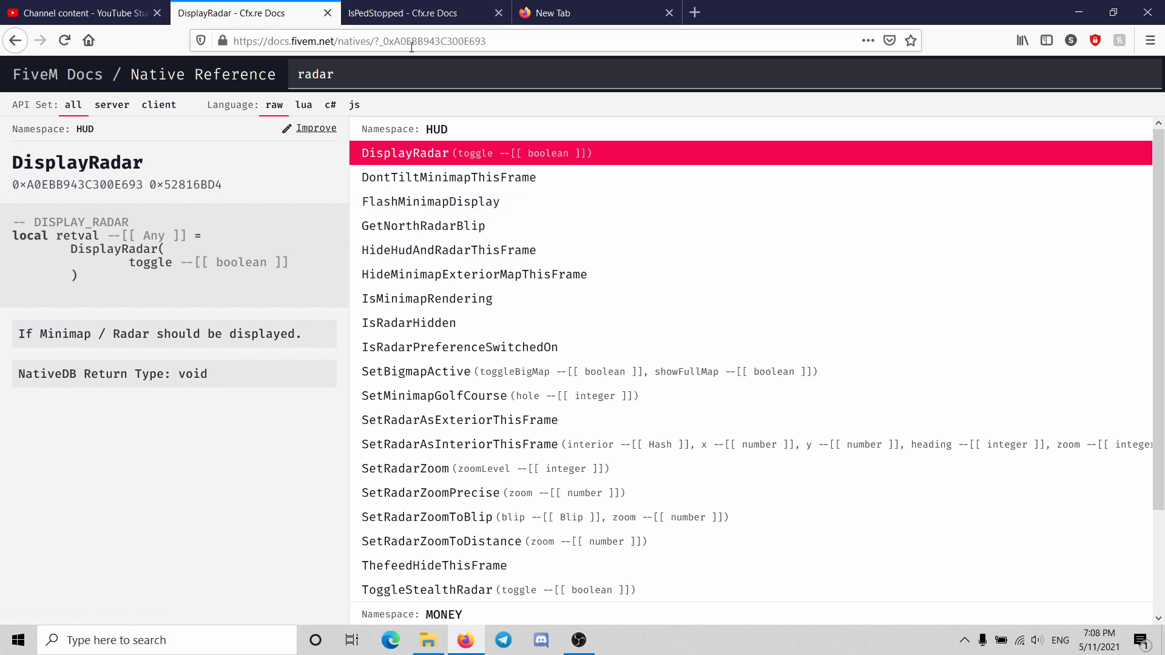
pyautogui.moveTo(420, 13)
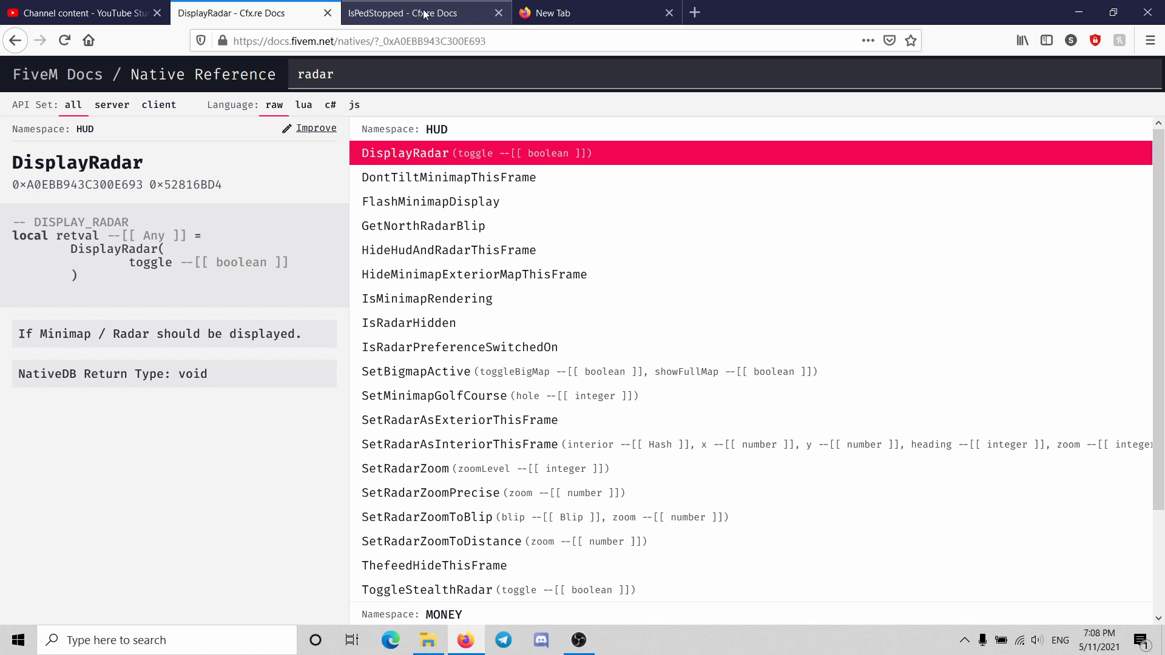
pyautogui.moveTo(465, 137)
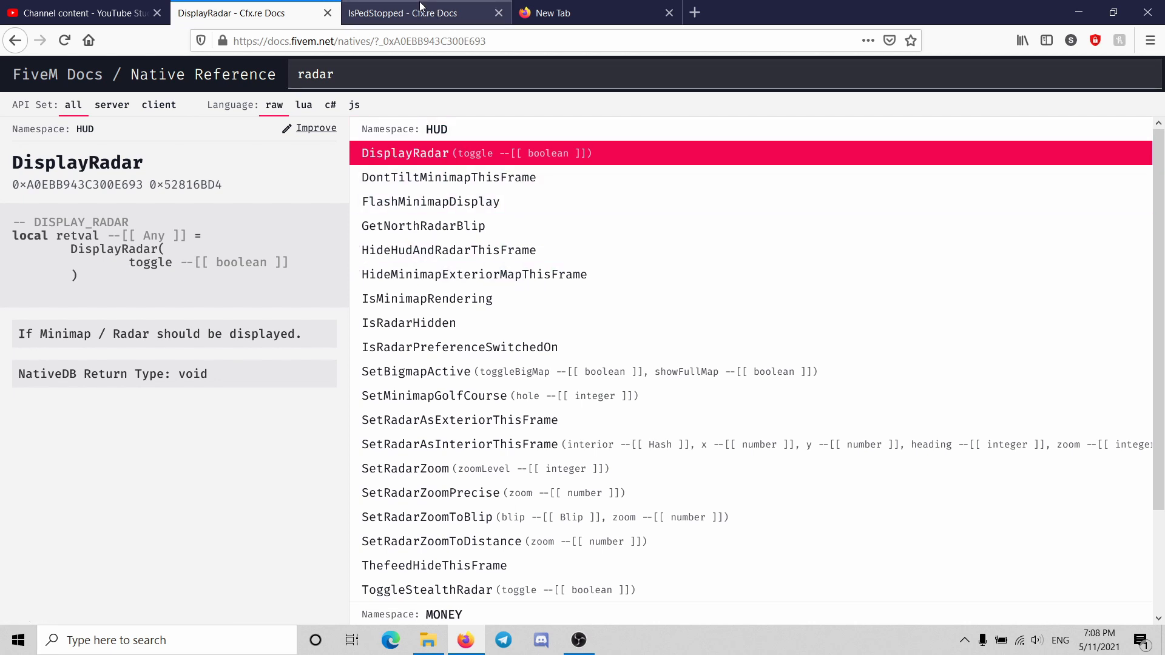
pyautogui.click(404, 12)
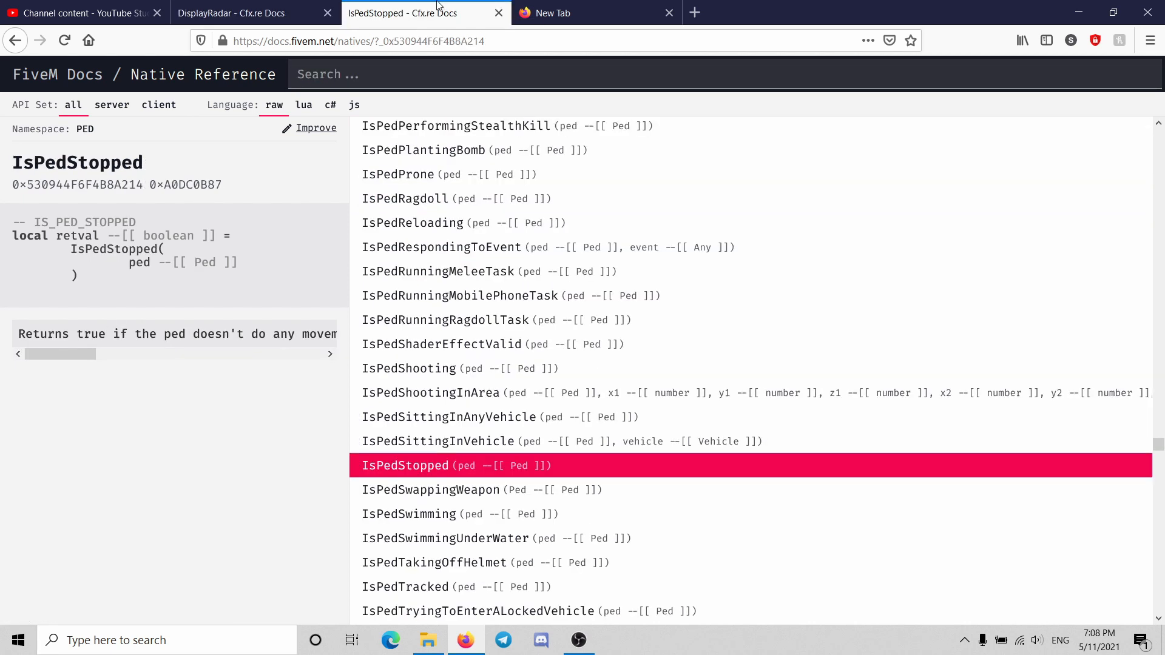
pyautogui.click(231, 13)
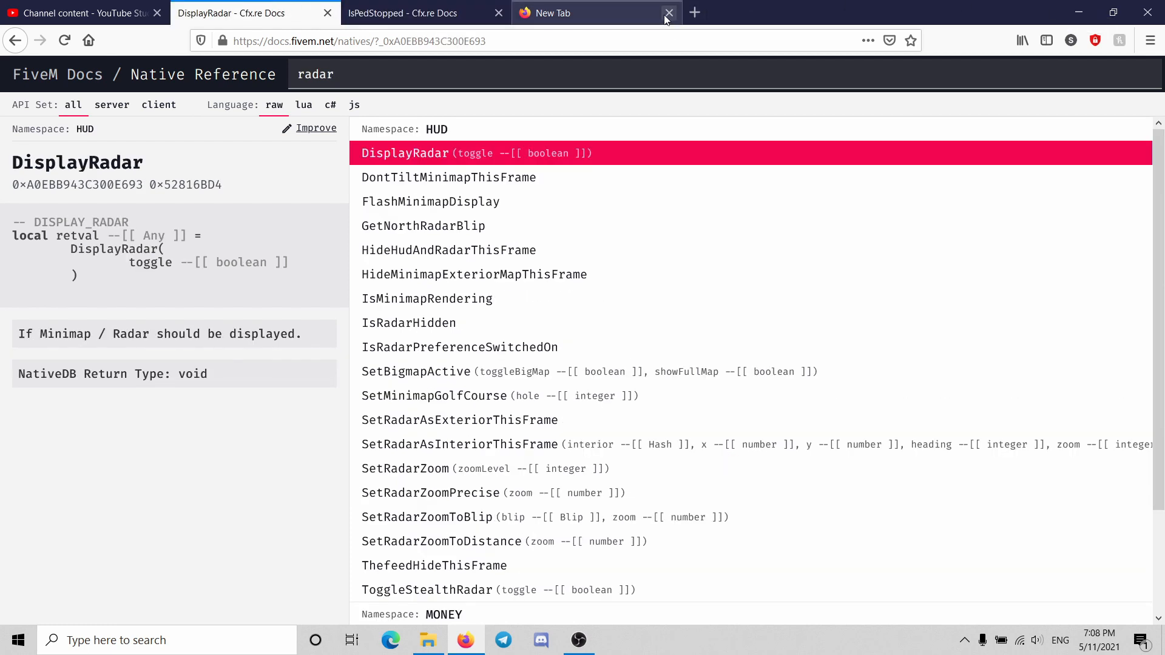
# Run start_3767_default.bat and review the FXServer console showing hidemap started.
pyautogui.click(667, 14)
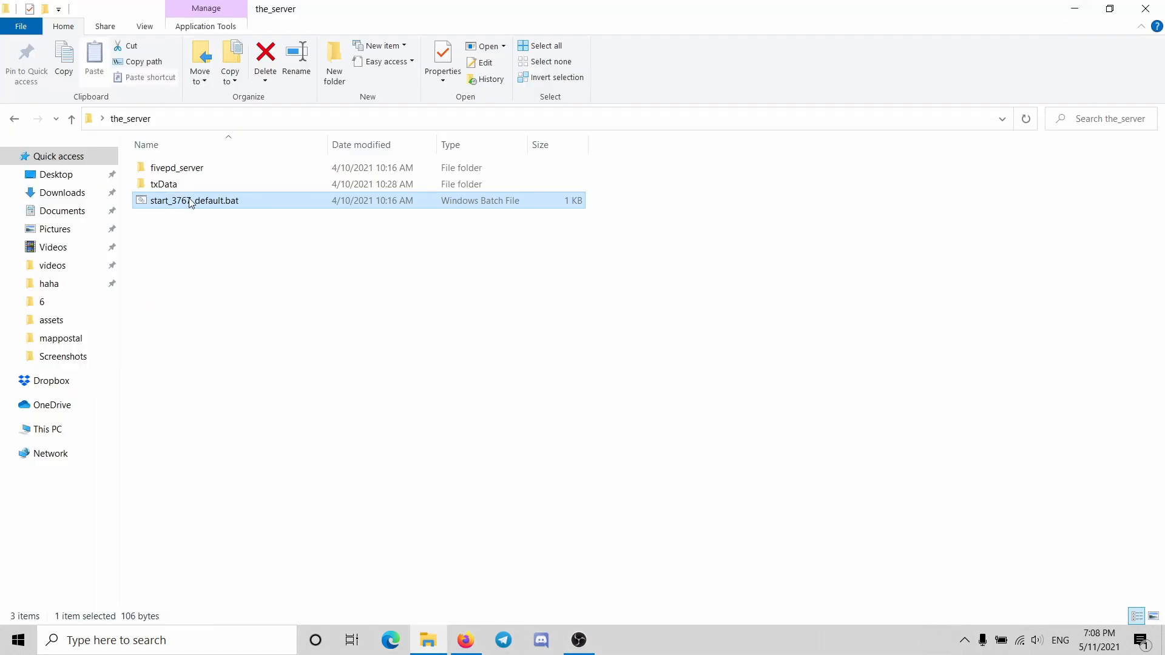
pyautogui.doubleClick(194, 201)
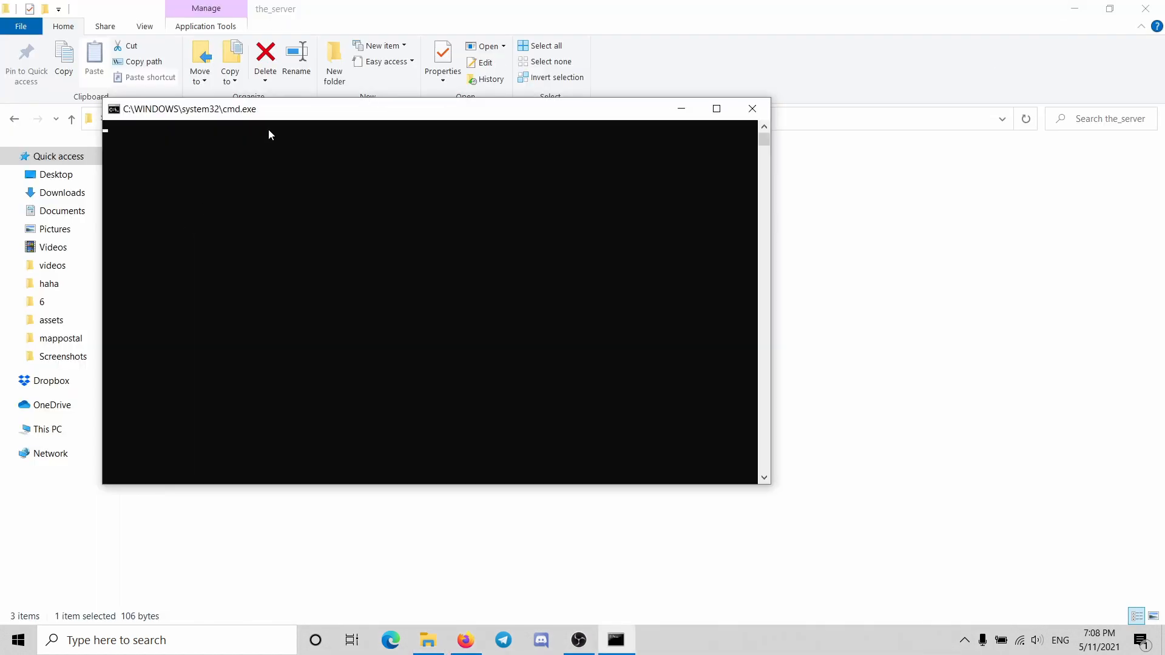
pyautogui.moveTo(285, 117)
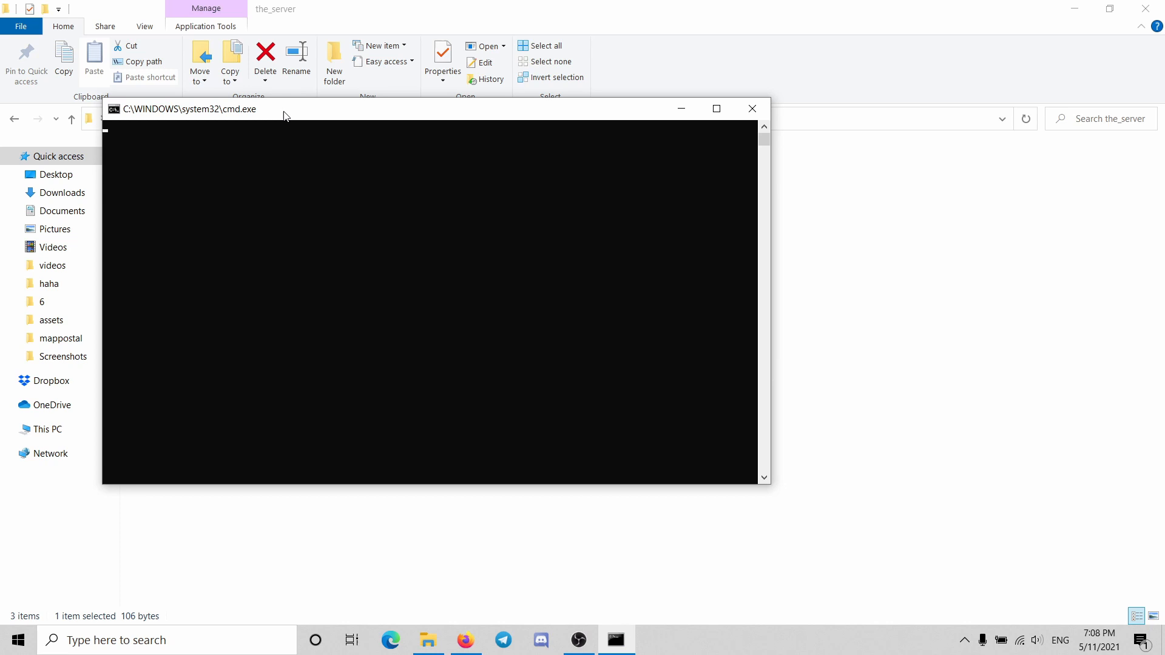
pyautogui.moveTo(552, 524)
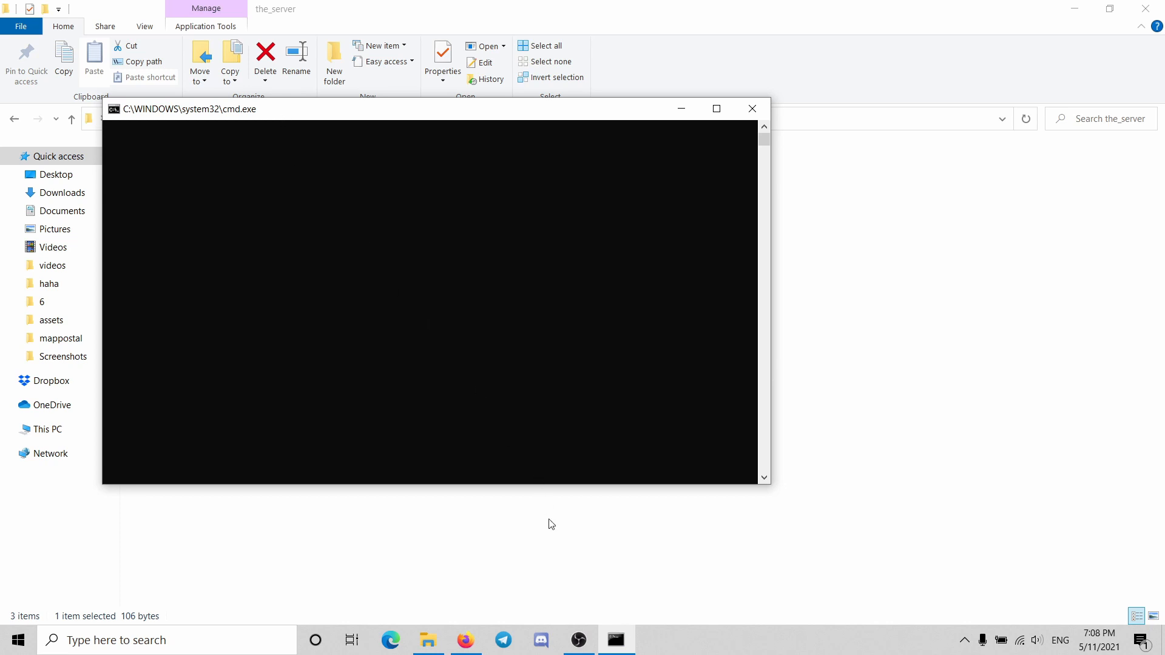
pyautogui.click(579, 640)
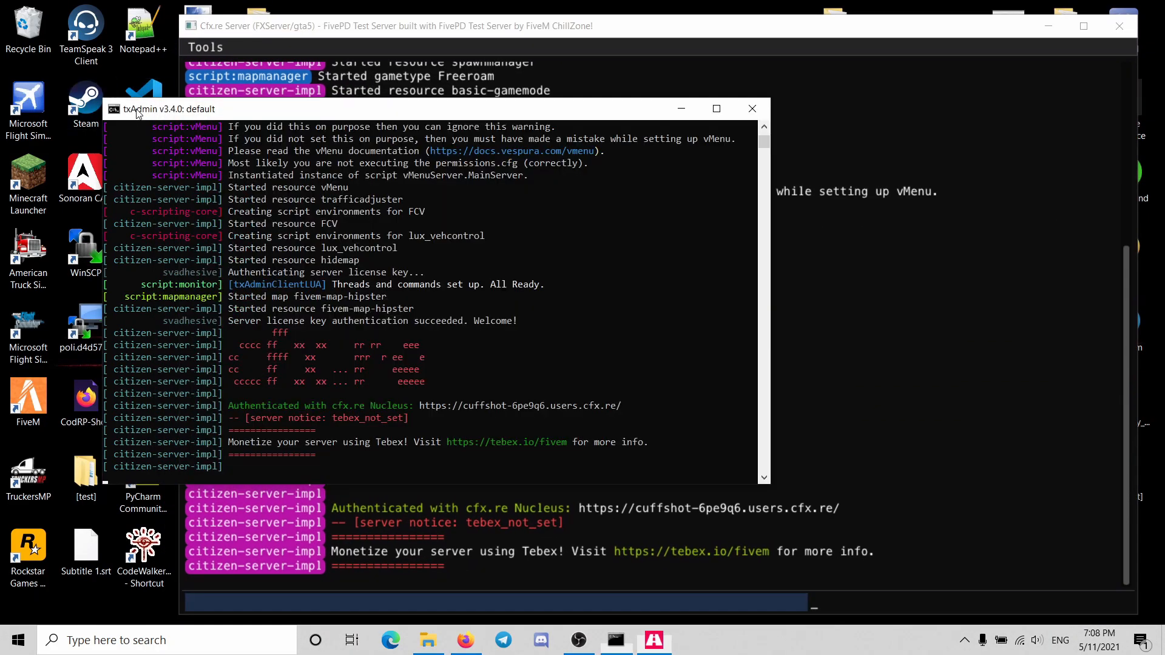
pyautogui.click(751, 109)
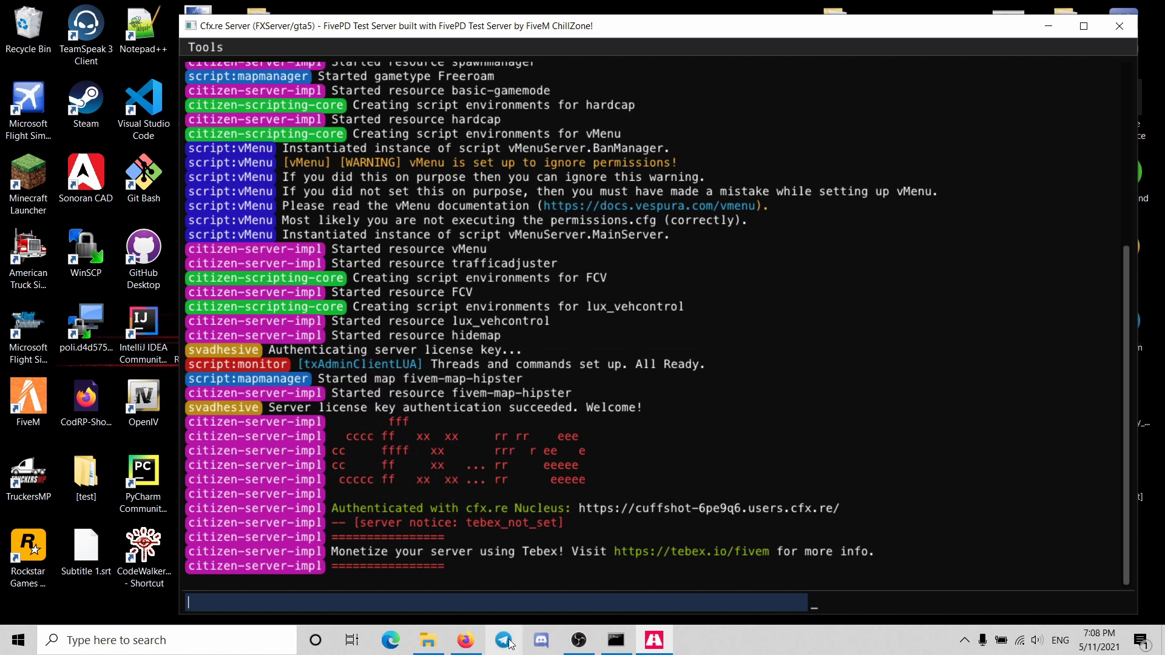
pyautogui.scroll(3)
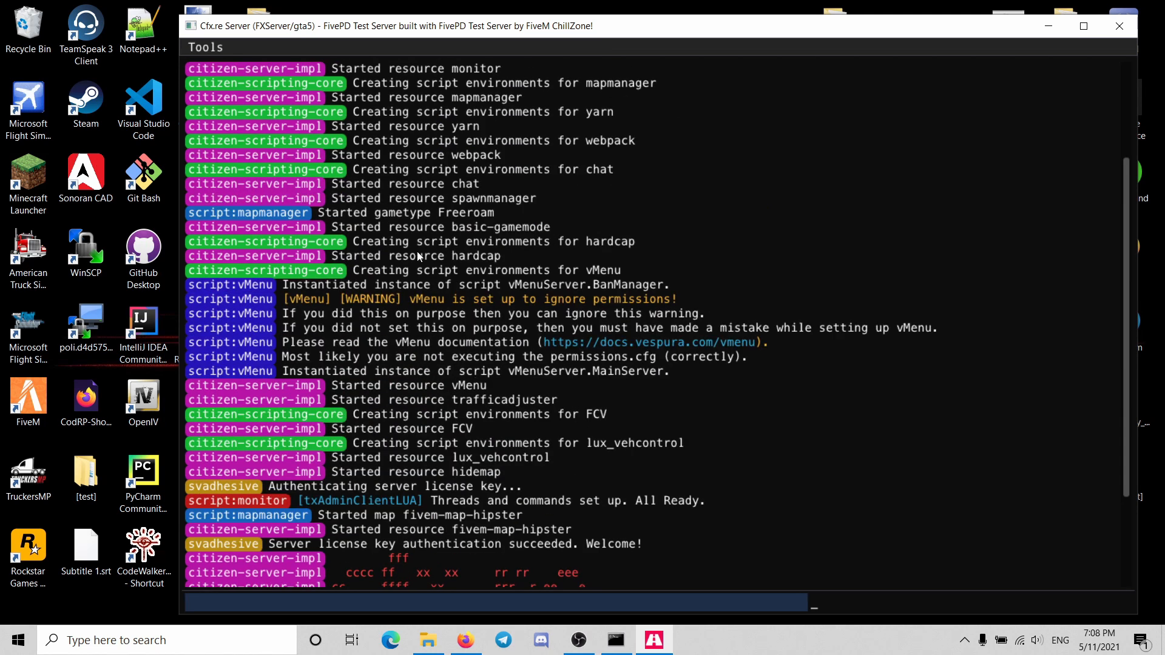
pyautogui.scroll(-3)
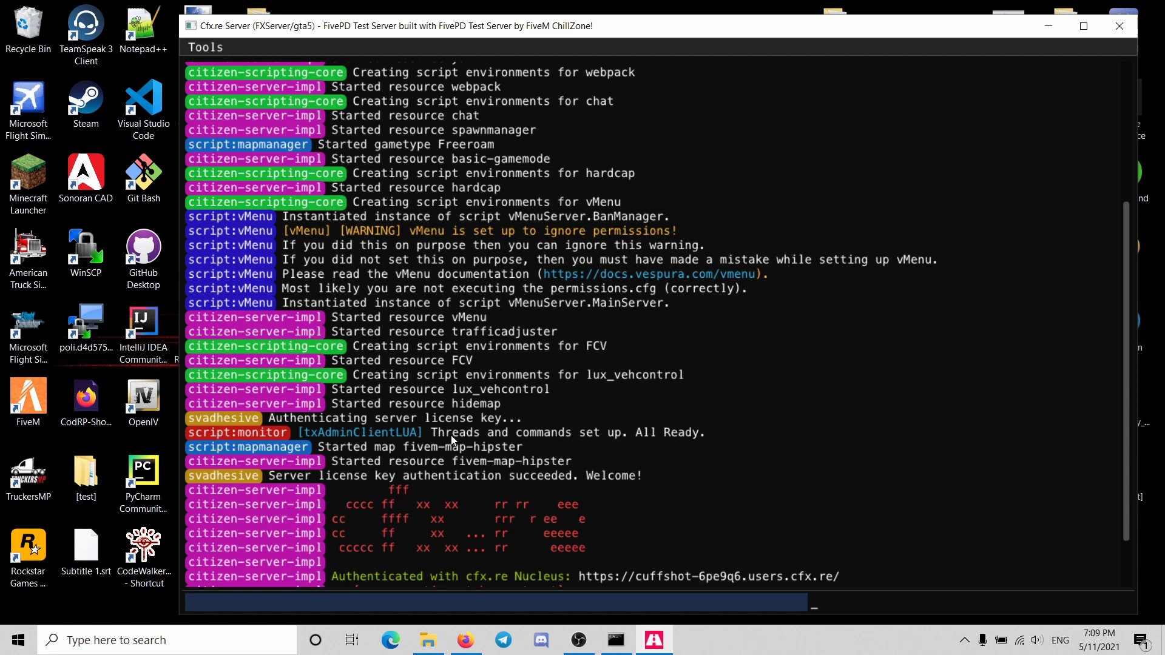
pyautogui.moveTo(984, 110)
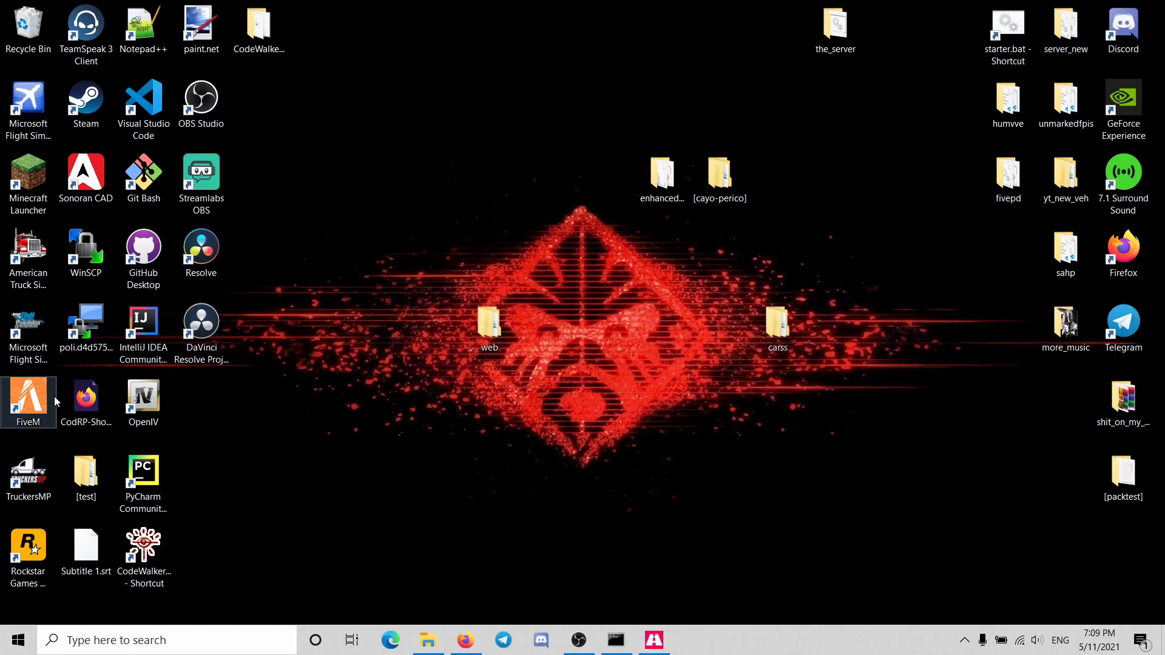
pyautogui.moveTo(40, 413)
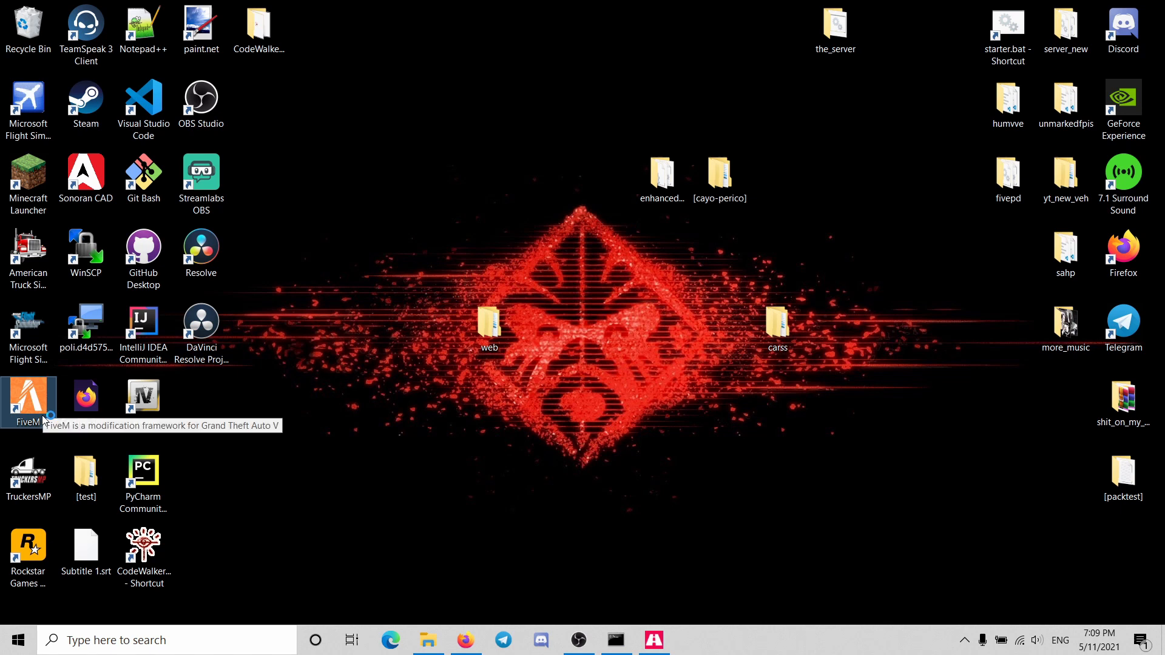
# Launch the FiveM client from its desktop shortcut.
pyautogui.doubleClick(27, 401)
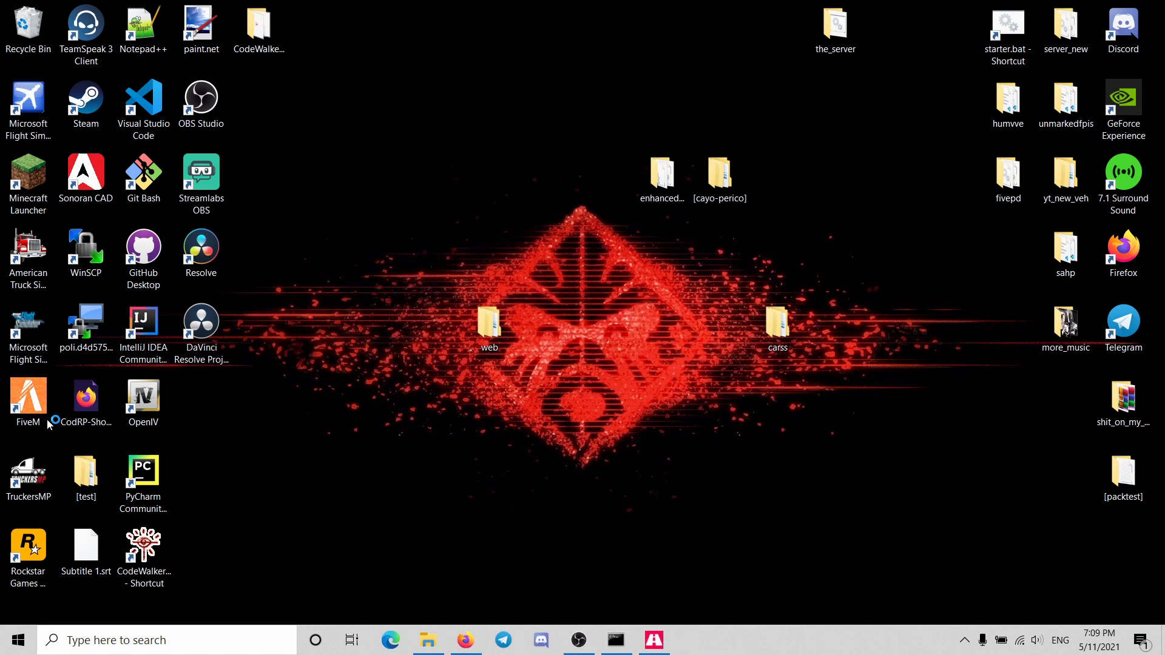
pyautogui.doubleClick(28, 394)
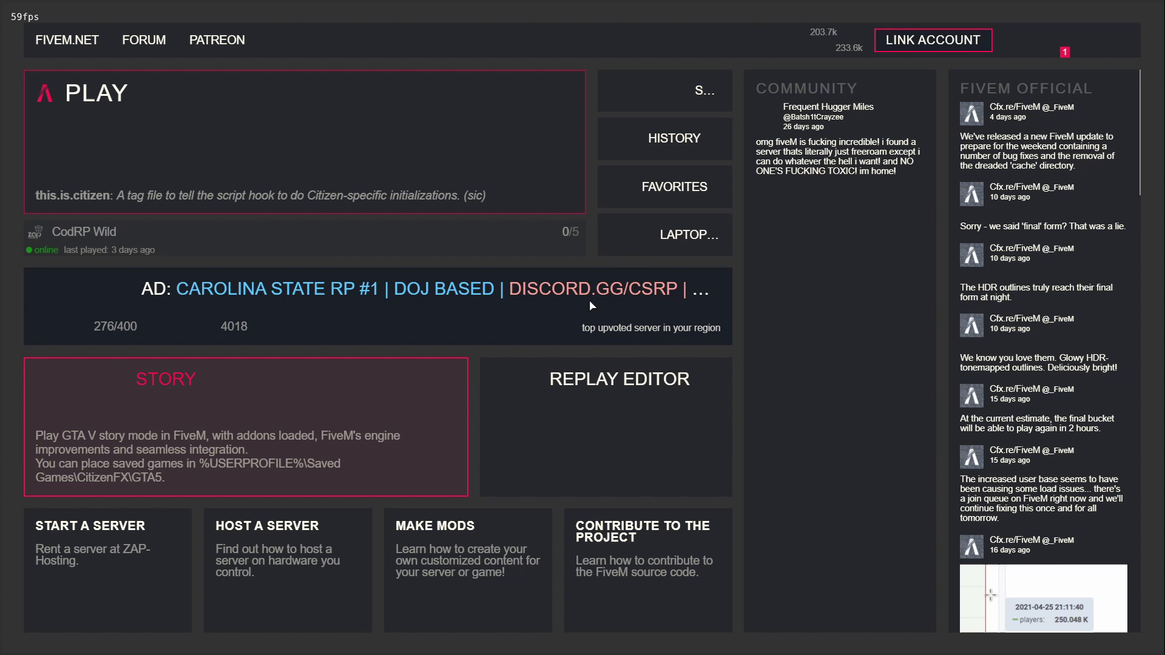
pyautogui.click(665, 234)
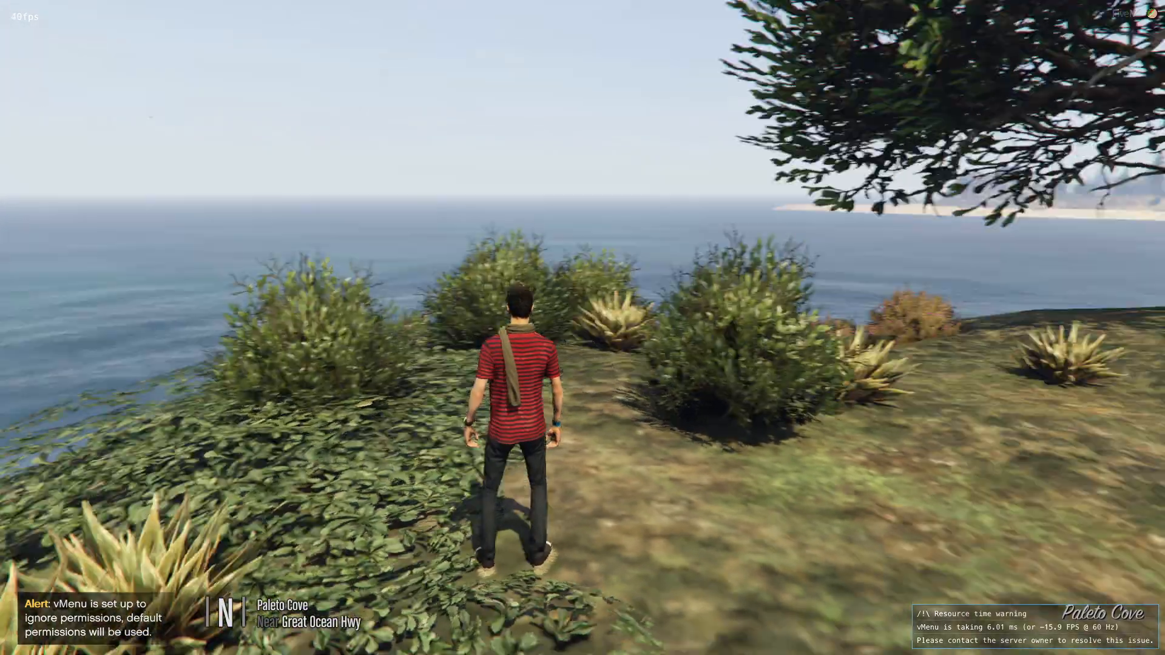
pyautogui.moveTo(582, 327)
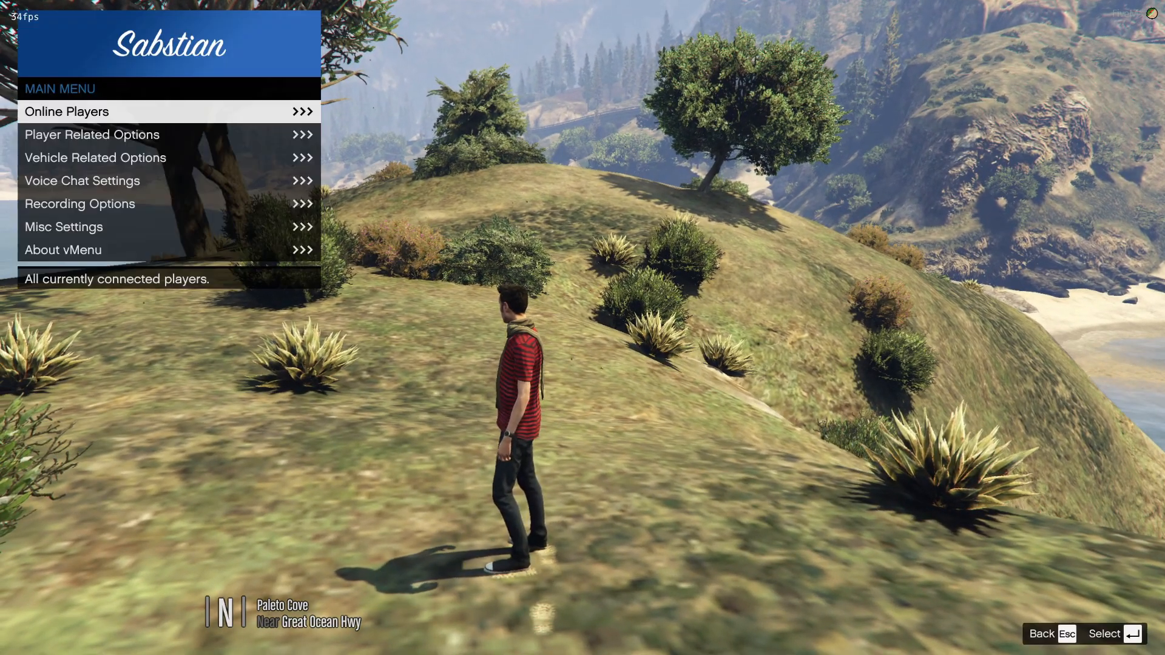
pyautogui.click(63, 226)
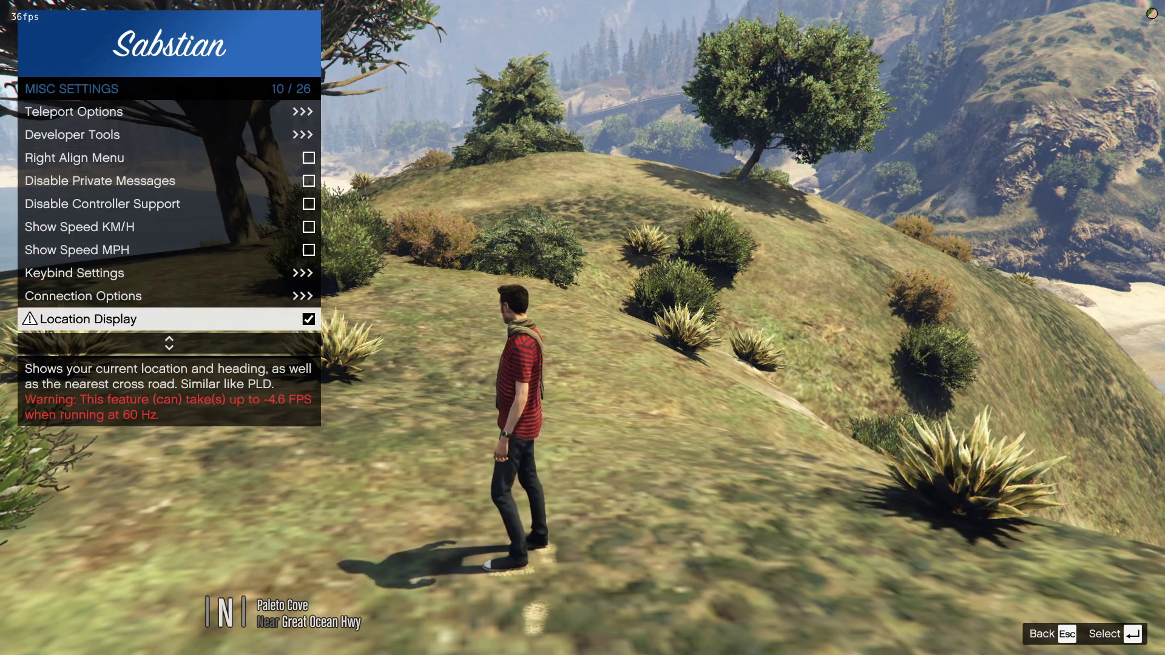
pyautogui.scroll(-3)
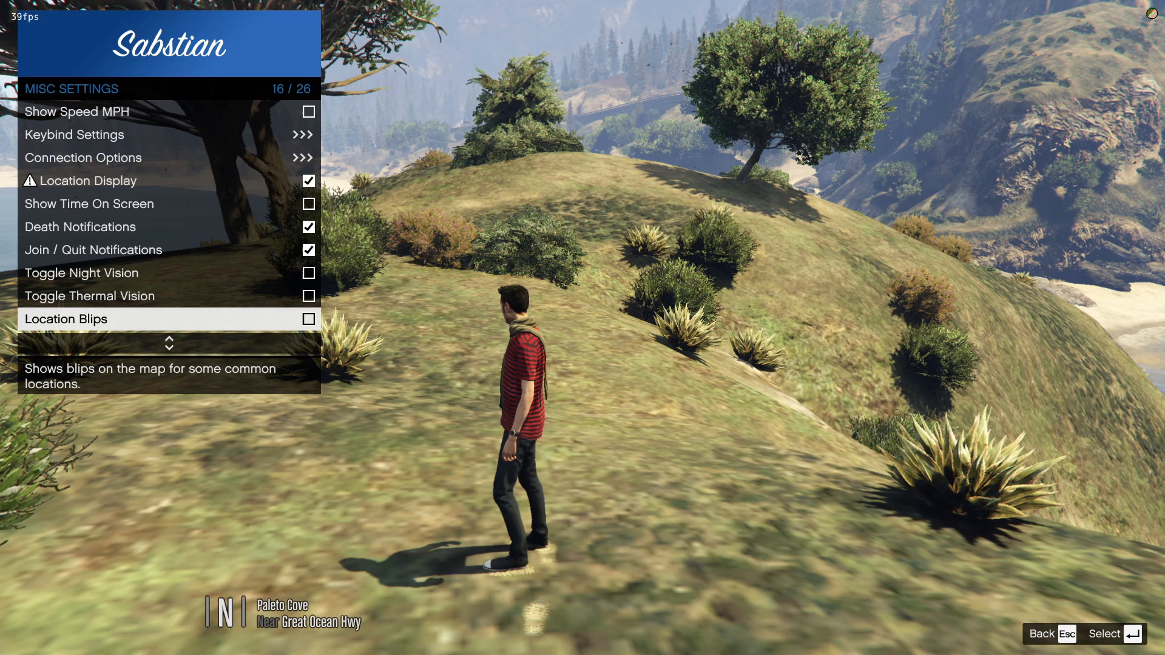
pyautogui.scroll(-3)
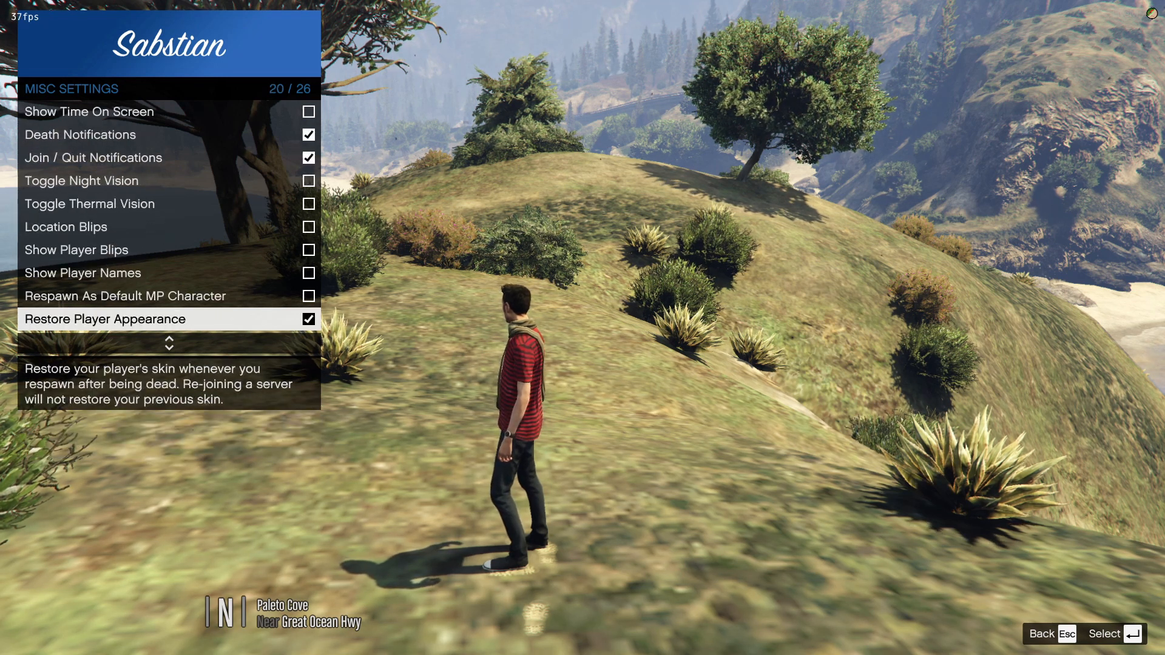
pyautogui.scroll(-3)
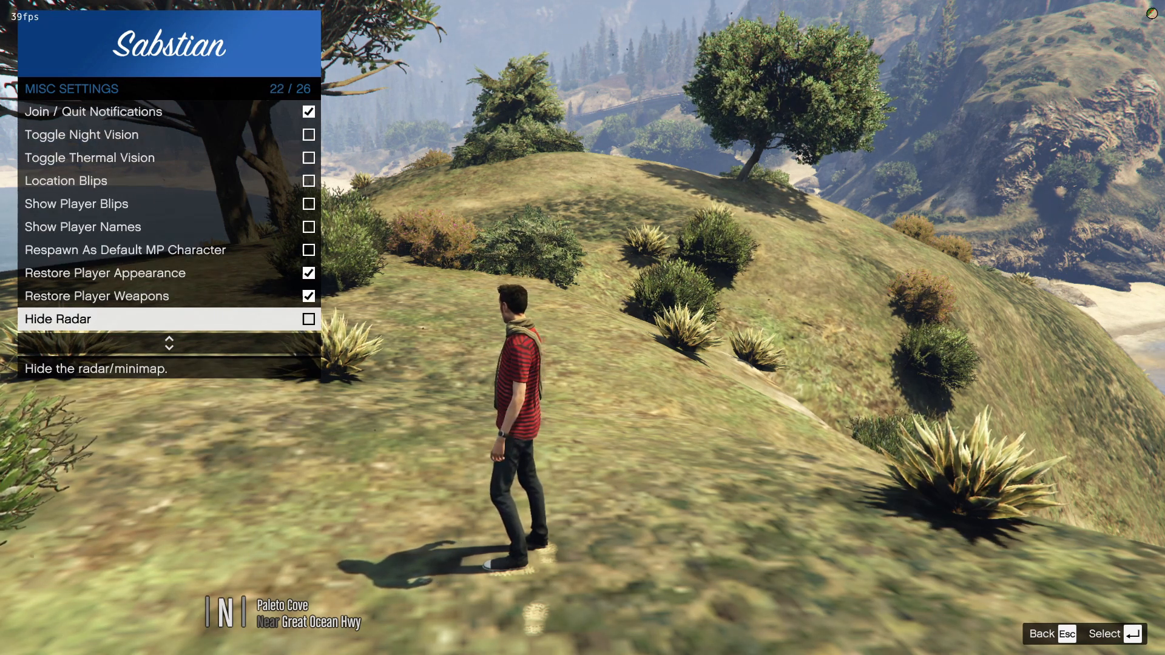
pyautogui.scroll(-3)
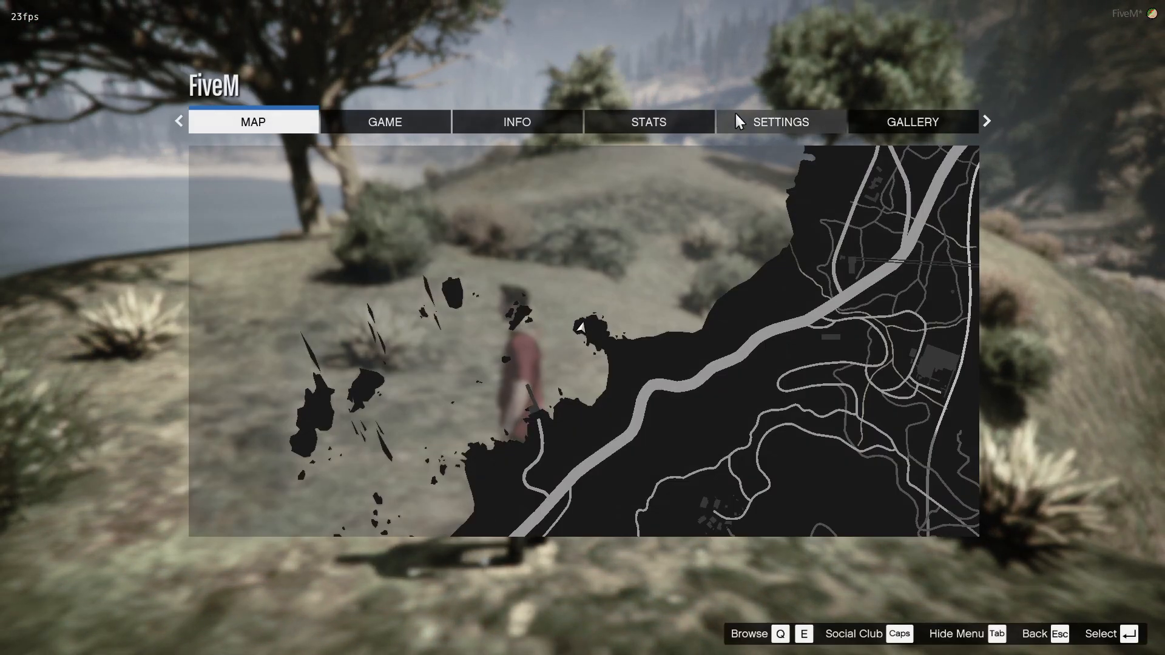
pyautogui.click(780, 122)
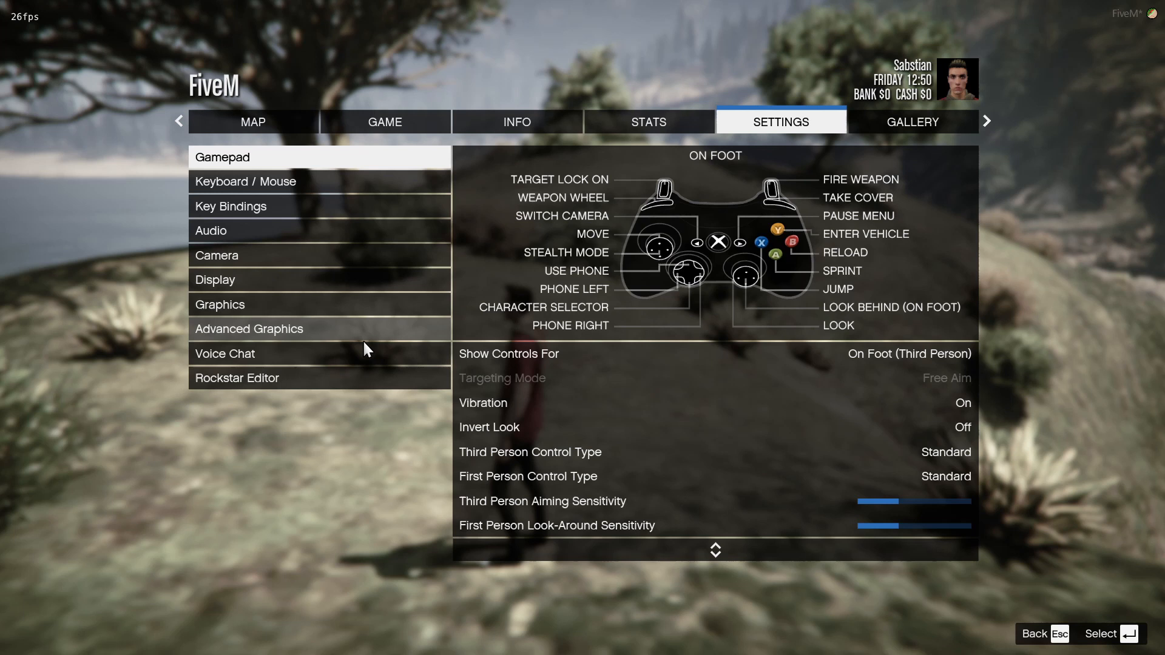
pyautogui.click(215, 279)
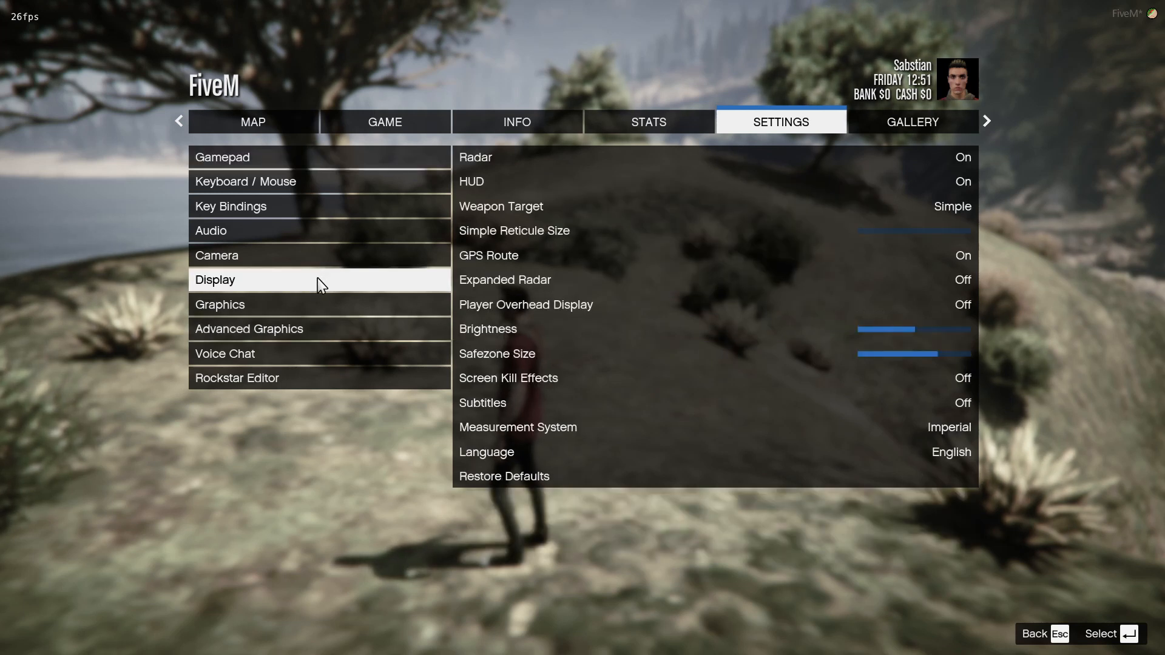
pyautogui.moveTo(646, 209)
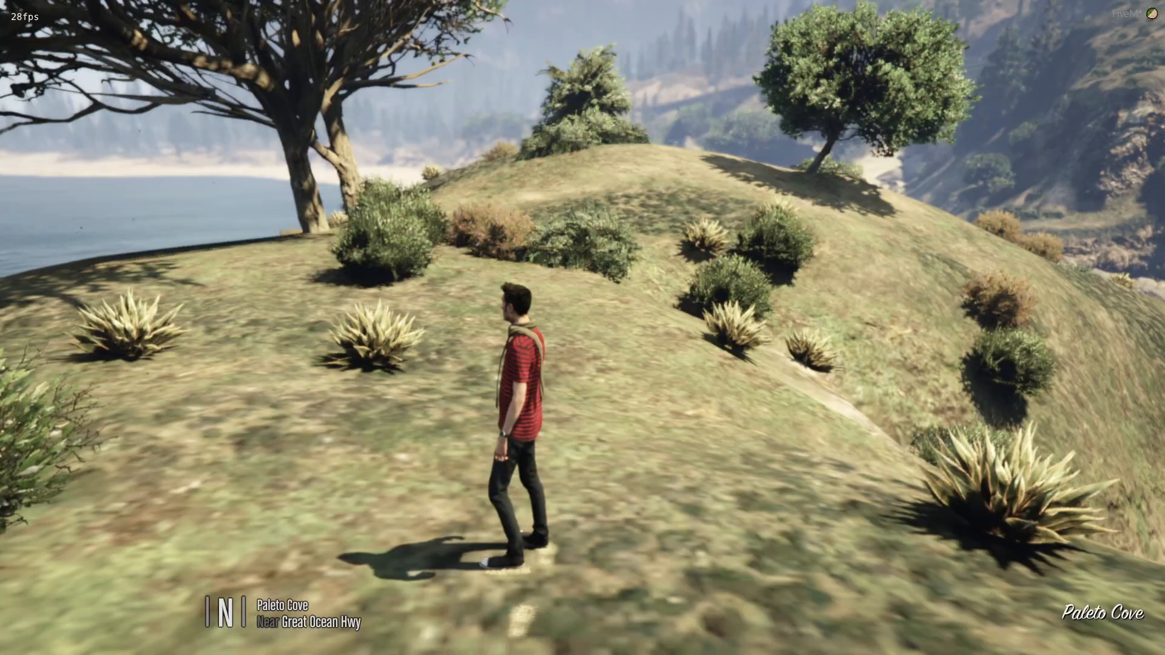
# Spawn an SUV through vMenu's vehicle spawner, then close vMenu.
pyautogui.press('m')
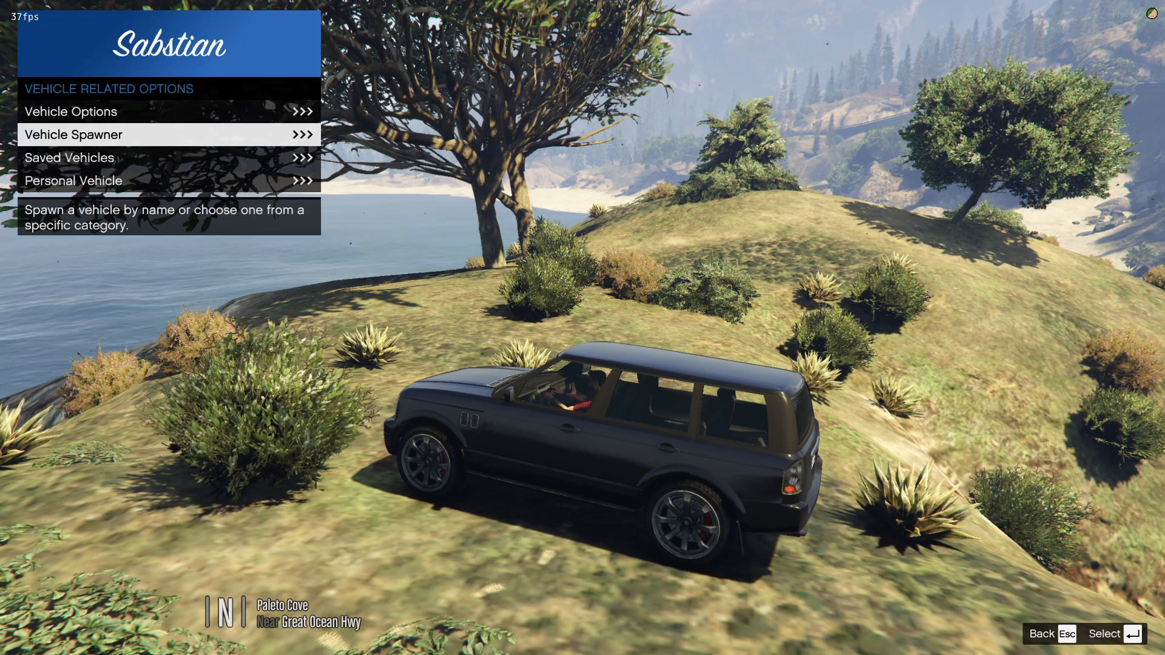
pyautogui.press('up')
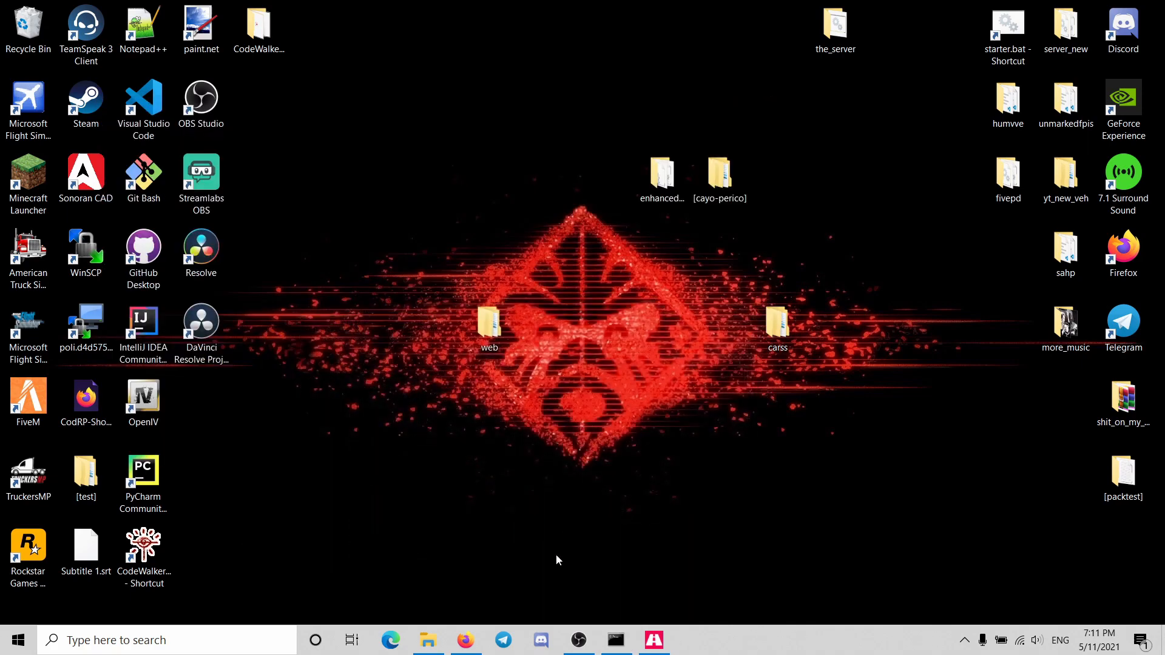
# Browse the_server > txData > CFXDefault_71613E.base > resources > [z-scripts] > hidemap and open client.lua.
pyautogui.doubleClick(835, 29)
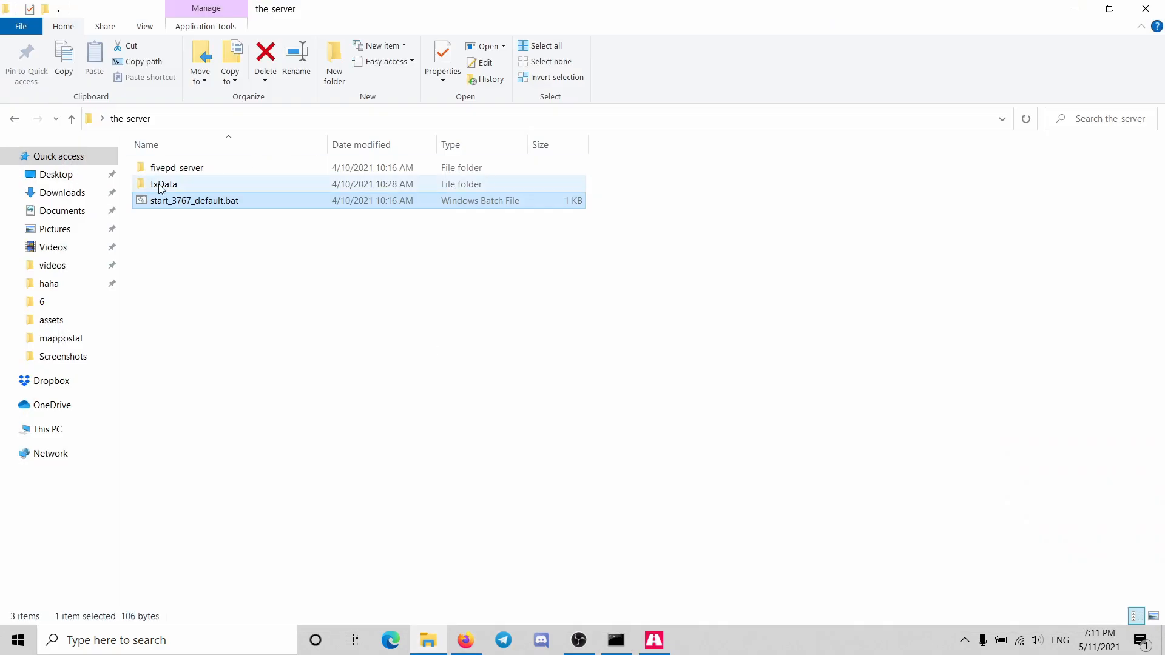
pyautogui.doubleClick(177, 168)
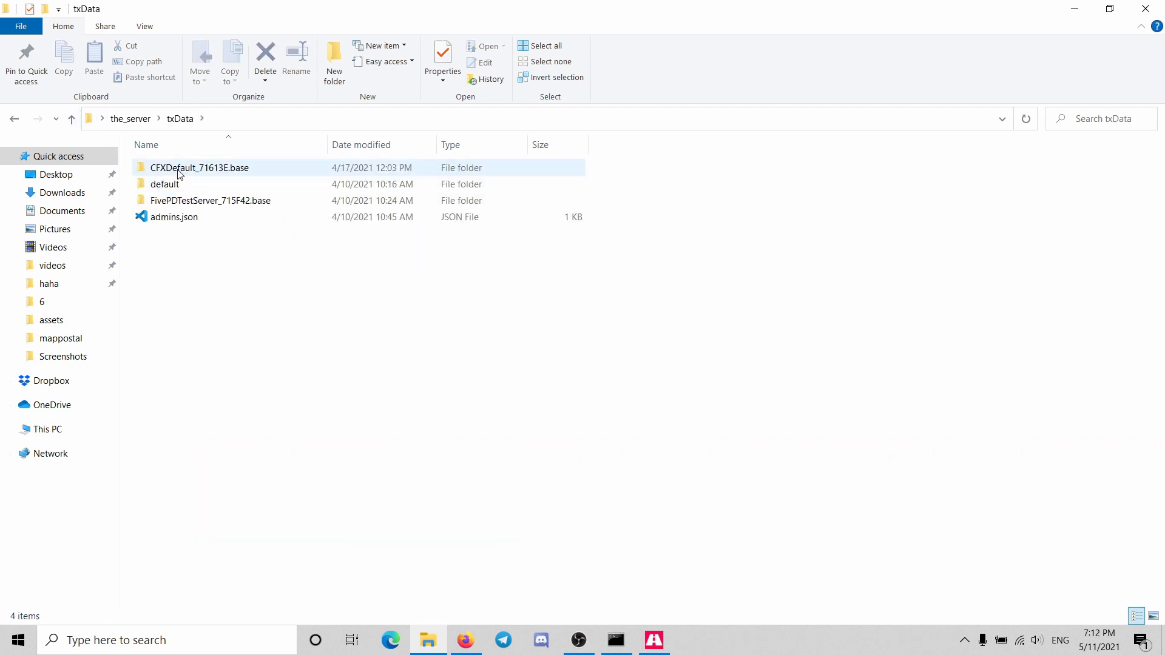
pyautogui.doubleClick(199, 168)
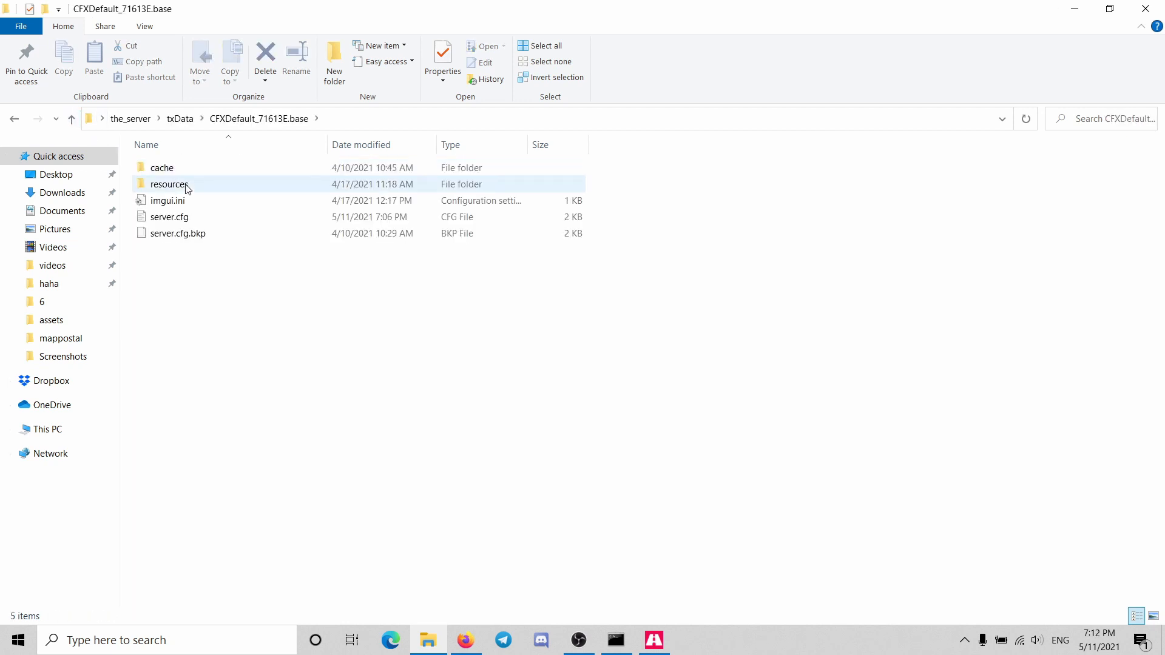
pyautogui.doubleClick(170, 183)
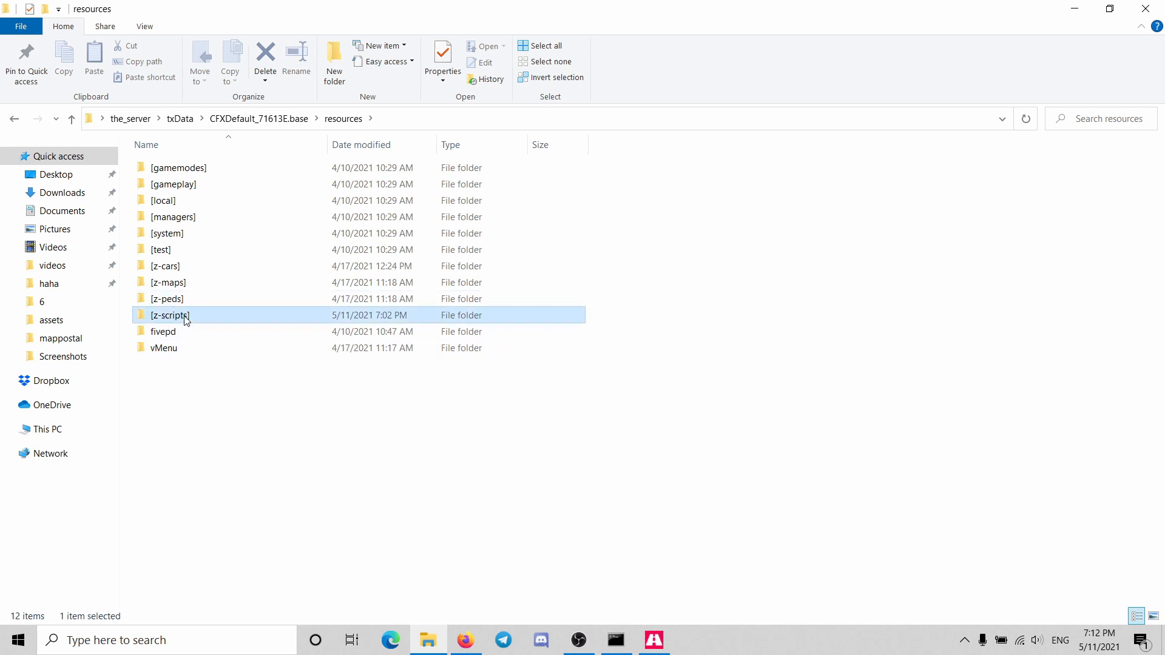
pyautogui.doubleClick(169, 315)
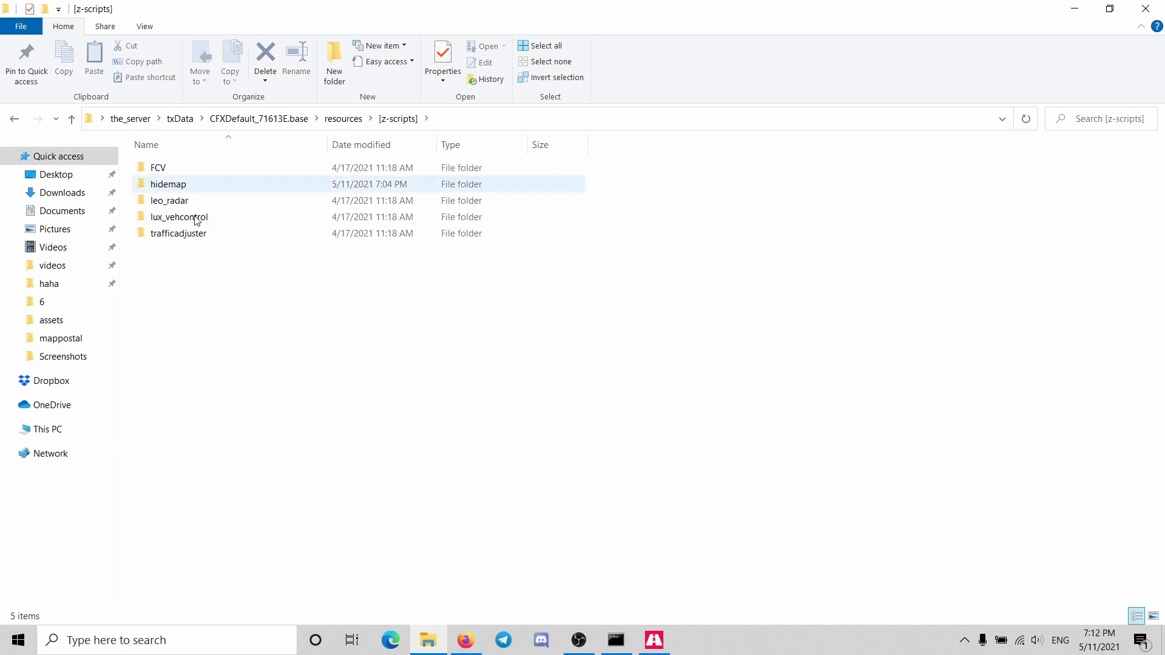
pyautogui.doubleClick(168, 183)
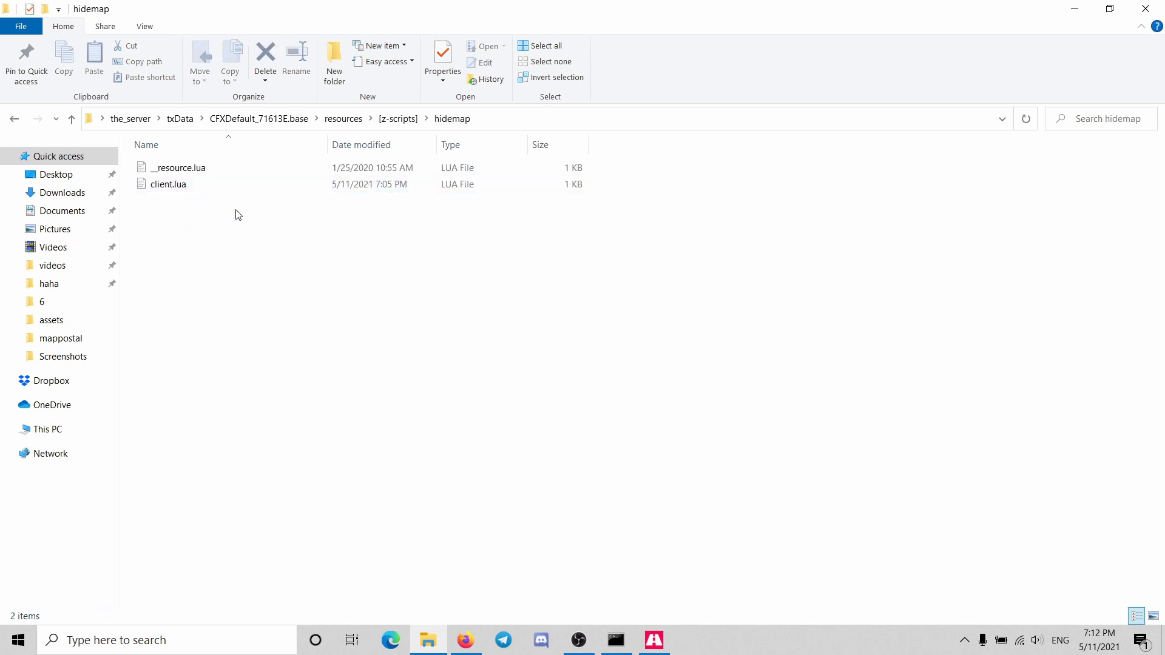
pyautogui.click(168, 184)
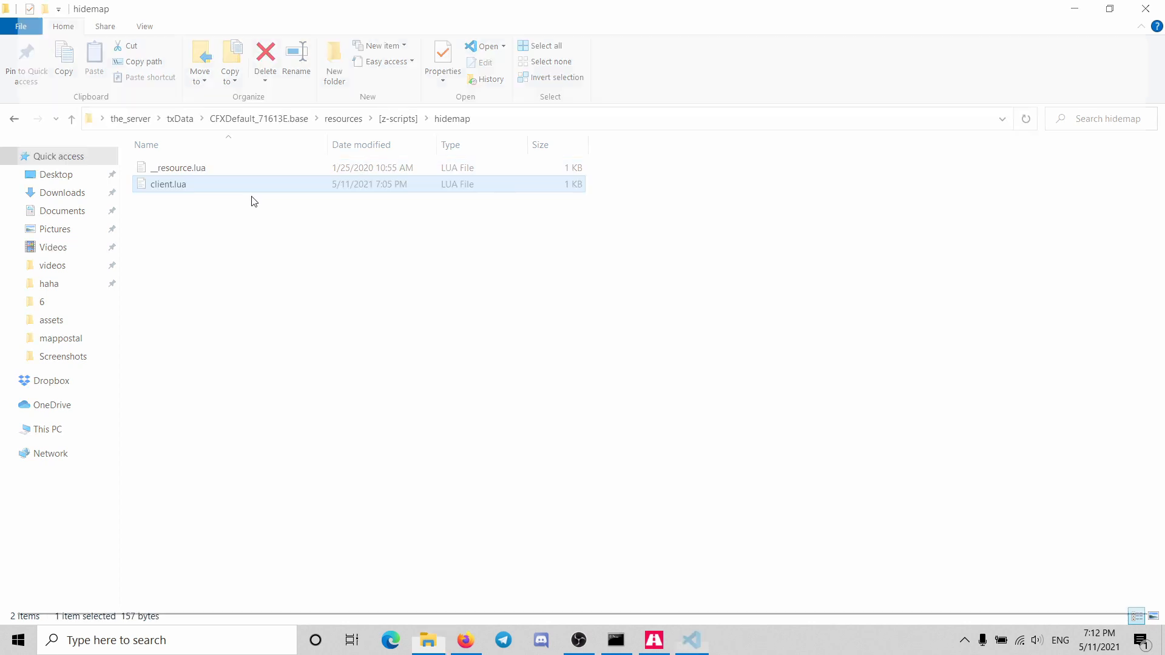
pyautogui.doubleClick(168, 183)
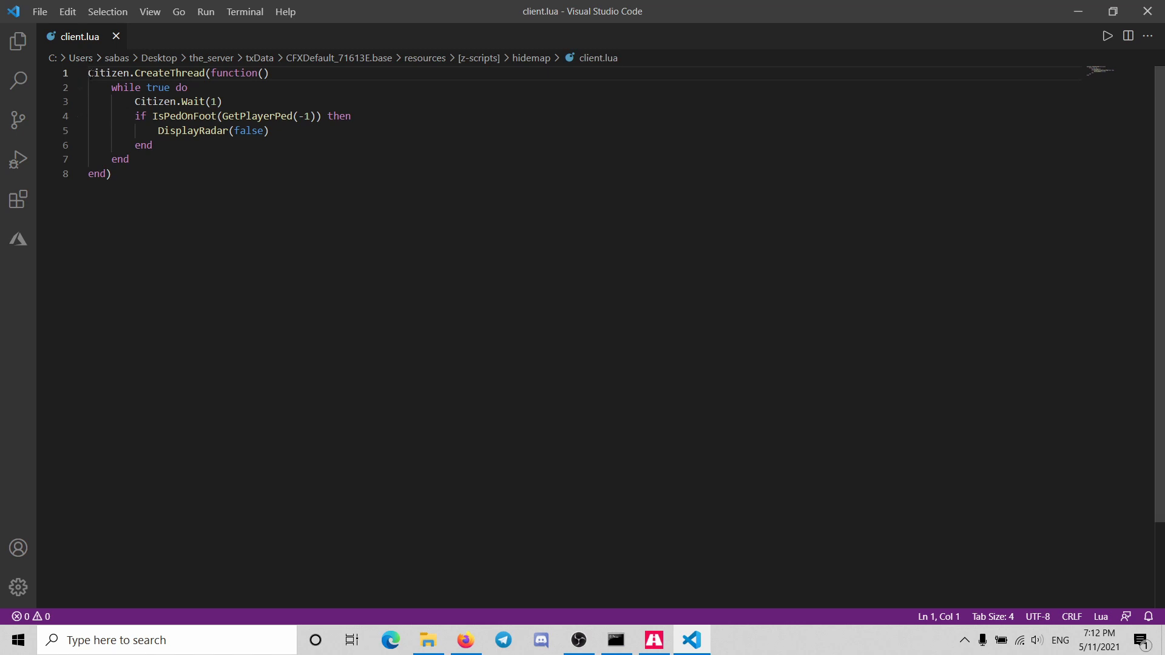
# Erase all radar-thread code from client.lua and bring the hidemap folder window back.
pyautogui.moveTo(87, 73); pyautogui.dragTo(234, 131)
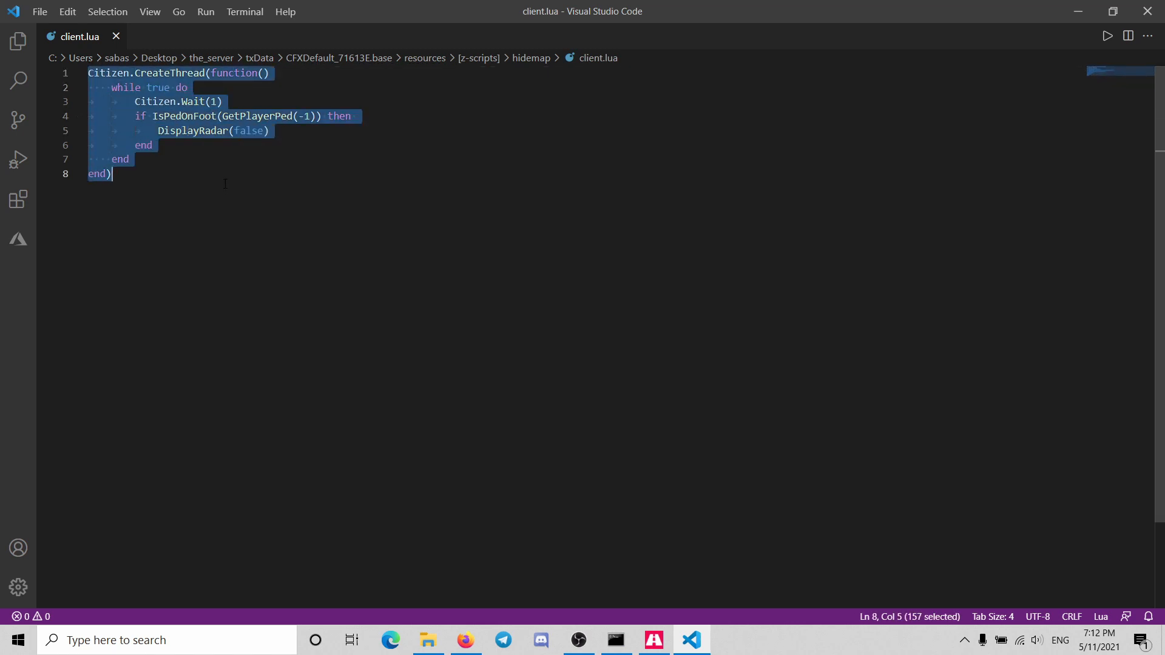
pyautogui.write('hidem')
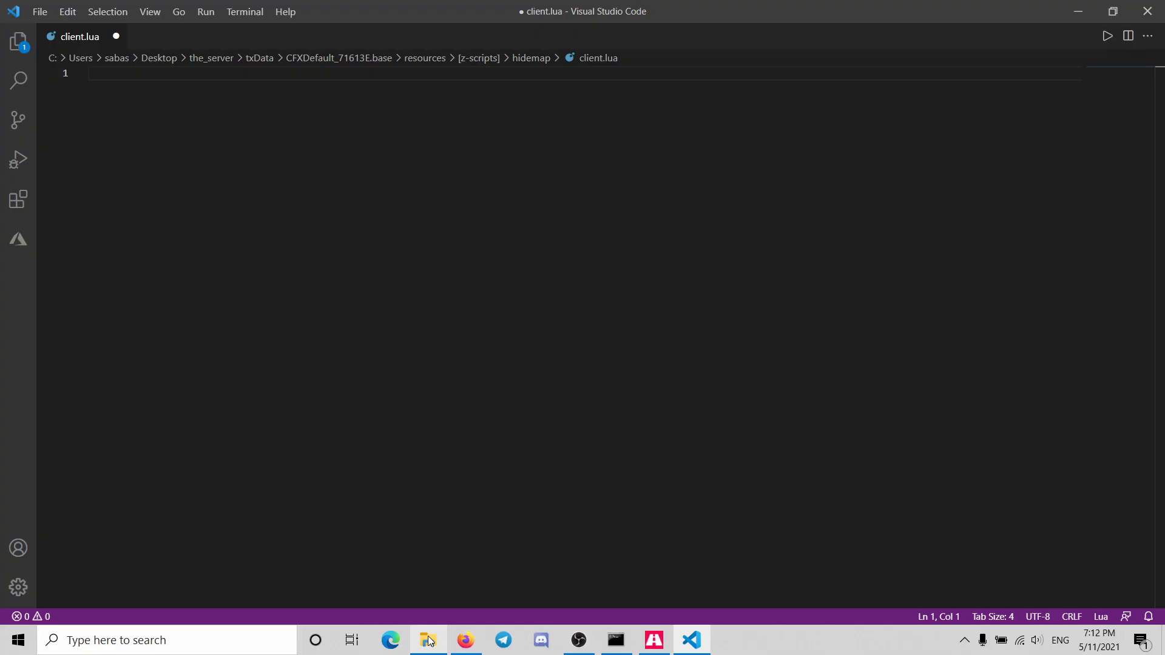
pyautogui.click(428, 640)
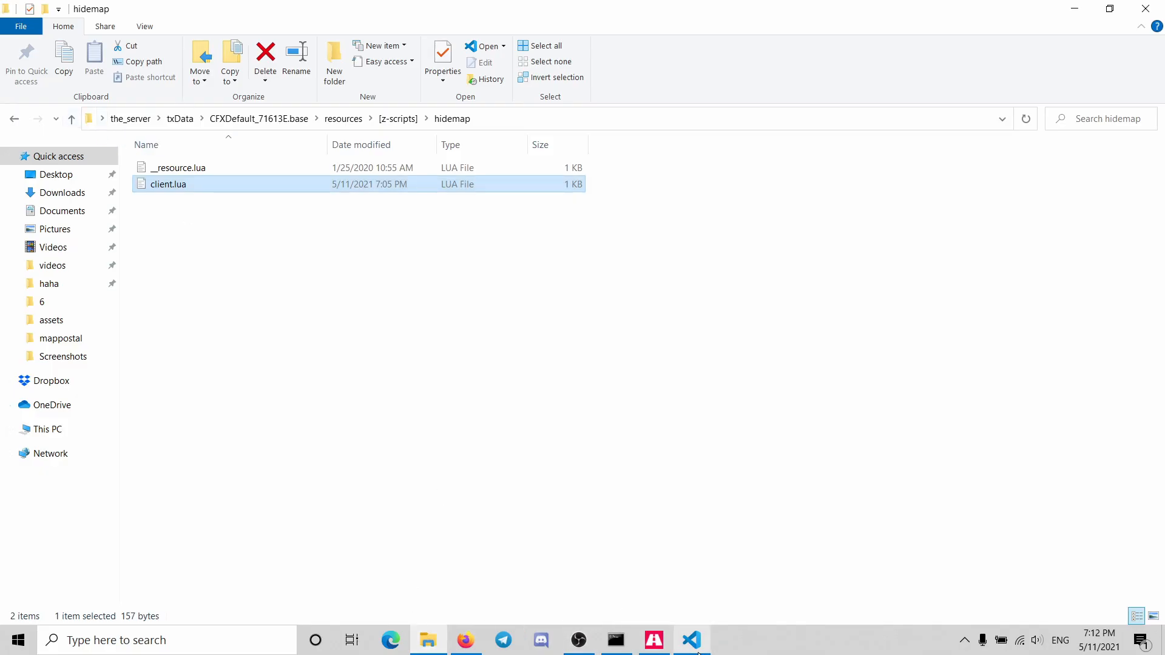
pyautogui.moveTo(464, 639)
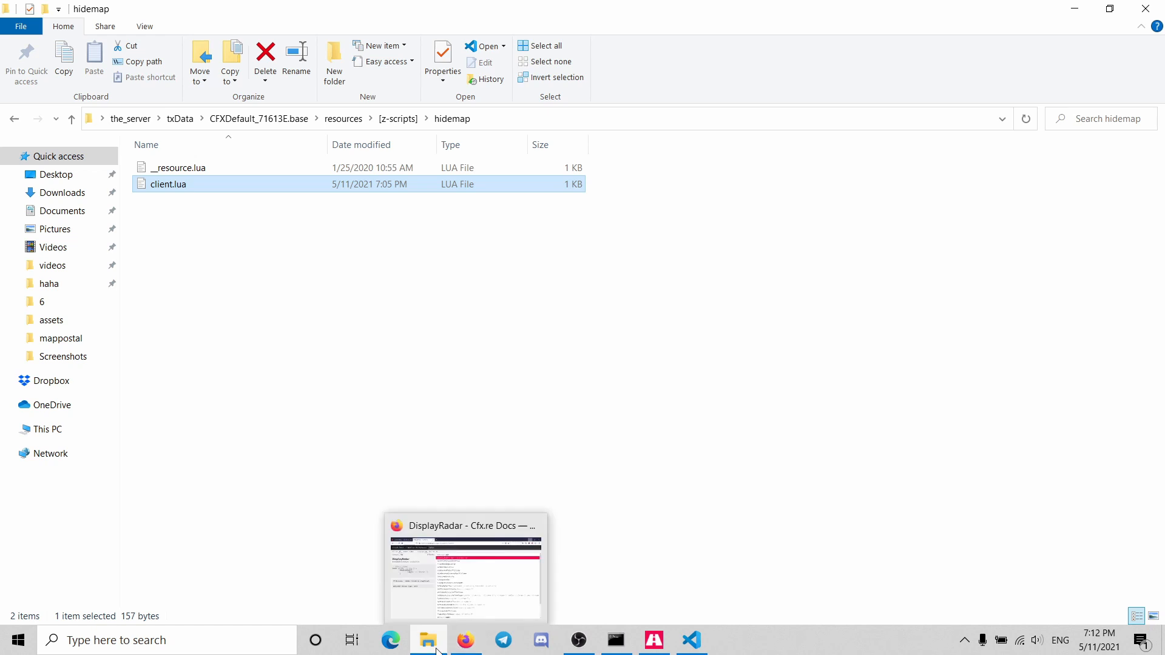
pyautogui.moveTo(427, 640)
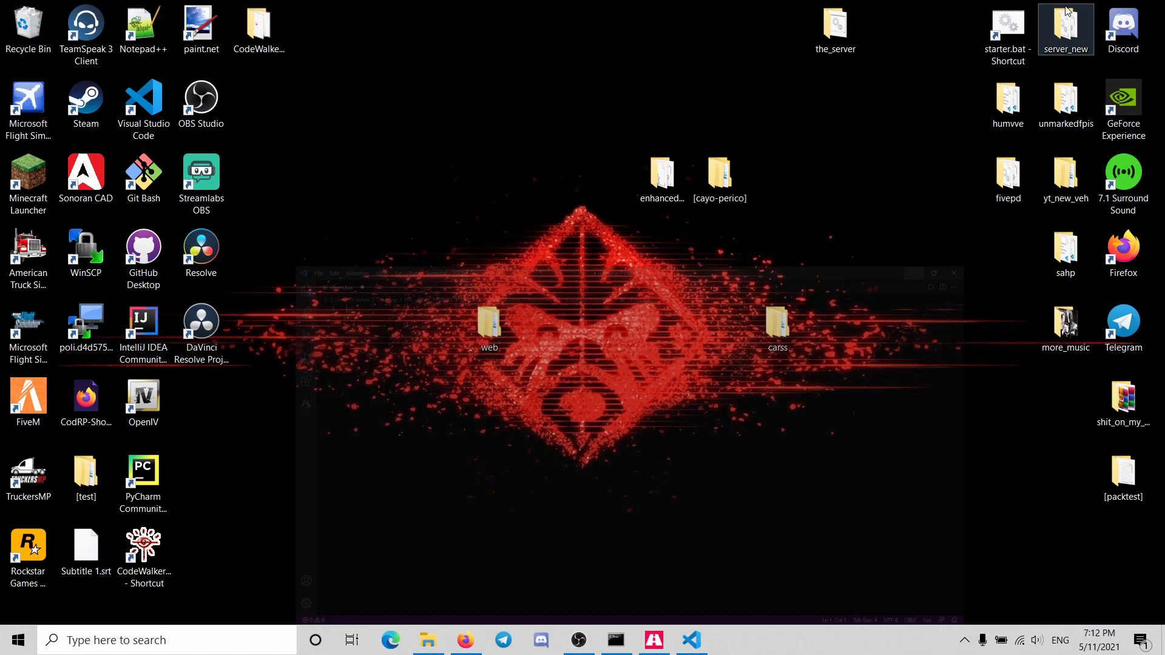
# Browse server_new > server-data > resources > [z-maps], then return to client.lua in VS Code.
pyautogui.doubleClick(1066, 28)
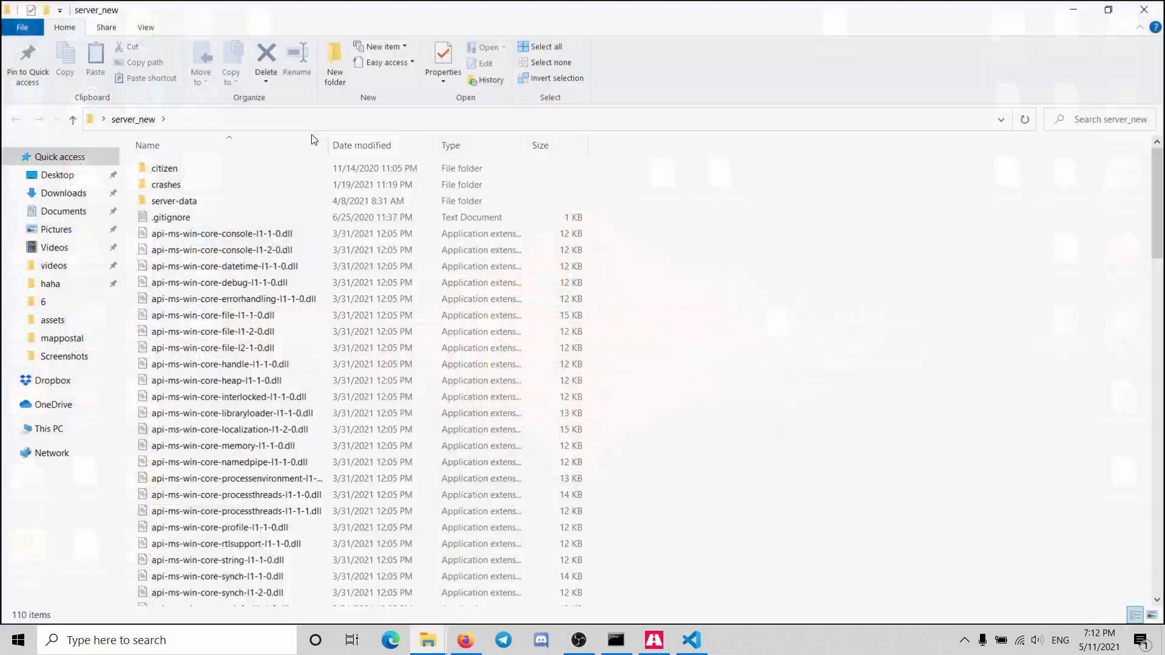
pyautogui.doubleClick(174, 201)
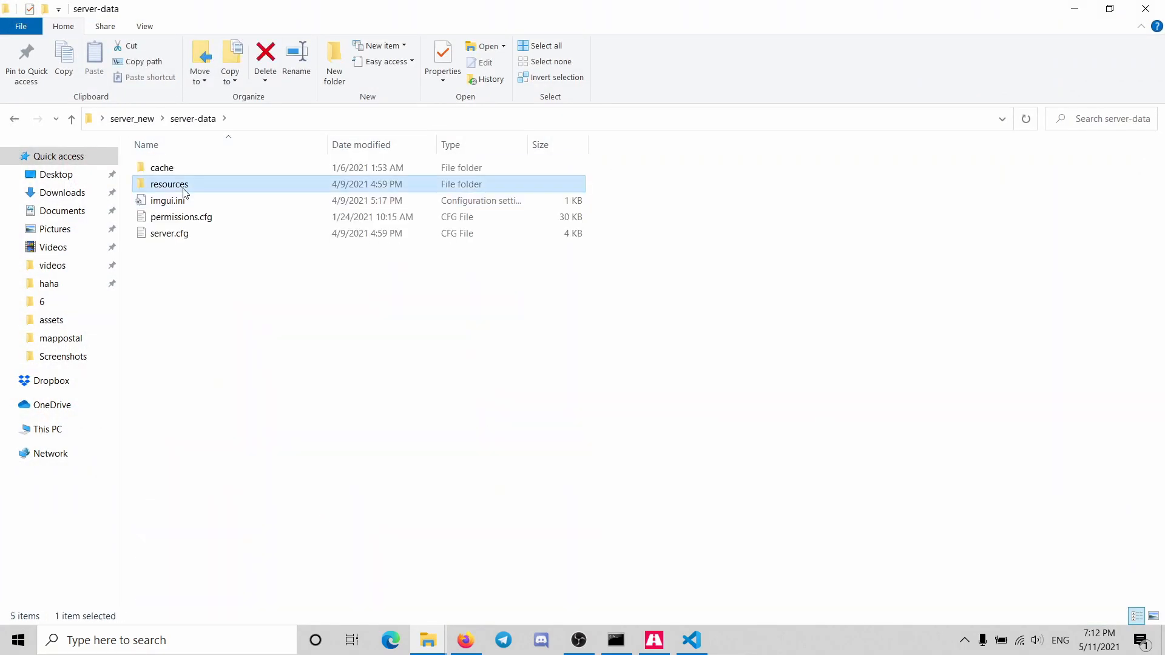
pyautogui.doubleClick(169, 183)
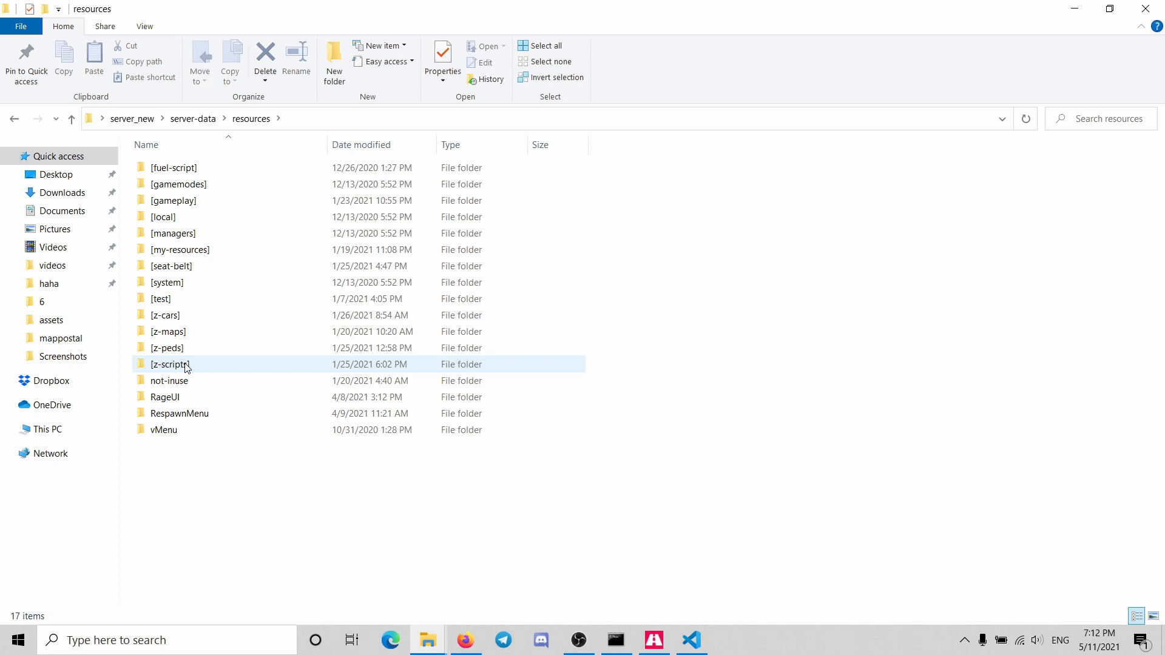
pyautogui.doubleClick(168, 331)
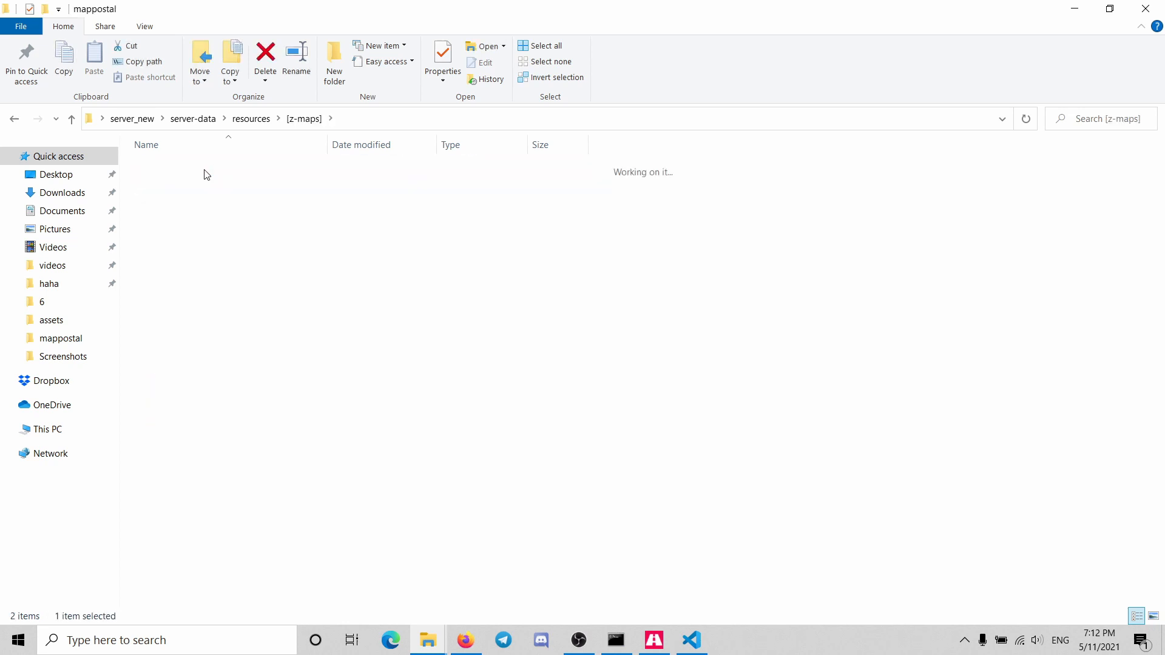
pyautogui.click(692, 639)
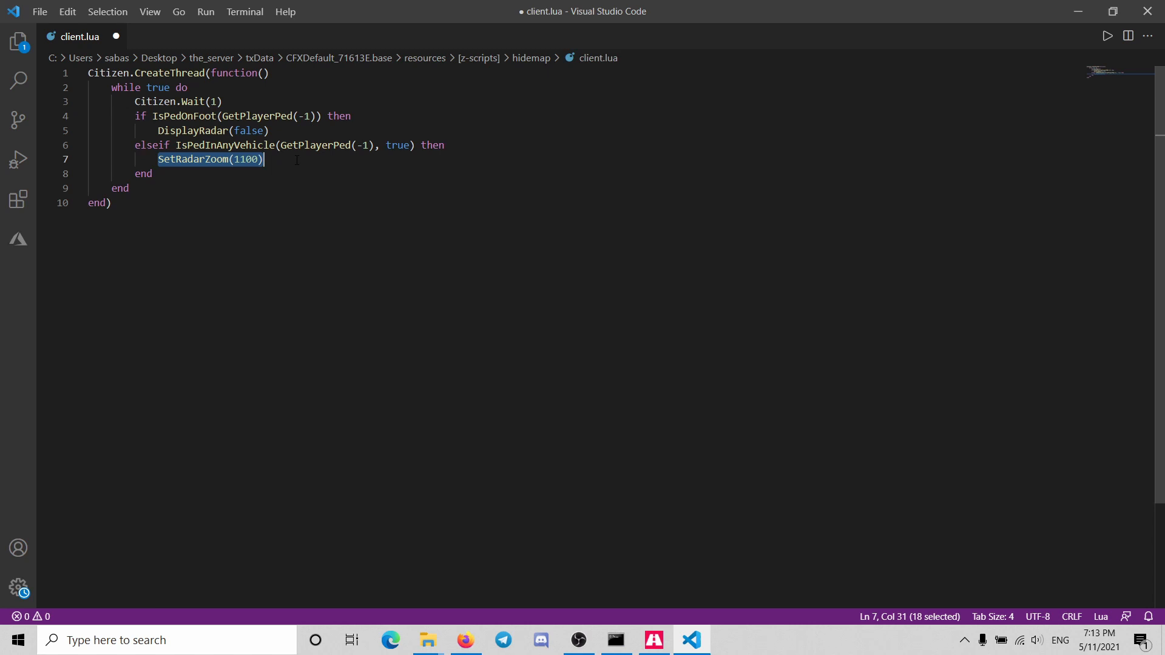
# Replace SetRadarZoom(1100) on line 7 with DisplayRadar(true) and save client.lua.
pyautogui.write('DisplayRadar(false)')
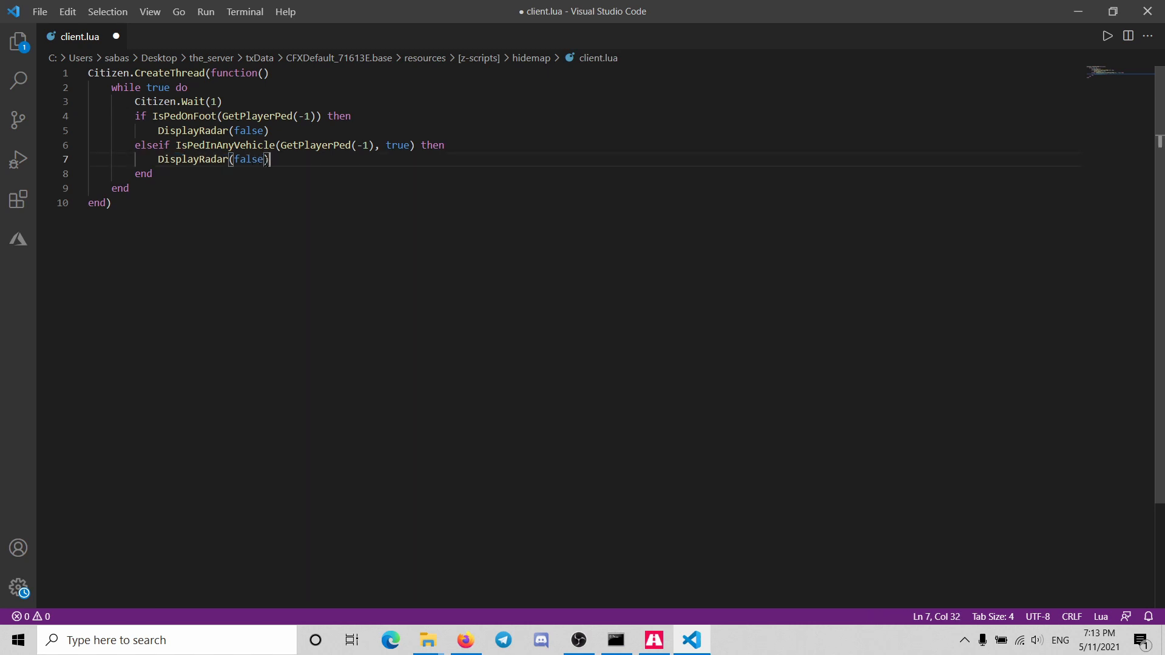
pyautogui.press('Backspace')
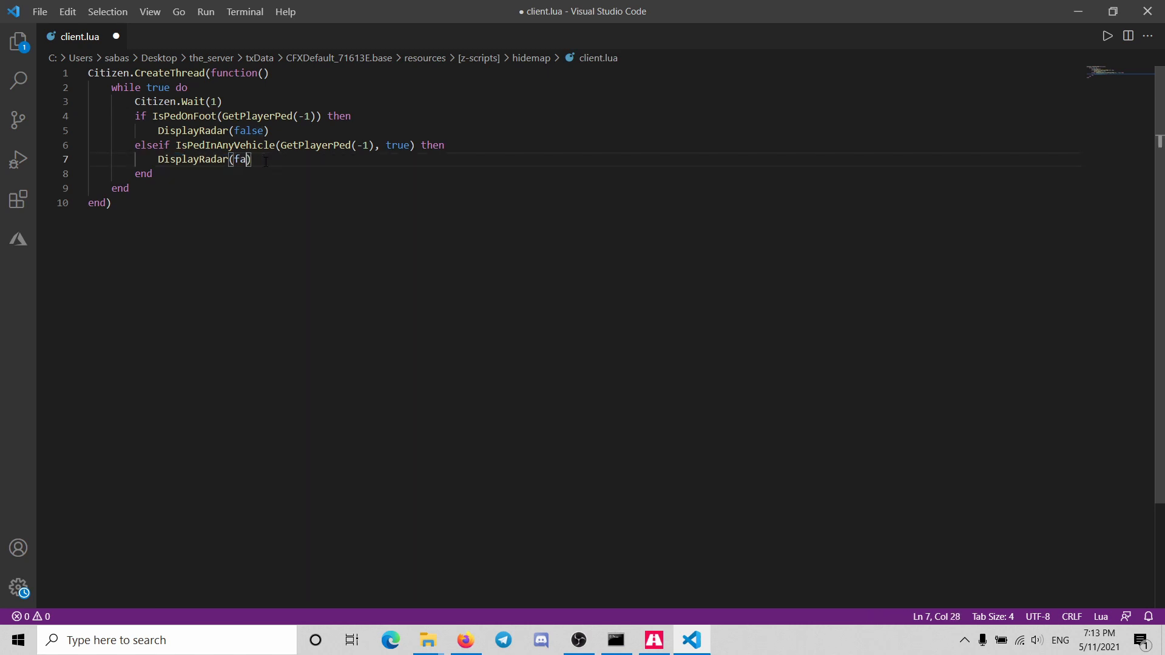
pyautogui.write('true')
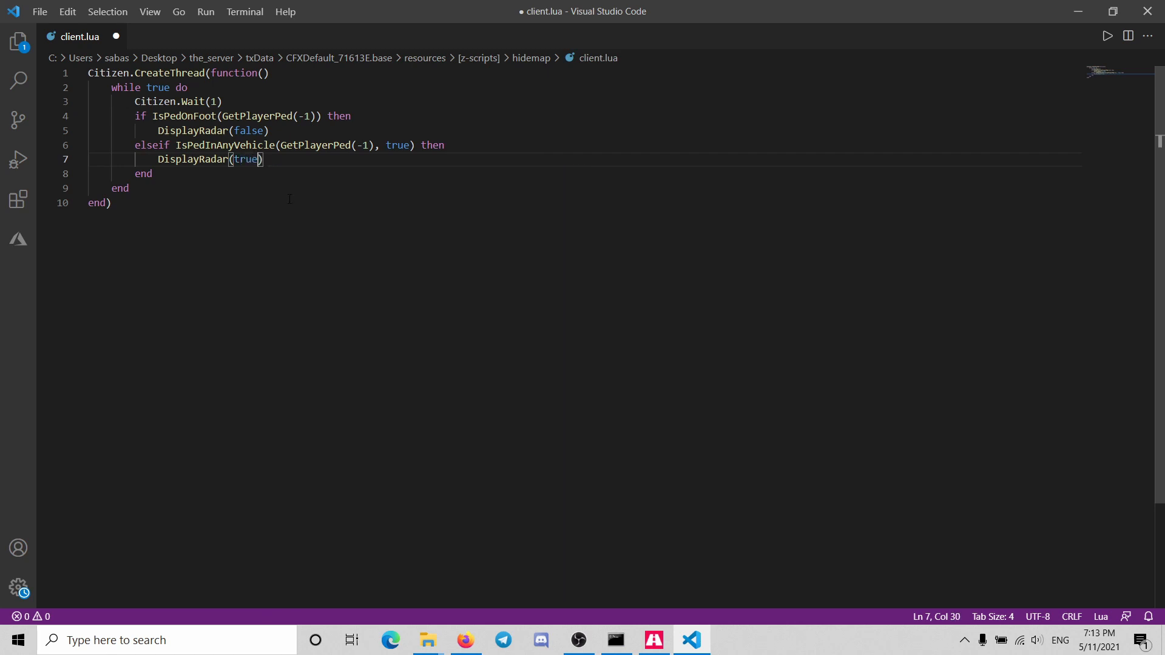
pyautogui.press('ctrl+s')
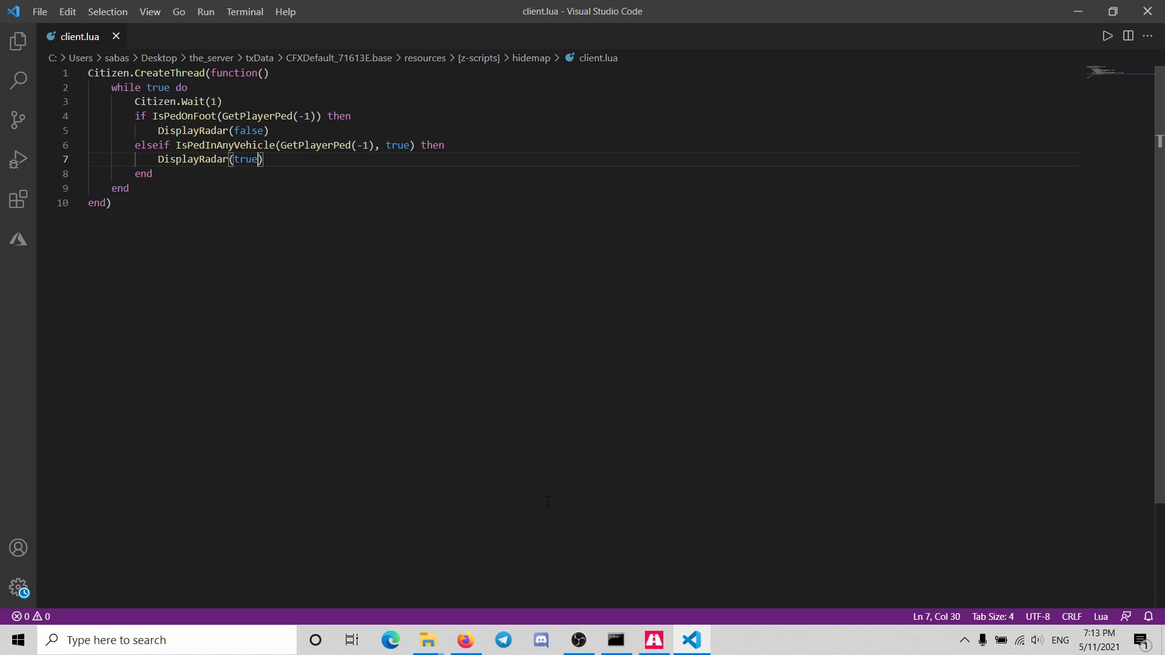
pyautogui.moveTo(613, 639)
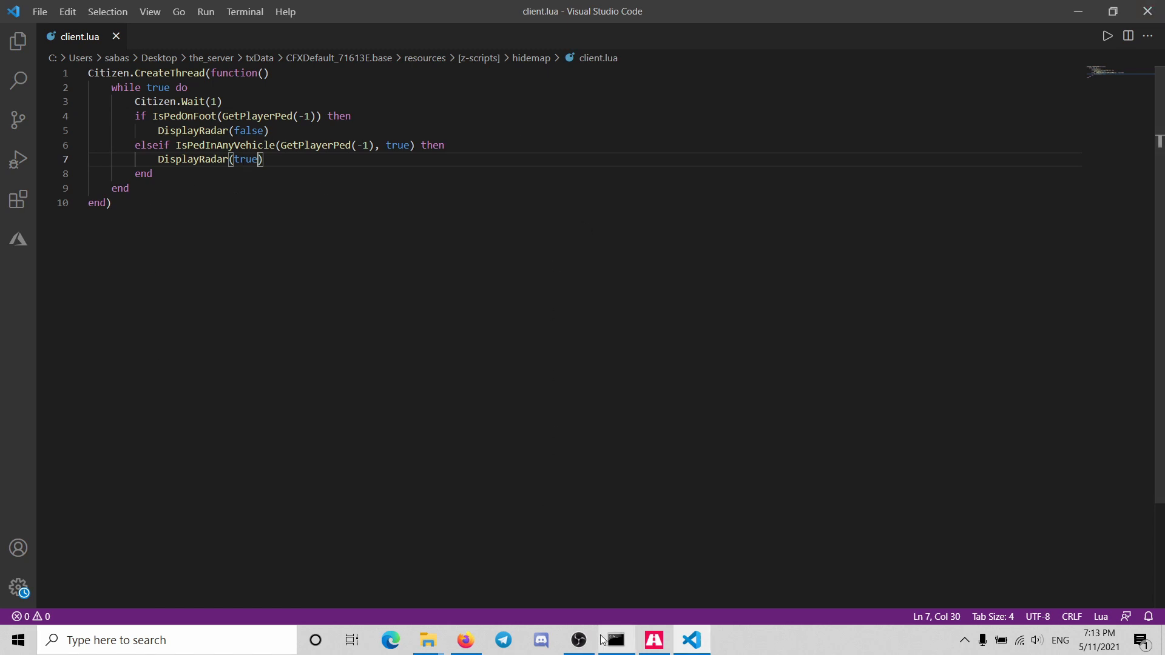
pyautogui.click(613, 640)
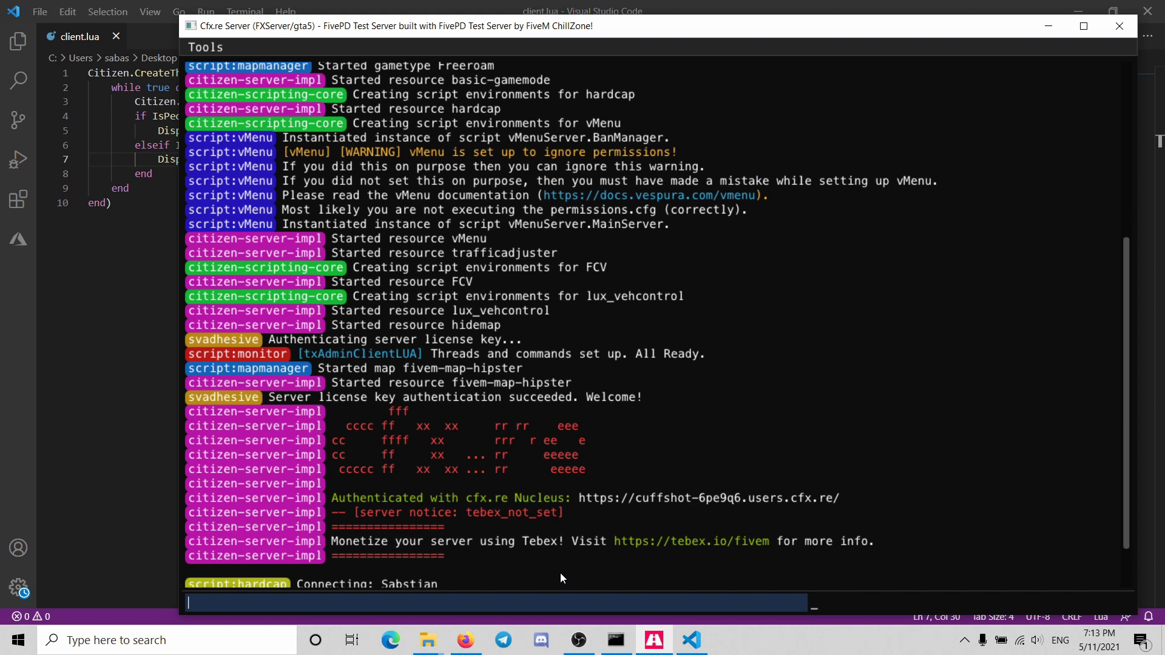
# Enter a restart command in the FXServer console to stop the running server.
pyautogui.write('resta')
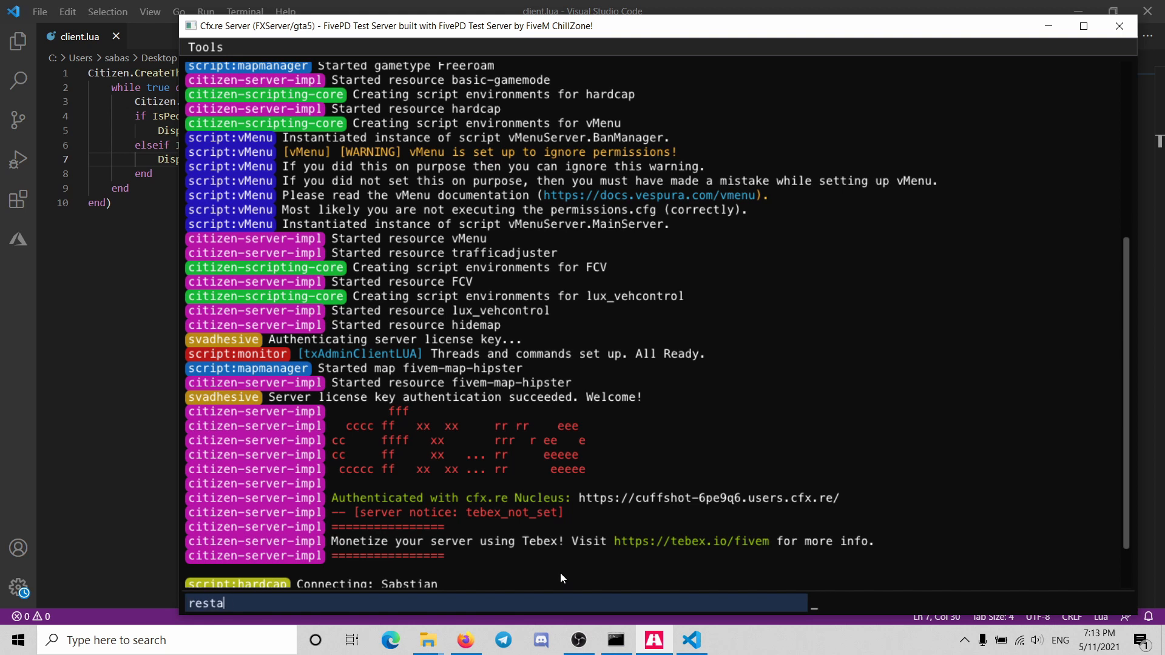
pyautogui.write('rt')
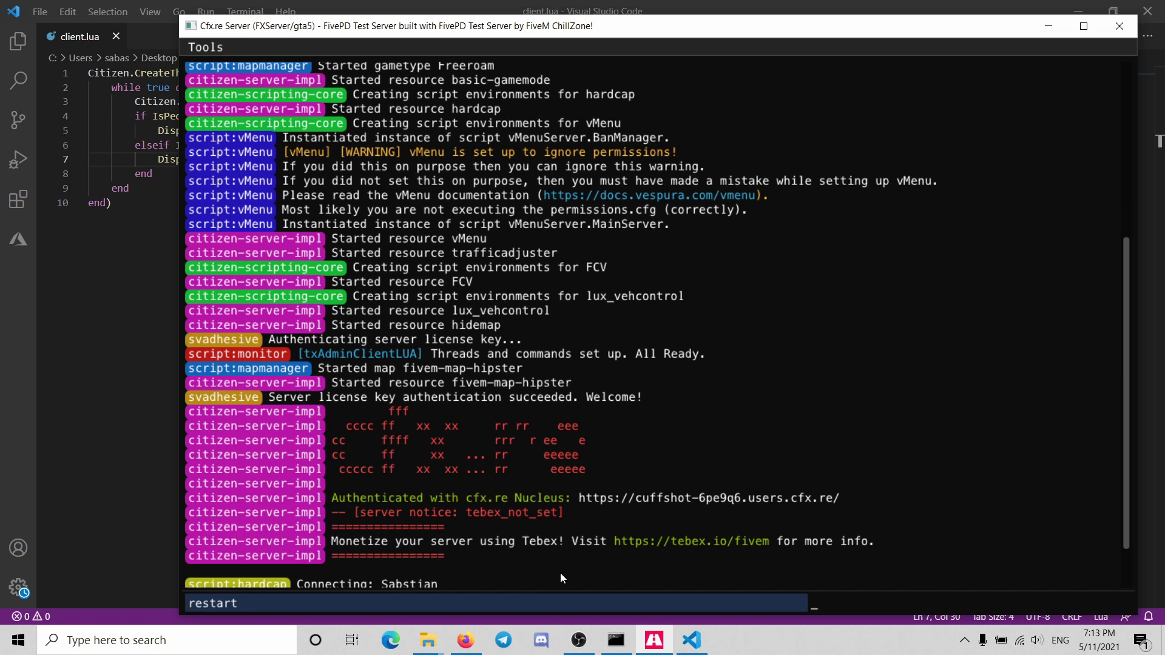
pyautogui.write('s')
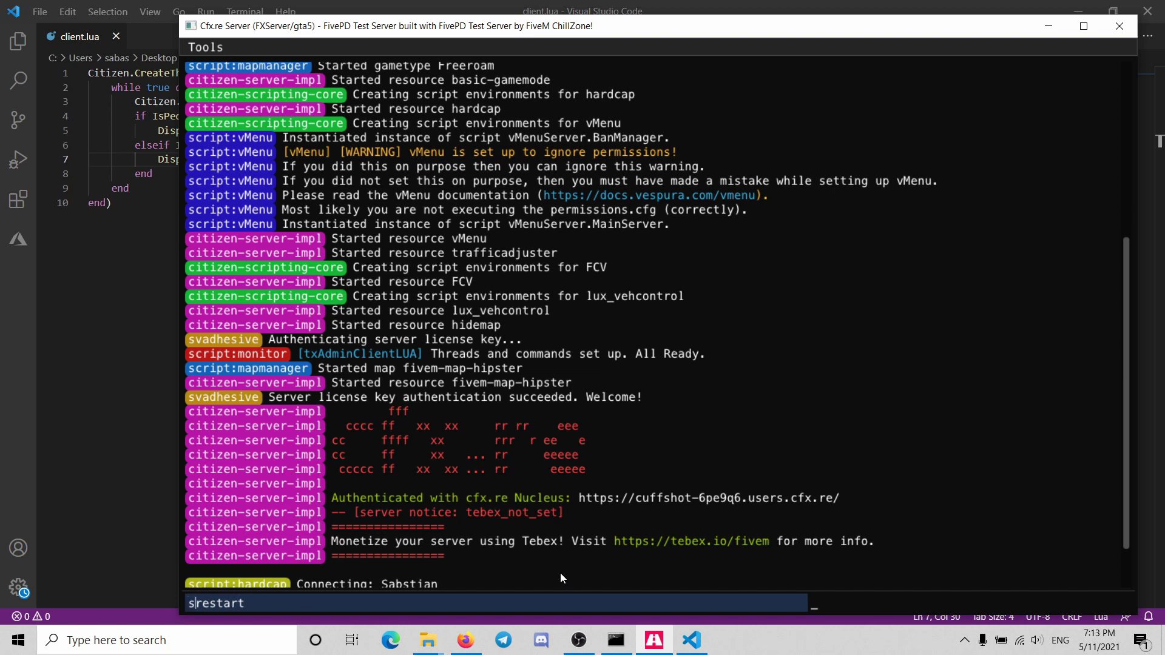
pyautogui.press('Return')
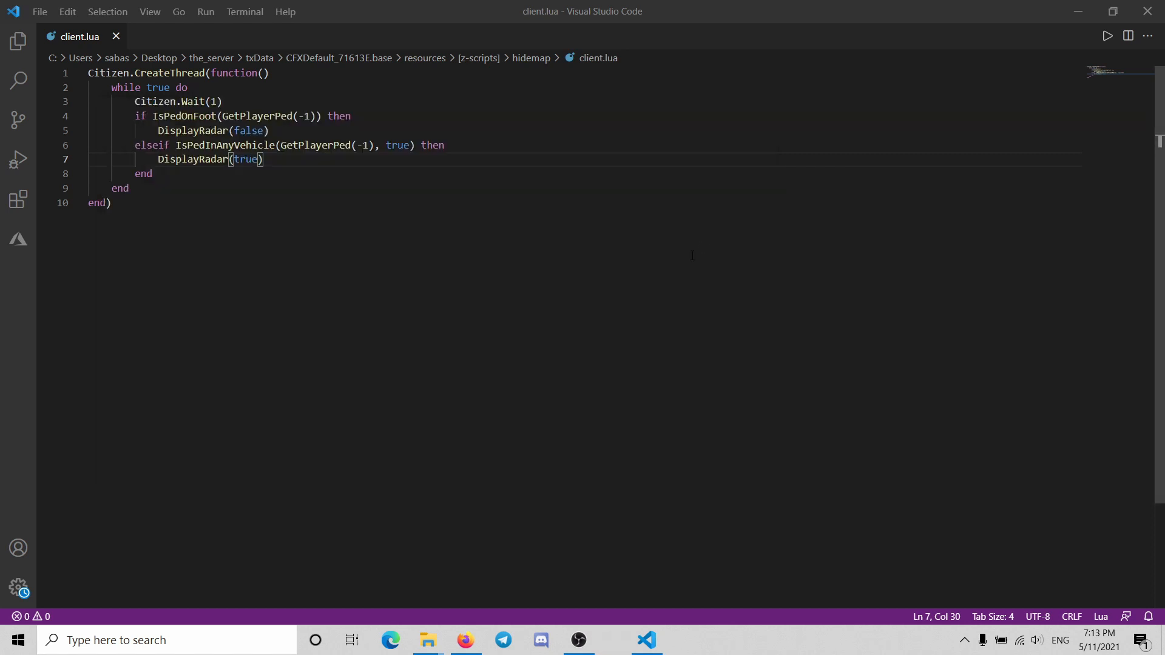
pyautogui.moveTo(108, 72)
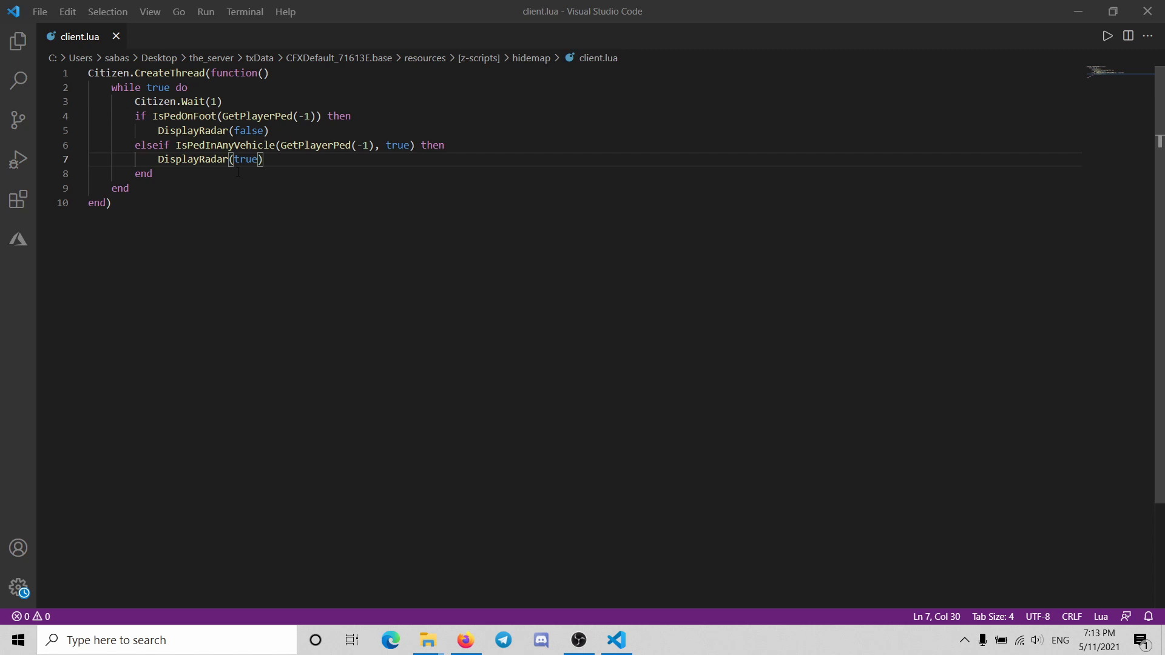
# Go up from [z-maps] to the Desktop and open the_server folder with its start batch file.
pyautogui.click(426, 639)
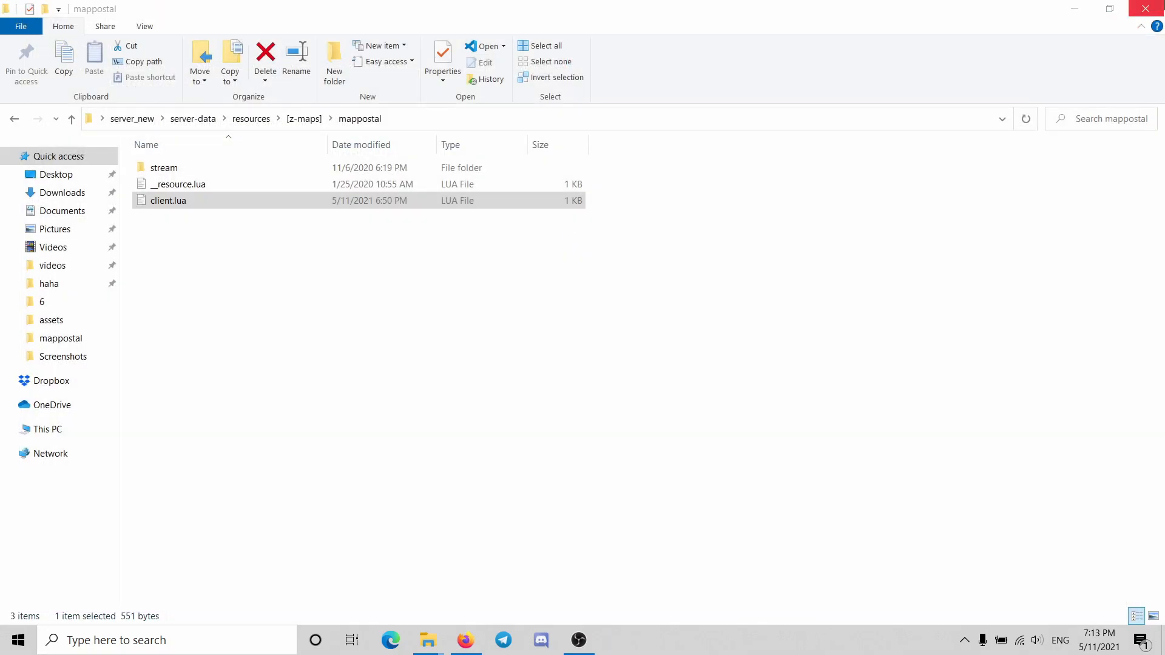
pyautogui.click(71, 119)
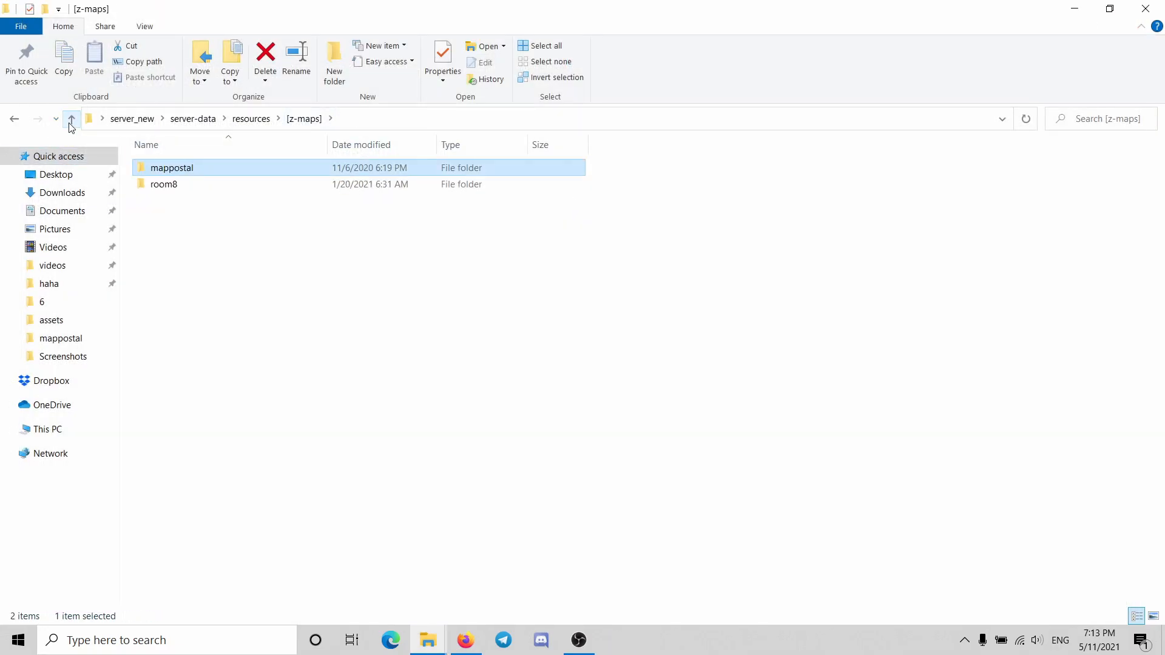
pyautogui.click(72, 119)
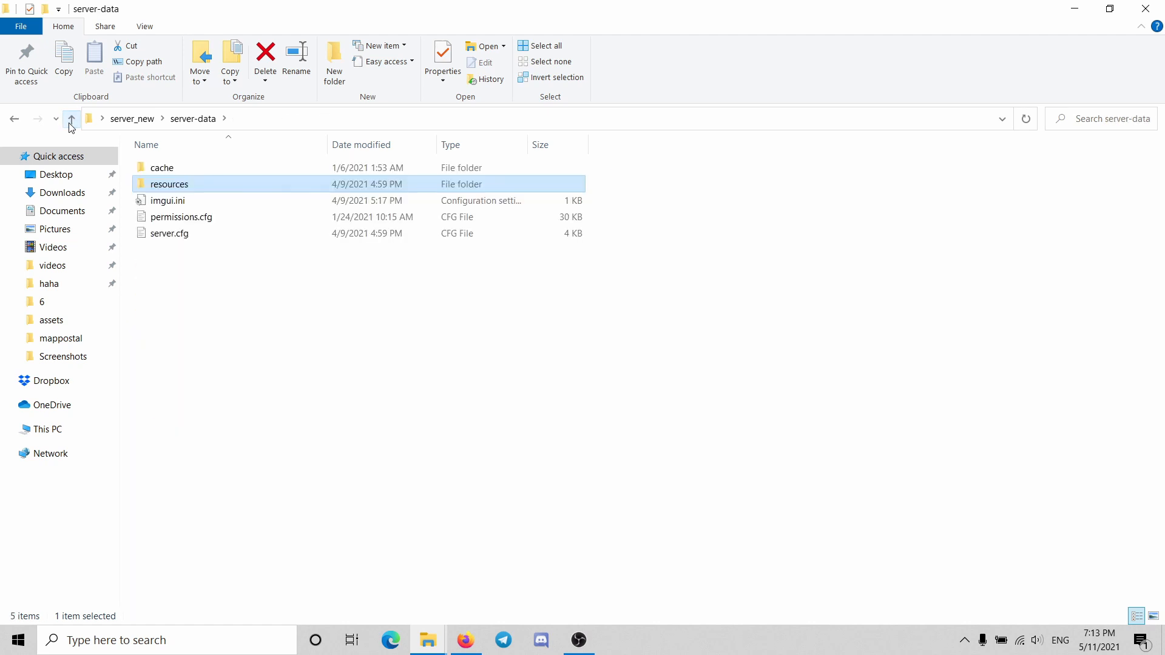
pyautogui.click(70, 119)
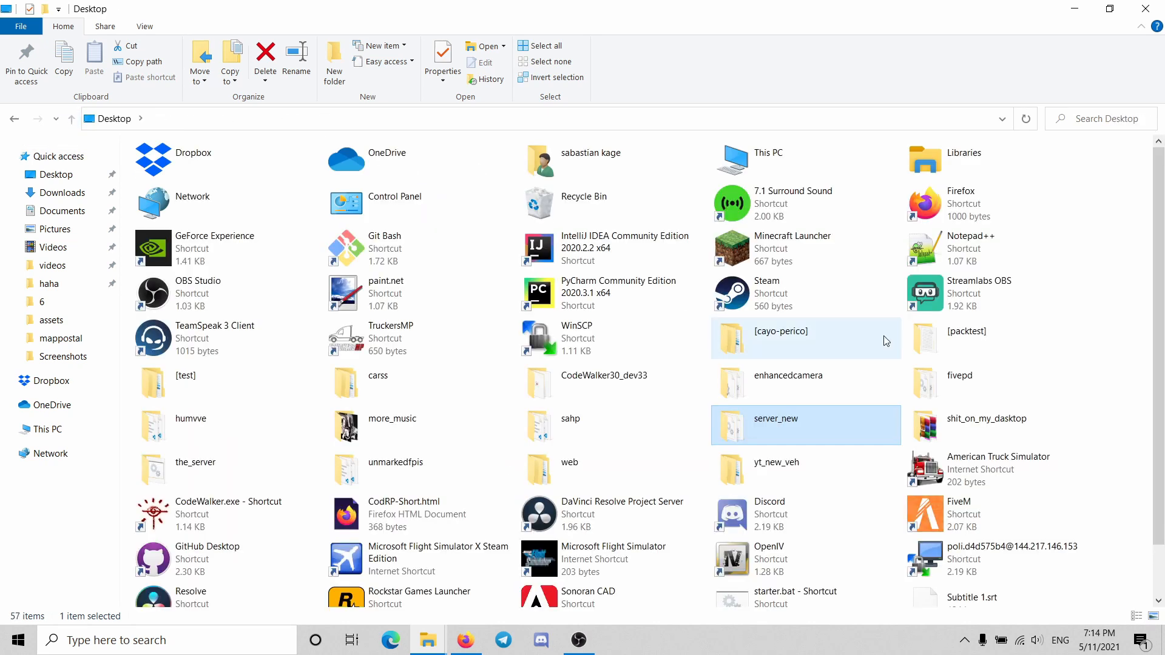
pyautogui.doubleClick(775, 418)
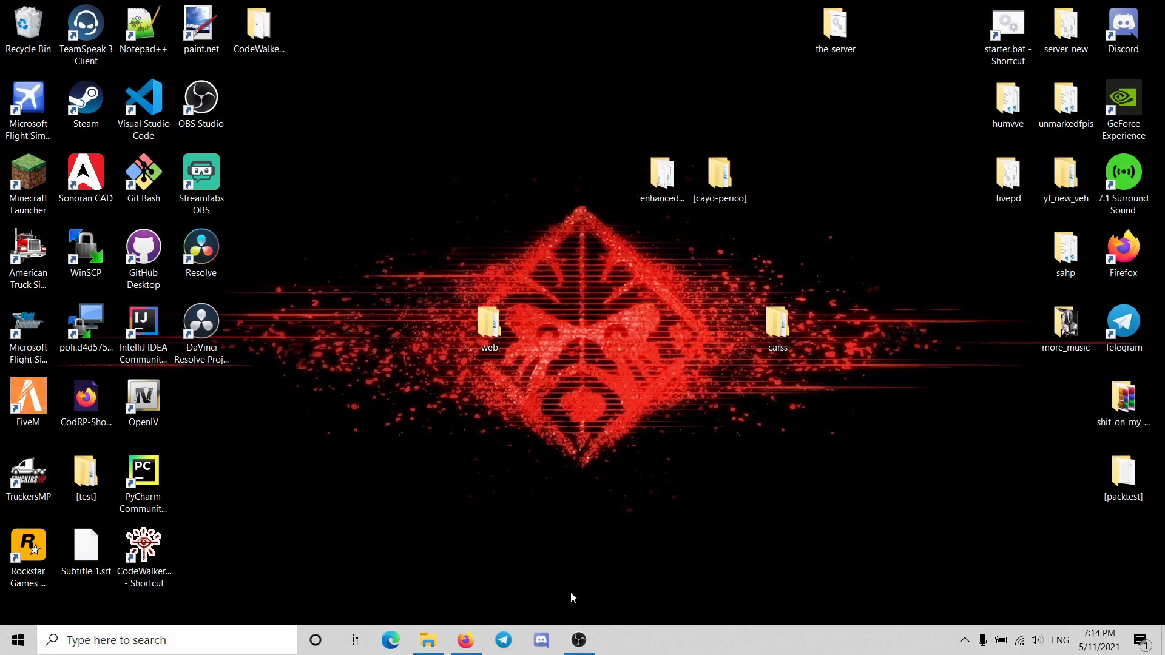
pyautogui.click(428, 639)
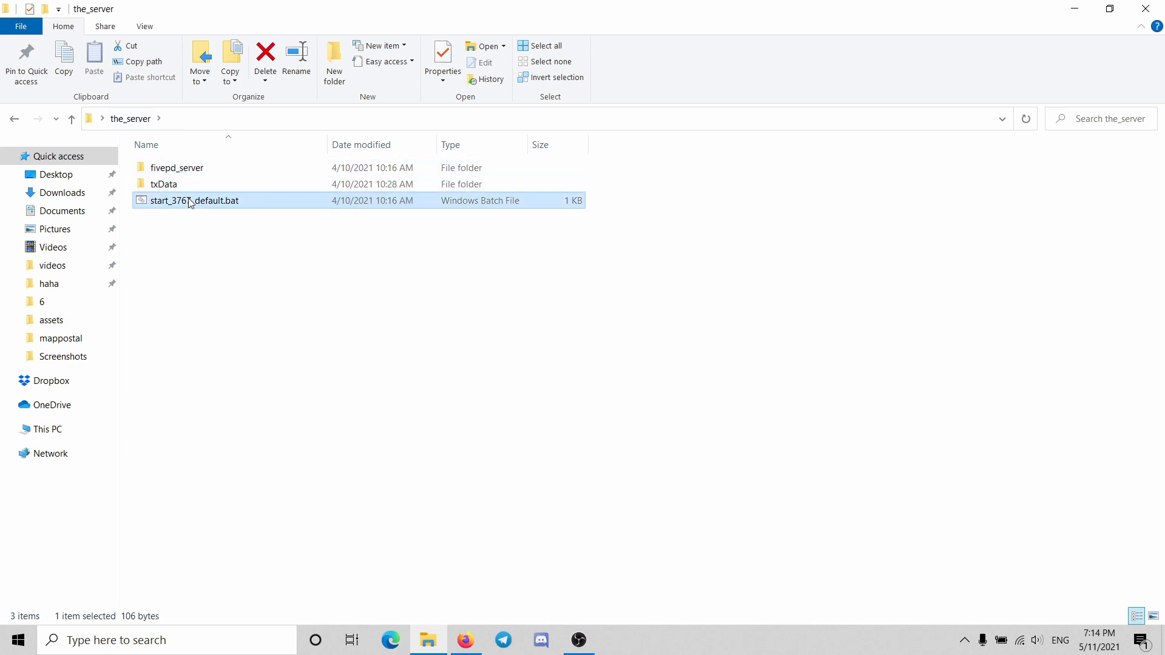
# Launch start_3767_default.bat so FXServer runs again with hidemap started.
pyautogui.doubleClick(195, 201)
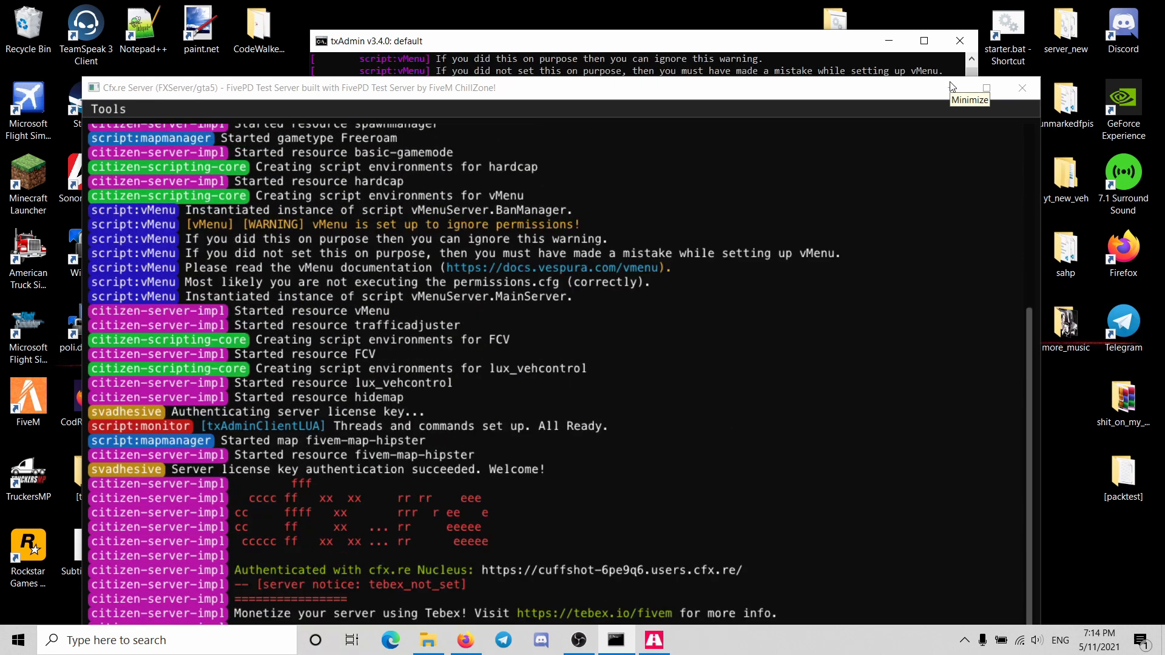
pyautogui.moveTo(951, 85)
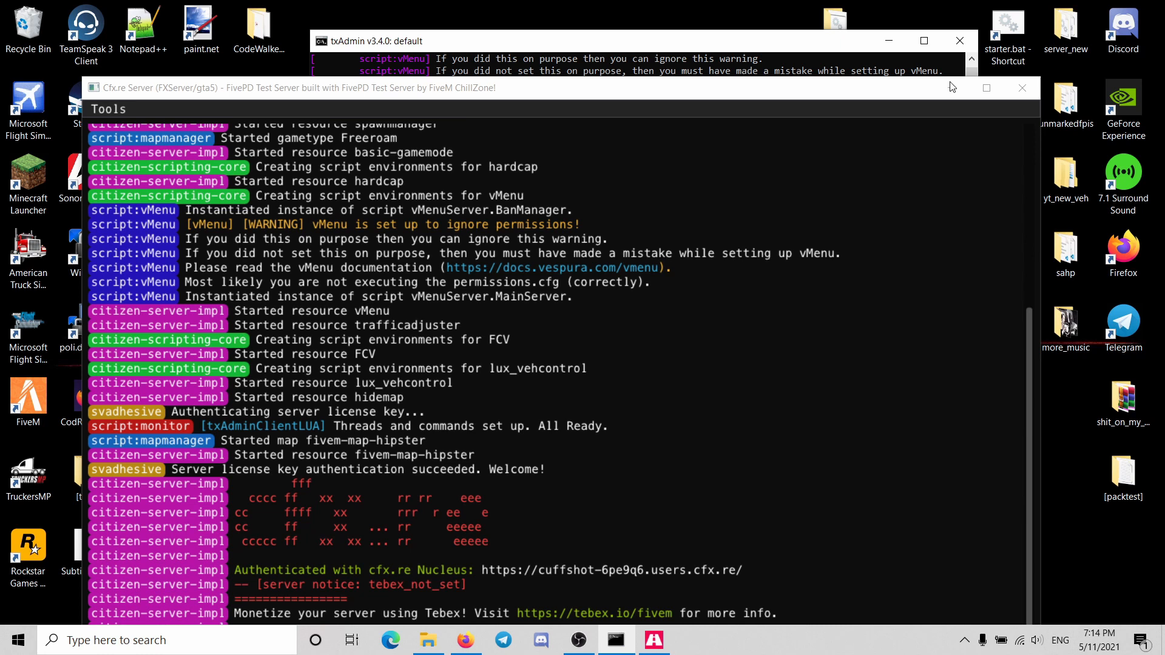
pyautogui.moveTo(552, 439)
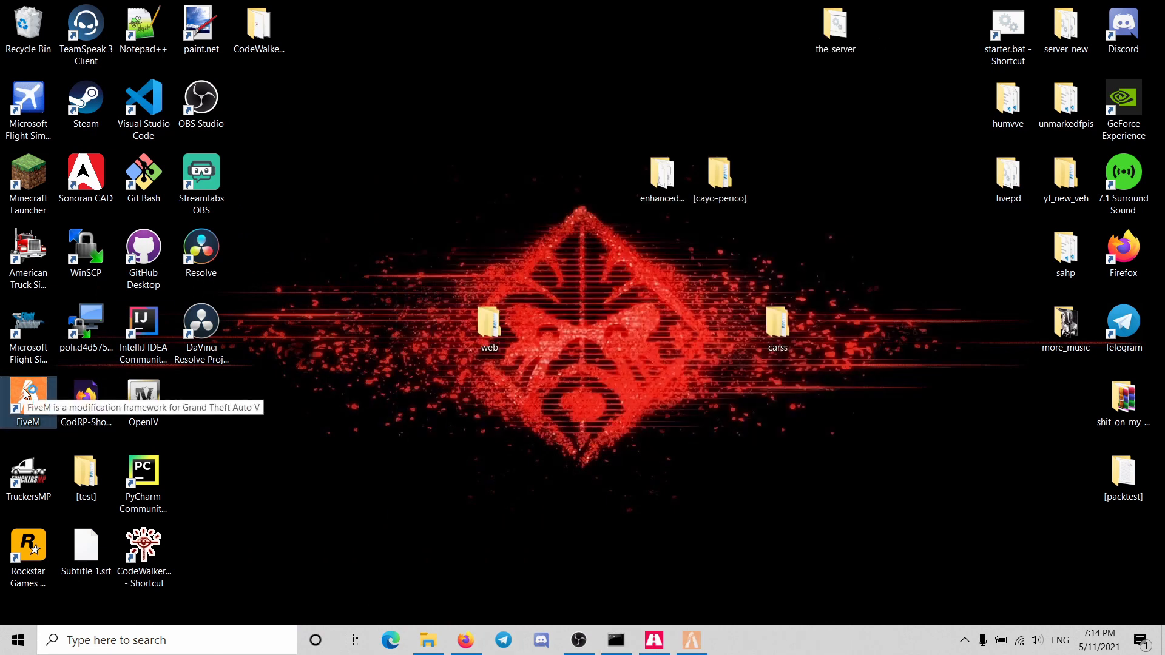
# Launch FiveM and connect to the LAPTOP local test server, spawning on foot.
pyautogui.doubleClick(27, 394)
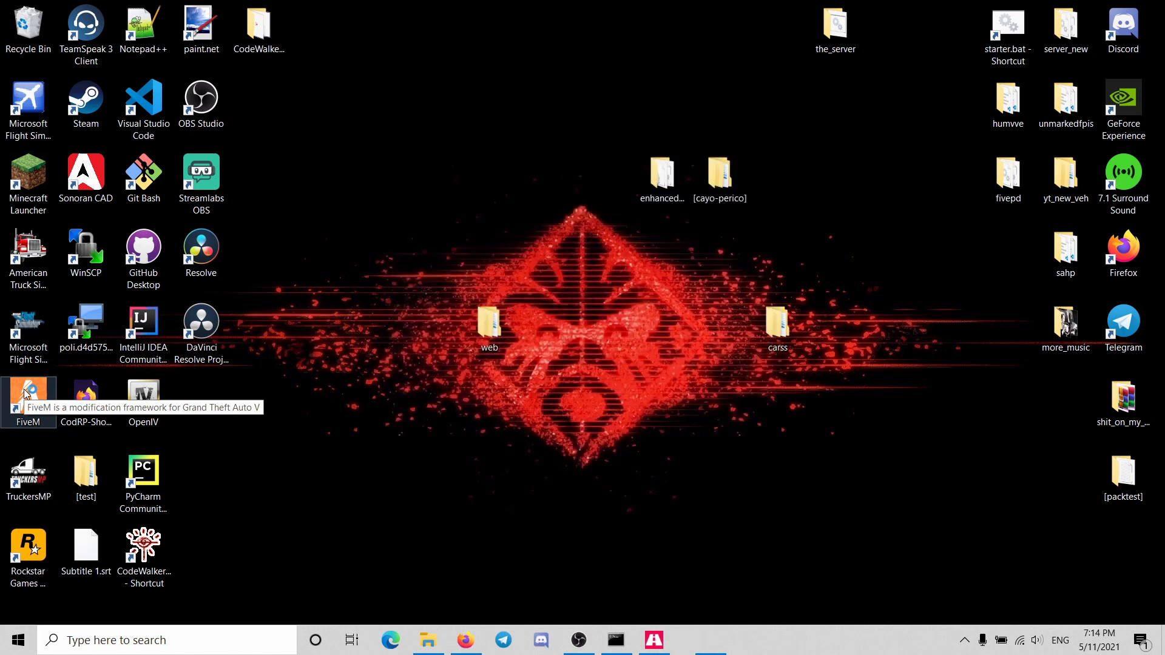
pyautogui.doubleClick(28, 392)
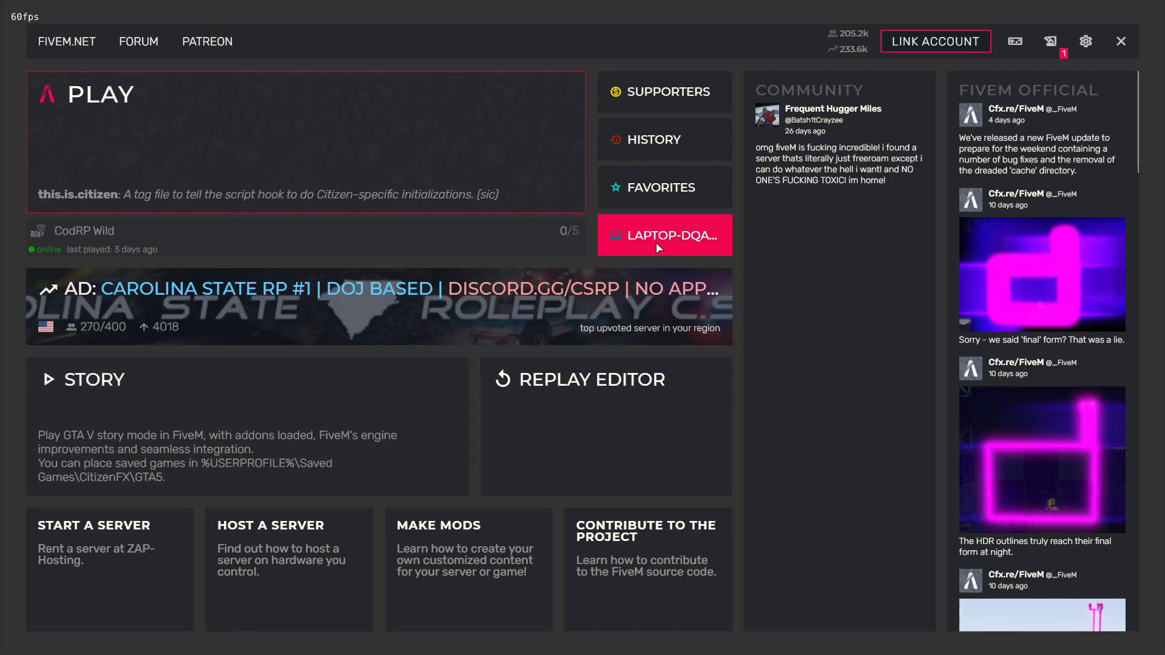
pyautogui.click(662, 236)
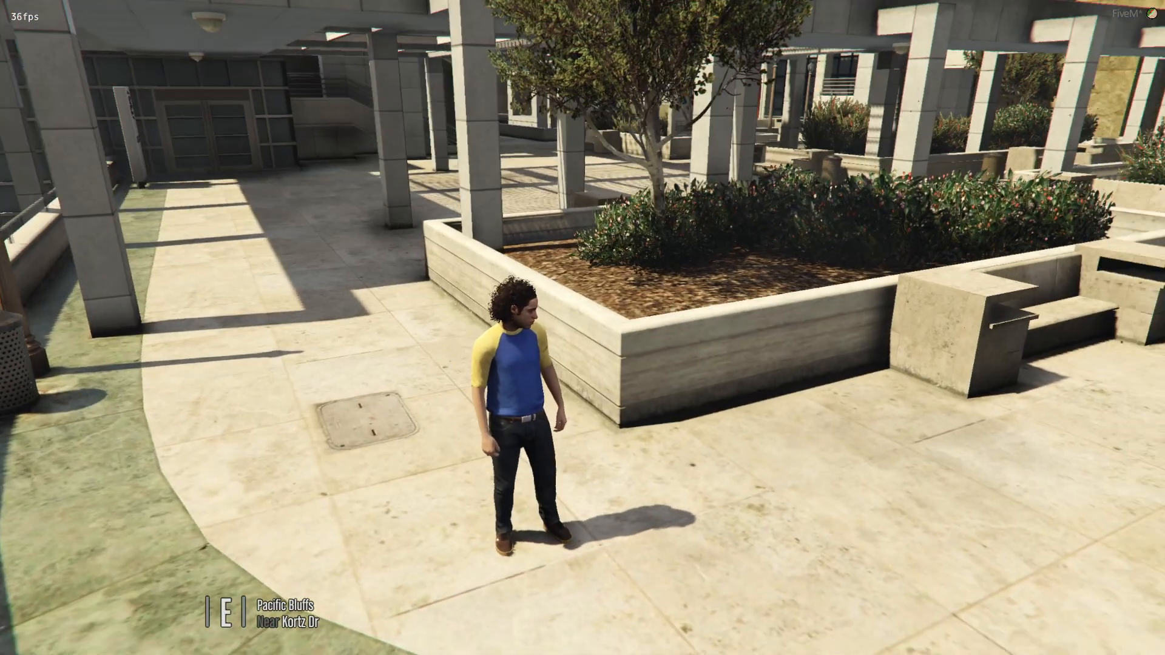
# Open vMenu with M and enter its Vehicle Related Options submenu.
pyautogui.press('M')
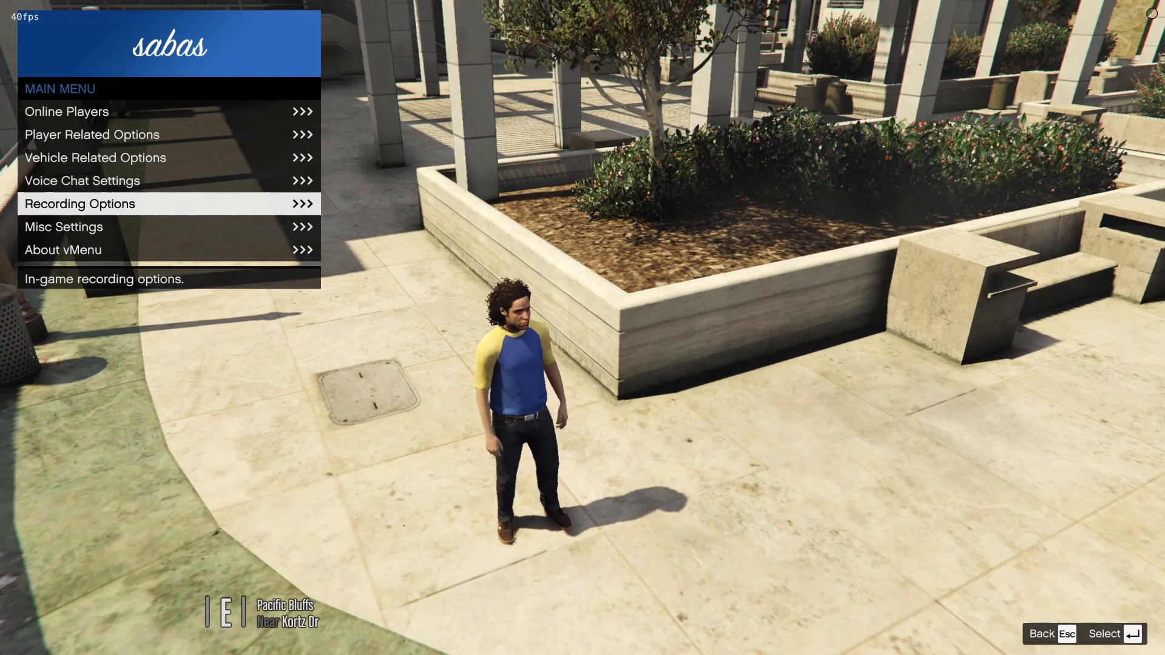
pyautogui.click(96, 156)
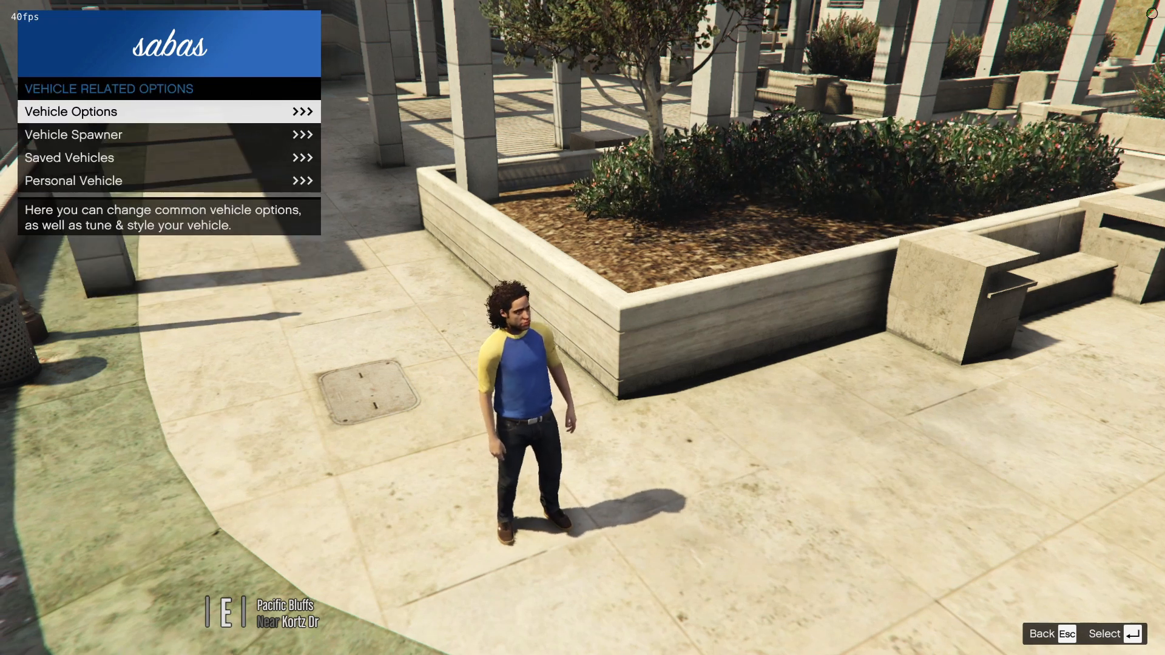